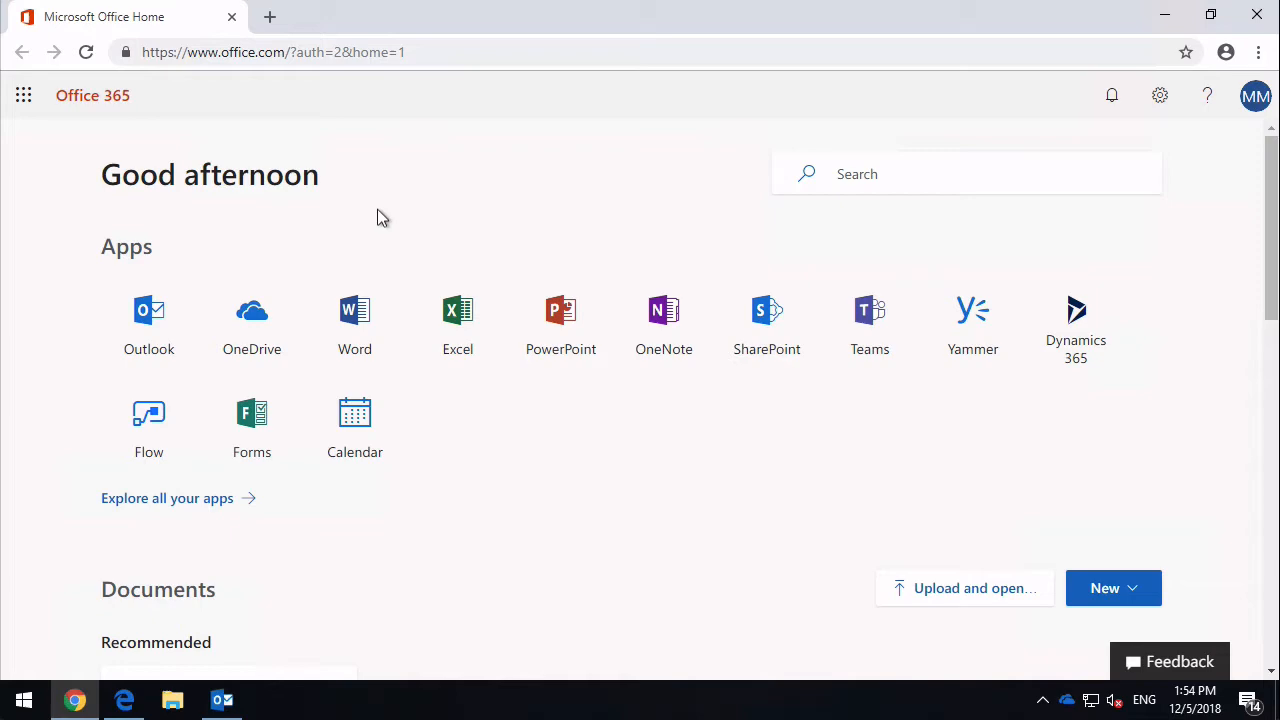
# - Launch Microsoft Forms from the Office 365 app launcher's All apps list
pyautogui.click(23, 95)
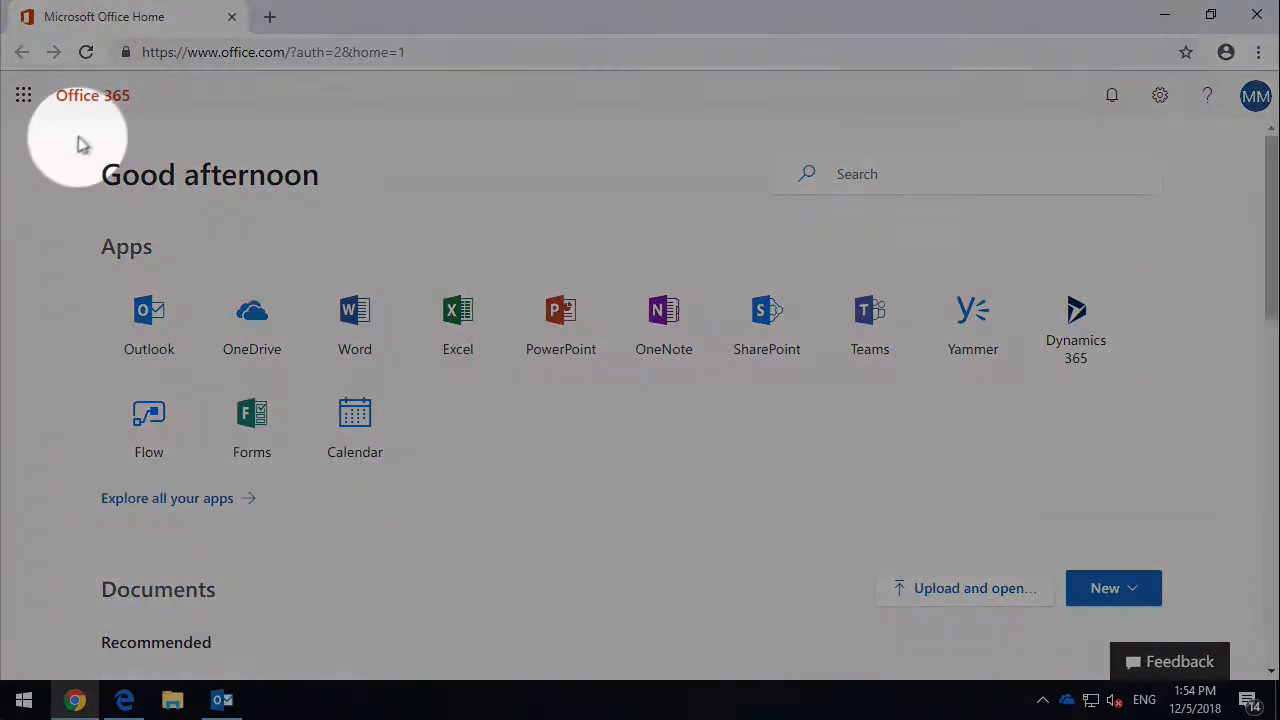
pyautogui.click(24, 95)
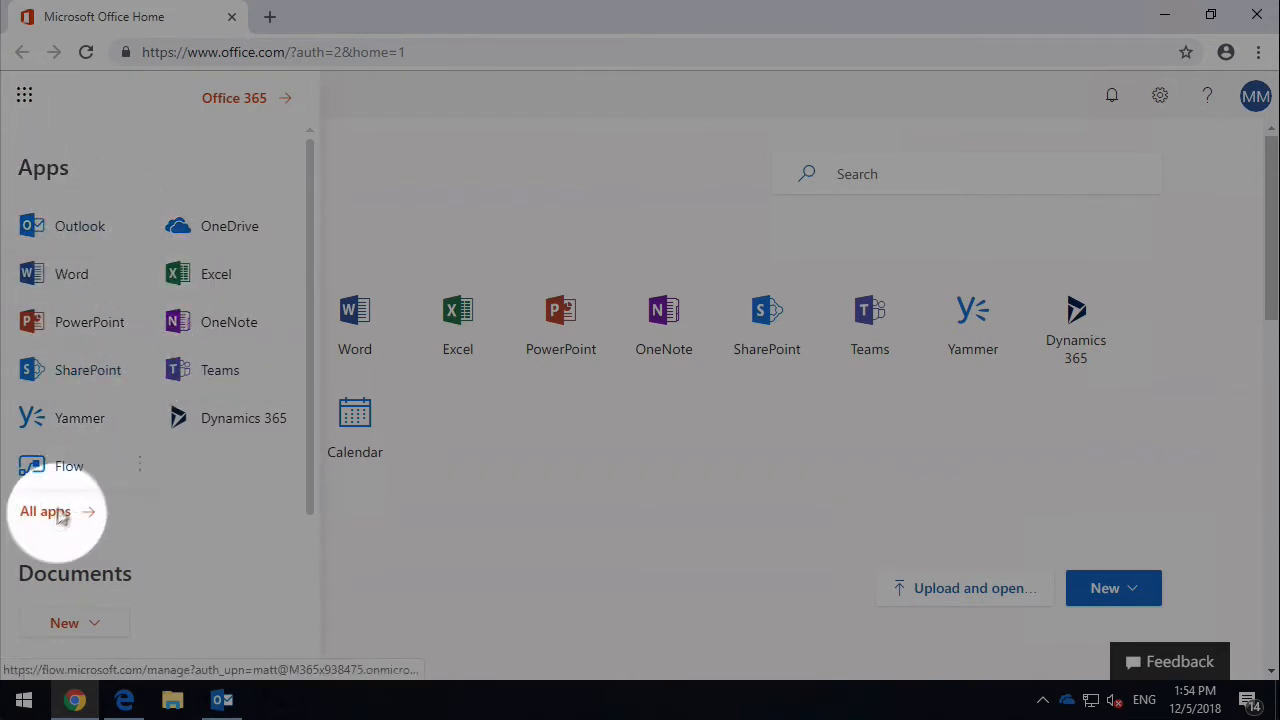
pyautogui.click(45, 511)
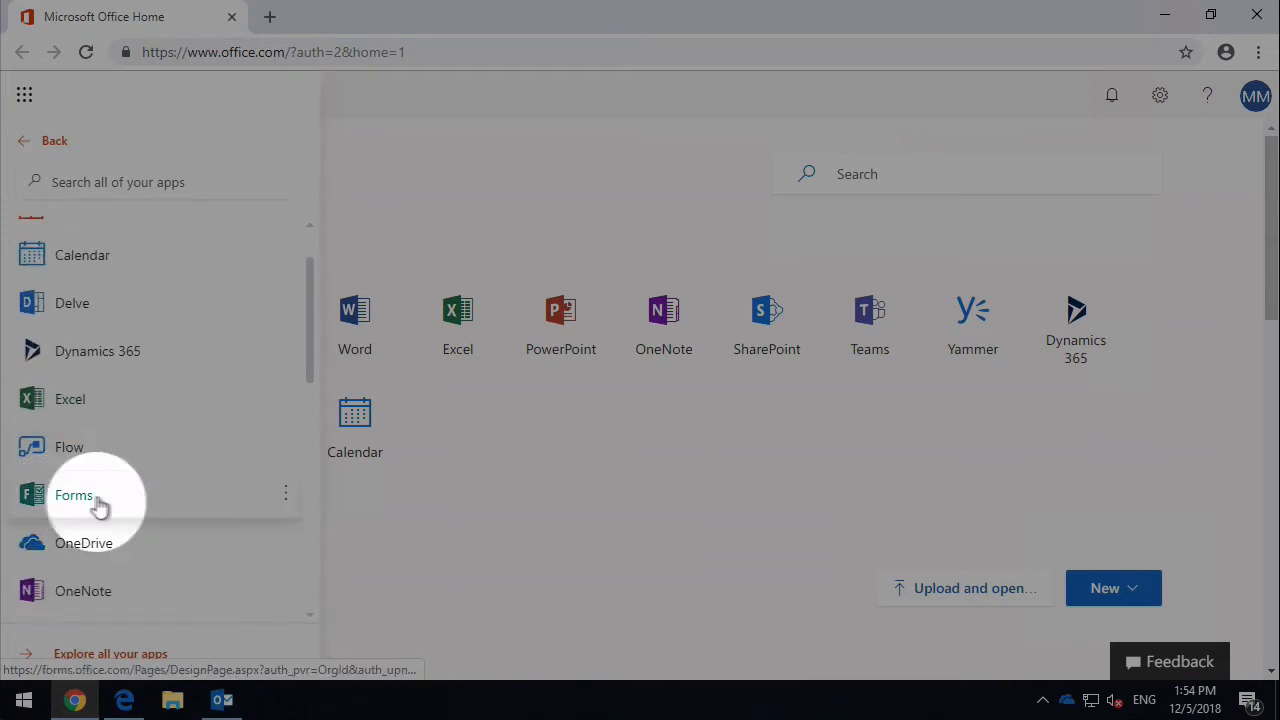
pyautogui.click(74, 495)
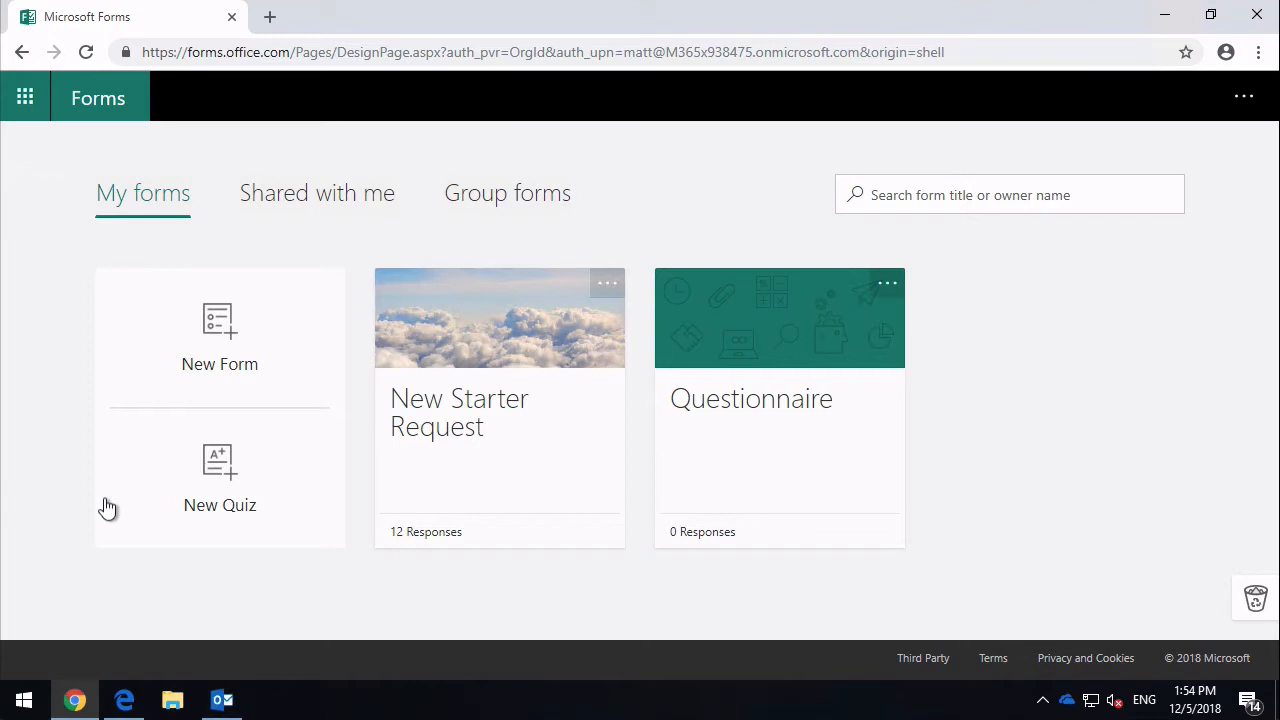
pyautogui.moveTo(53, 364)
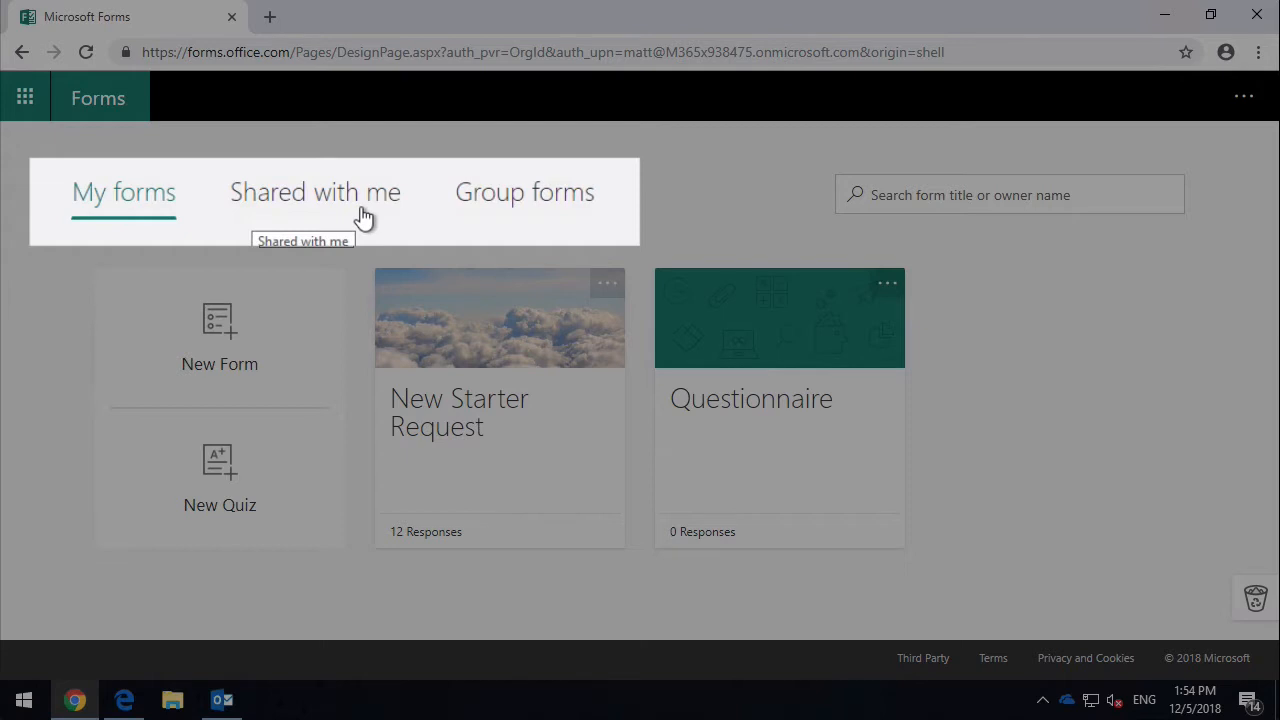
pyautogui.moveTo(507, 193)
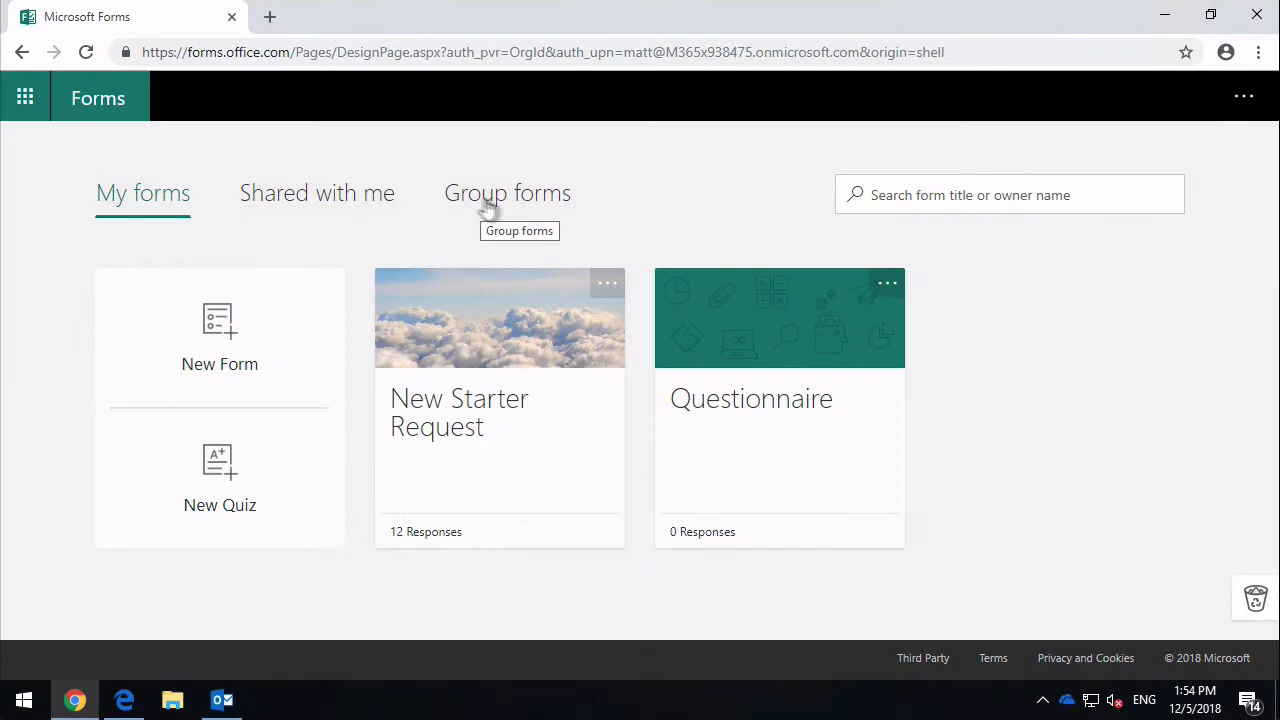
pyautogui.moveTo(545, 212)
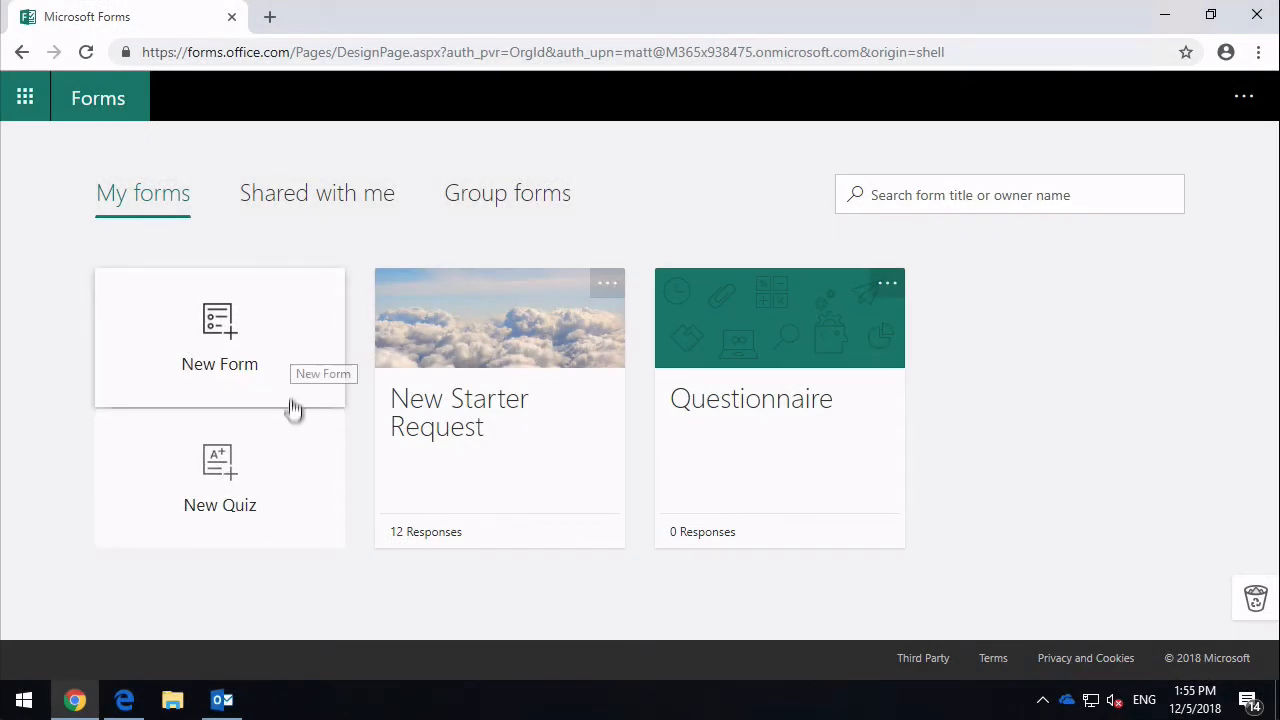
pyautogui.moveTo(288, 469)
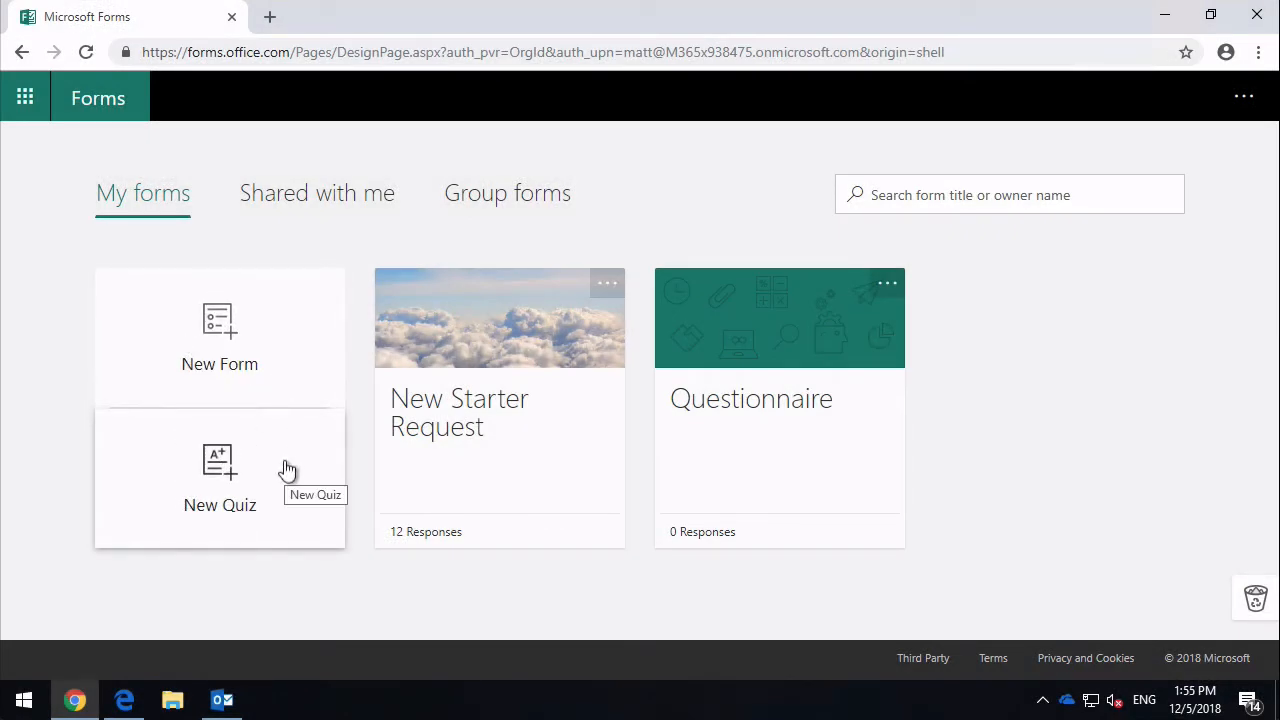
pyautogui.moveTo(318, 397)
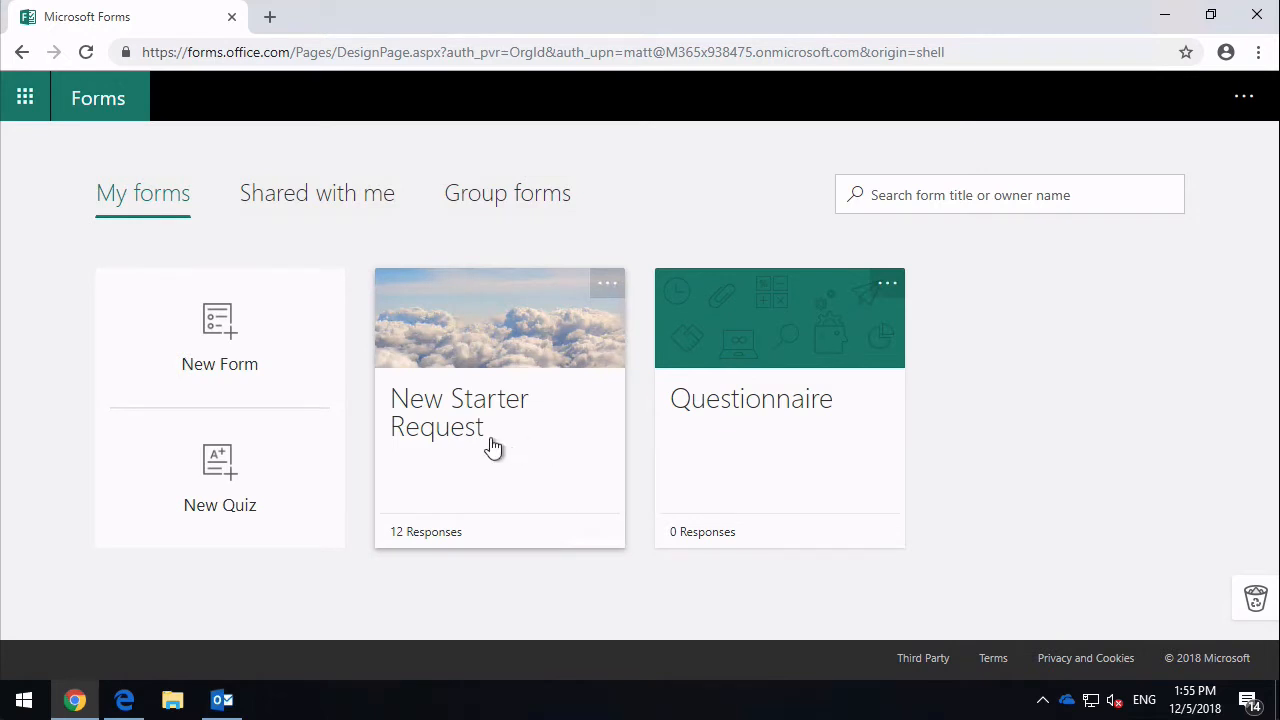
pyautogui.moveTo(786, 457)
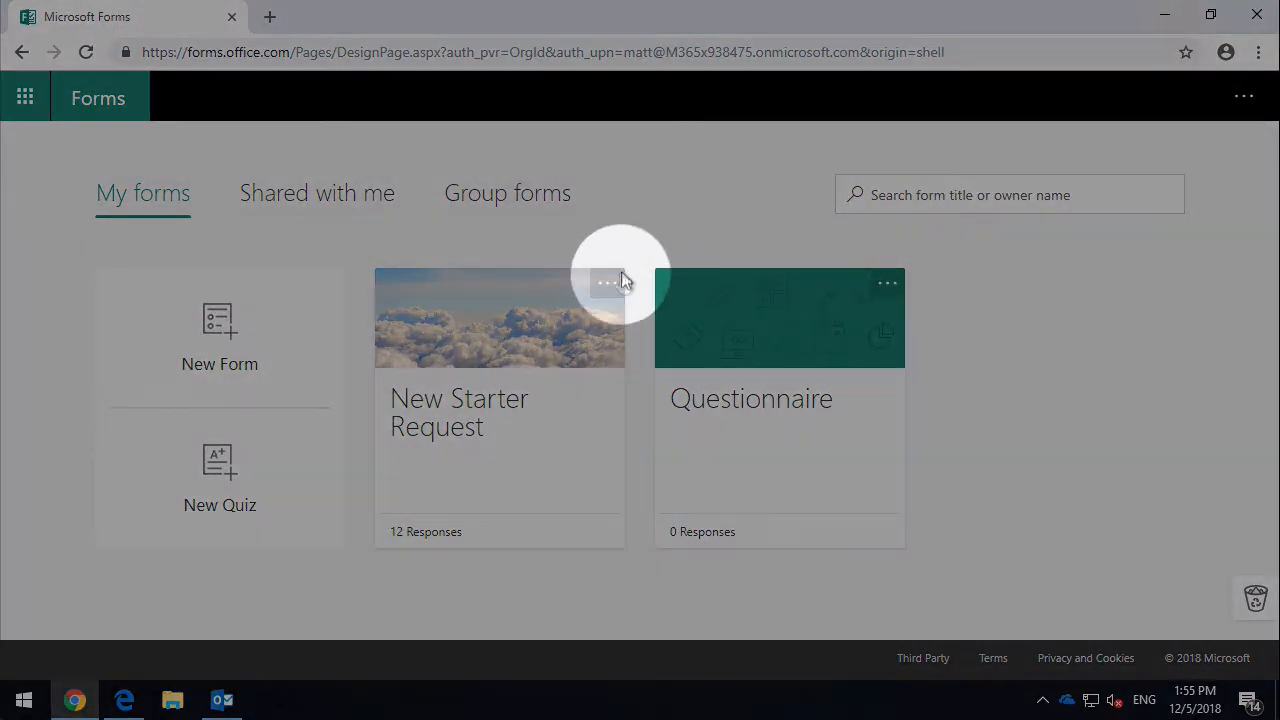
pyautogui.click(607, 283)
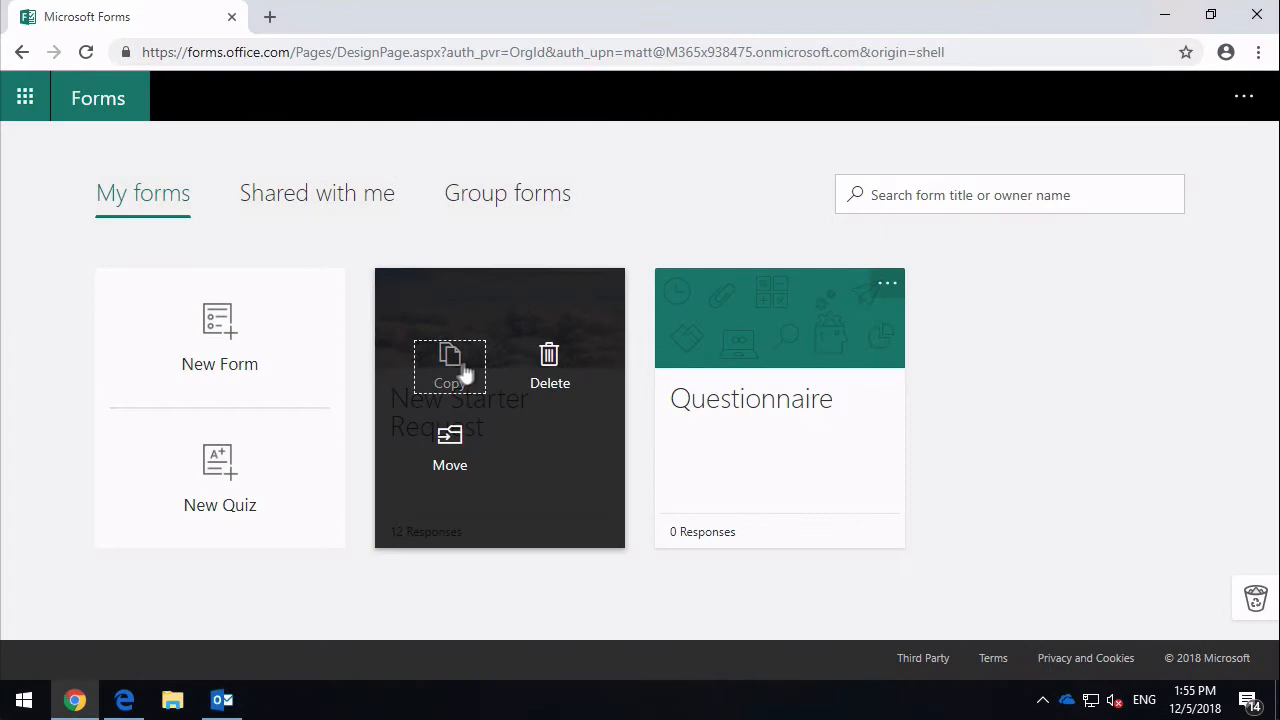
pyautogui.moveTo(549, 355)
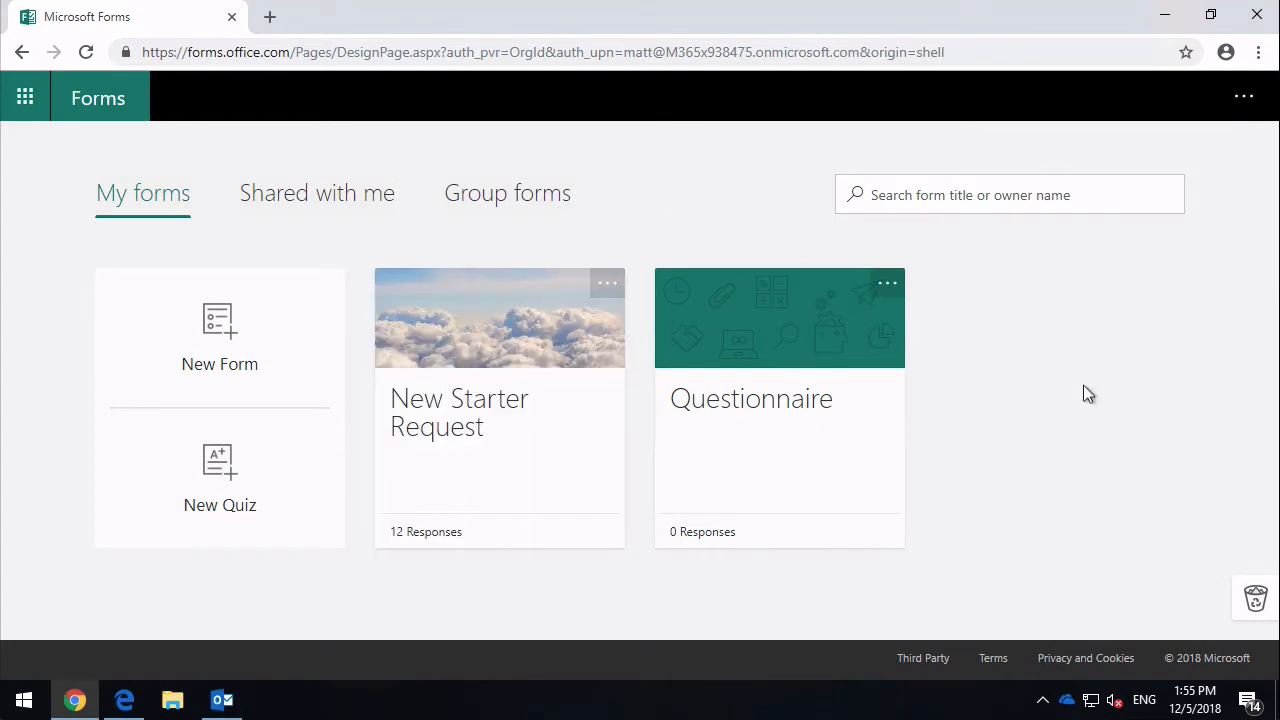
pyautogui.click(1255, 598)
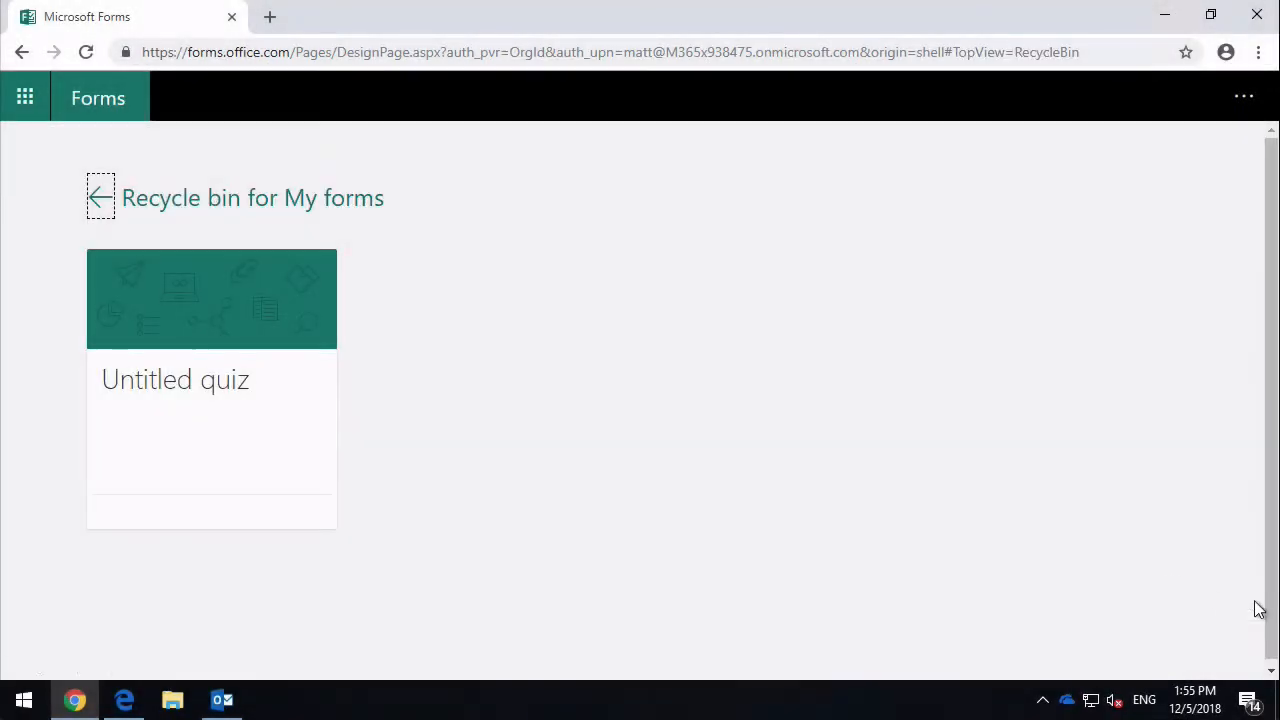
pyautogui.moveTo(175, 390)
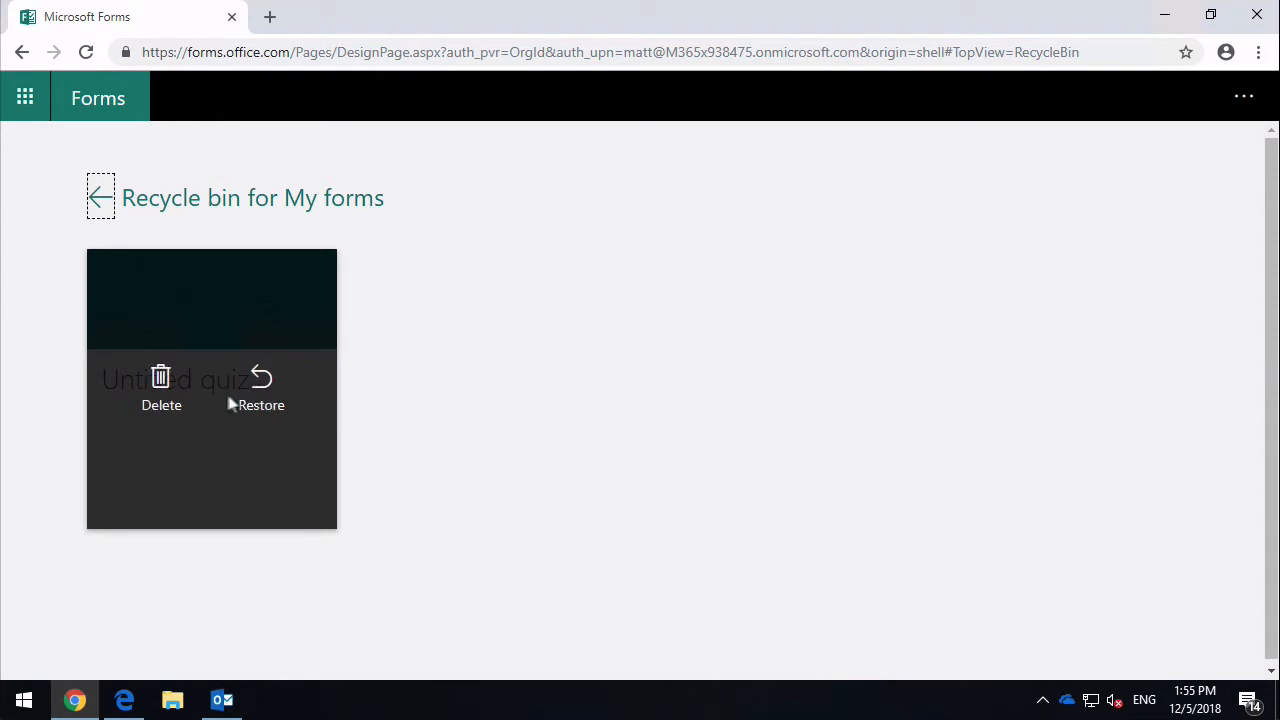
pyautogui.moveTo(223, 335)
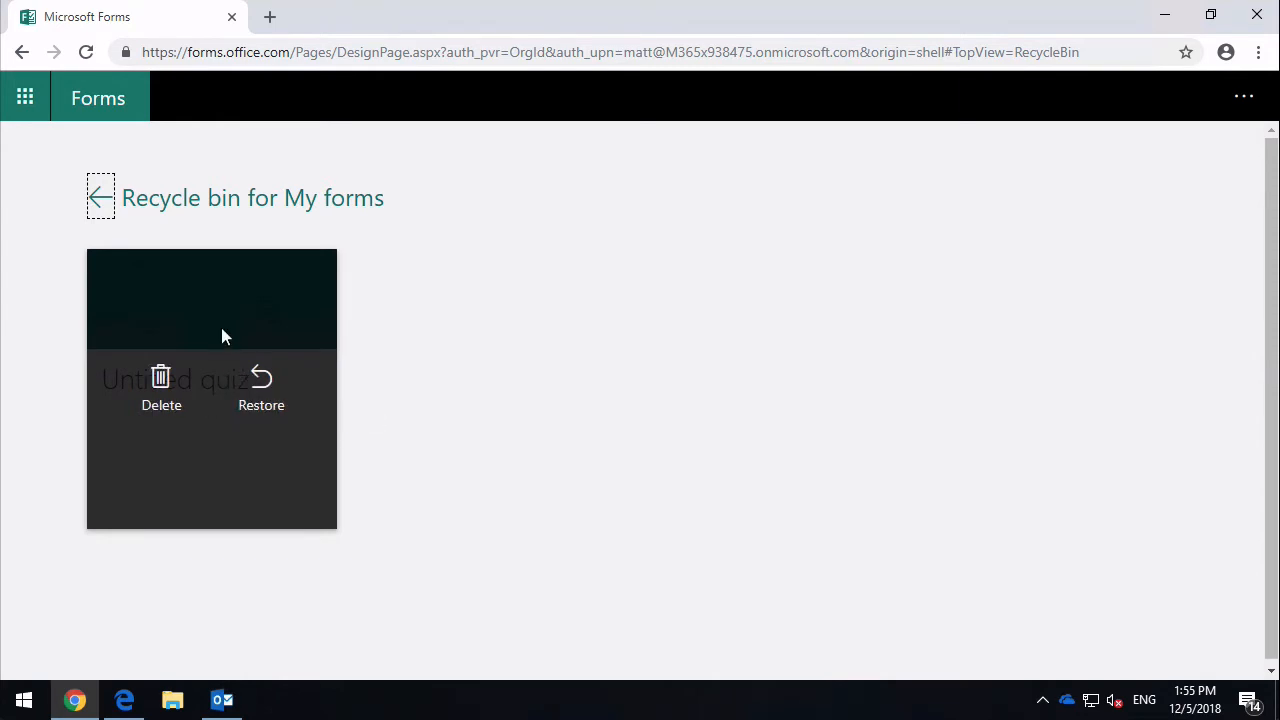
pyautogui.click(99, 197)
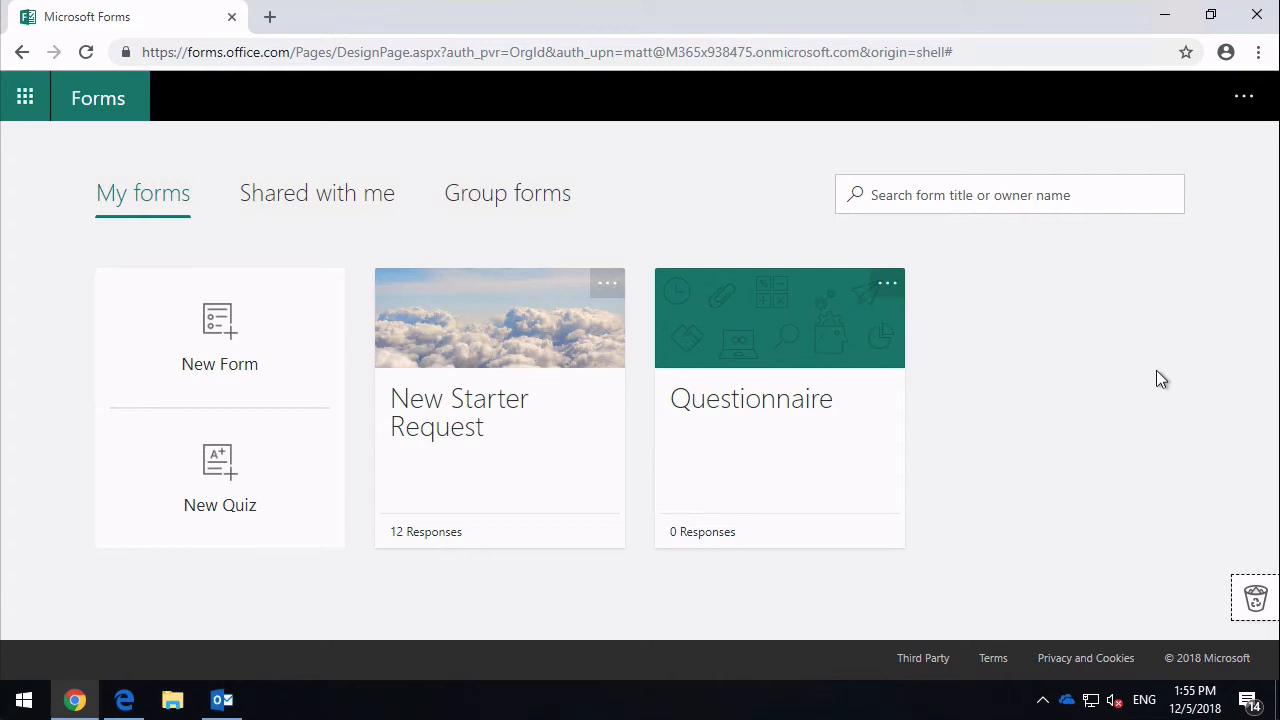
pyautogui.moveTo(590, 545)
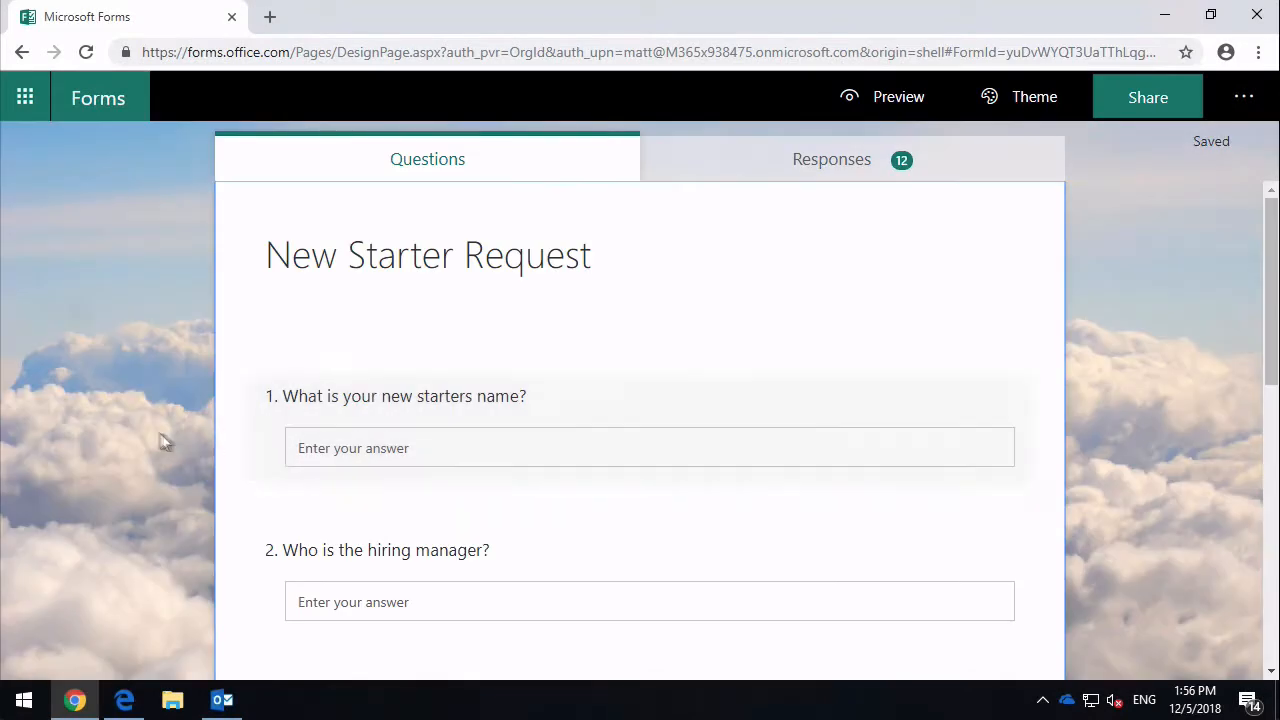
pyautogui.moveTo(150, 357)
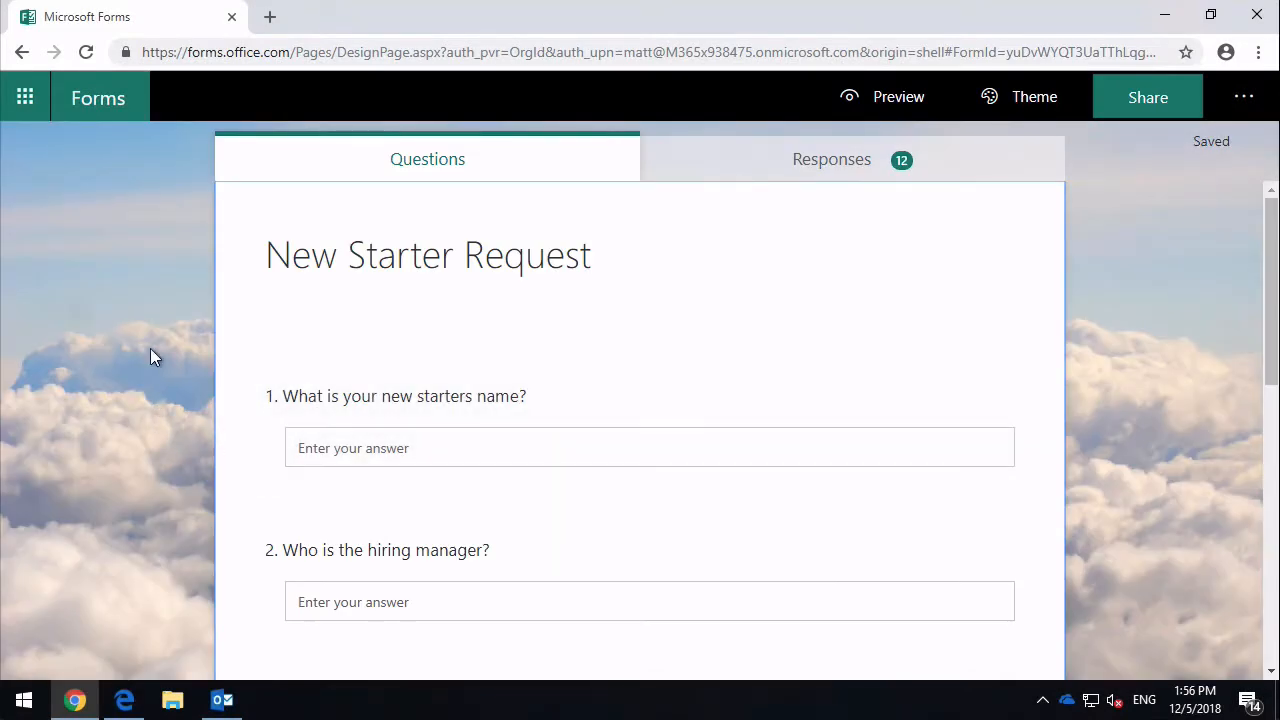
# - Scroll through the New Starter Request questions, add a question, and edit question 1's title
pyautogui.scroll(-3)
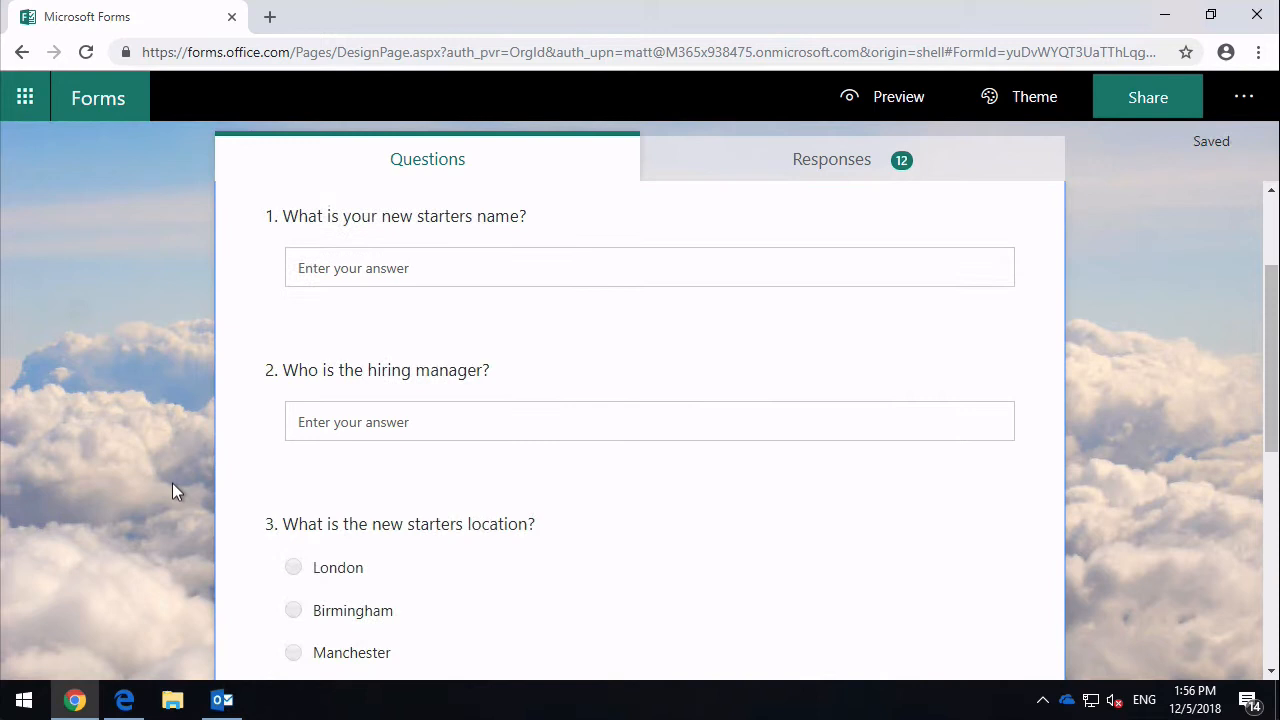
pyautogui.scroll(-3)
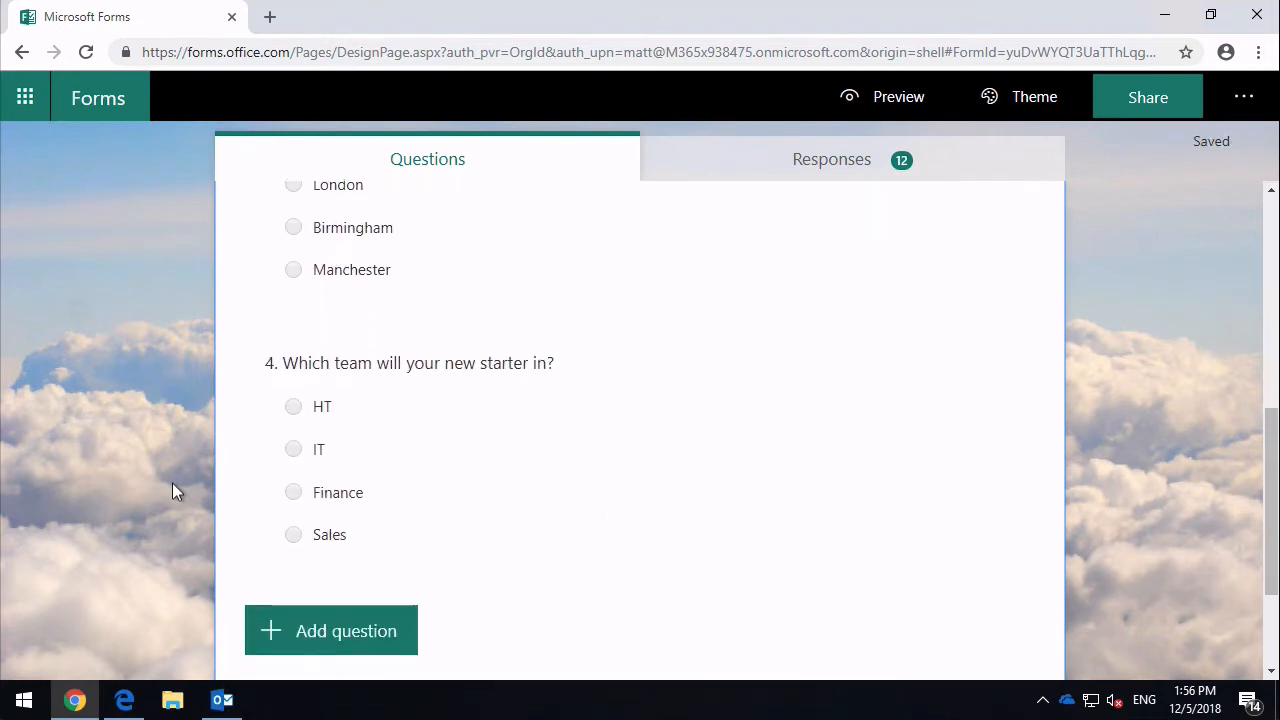
pyautogui.scroll(-3)
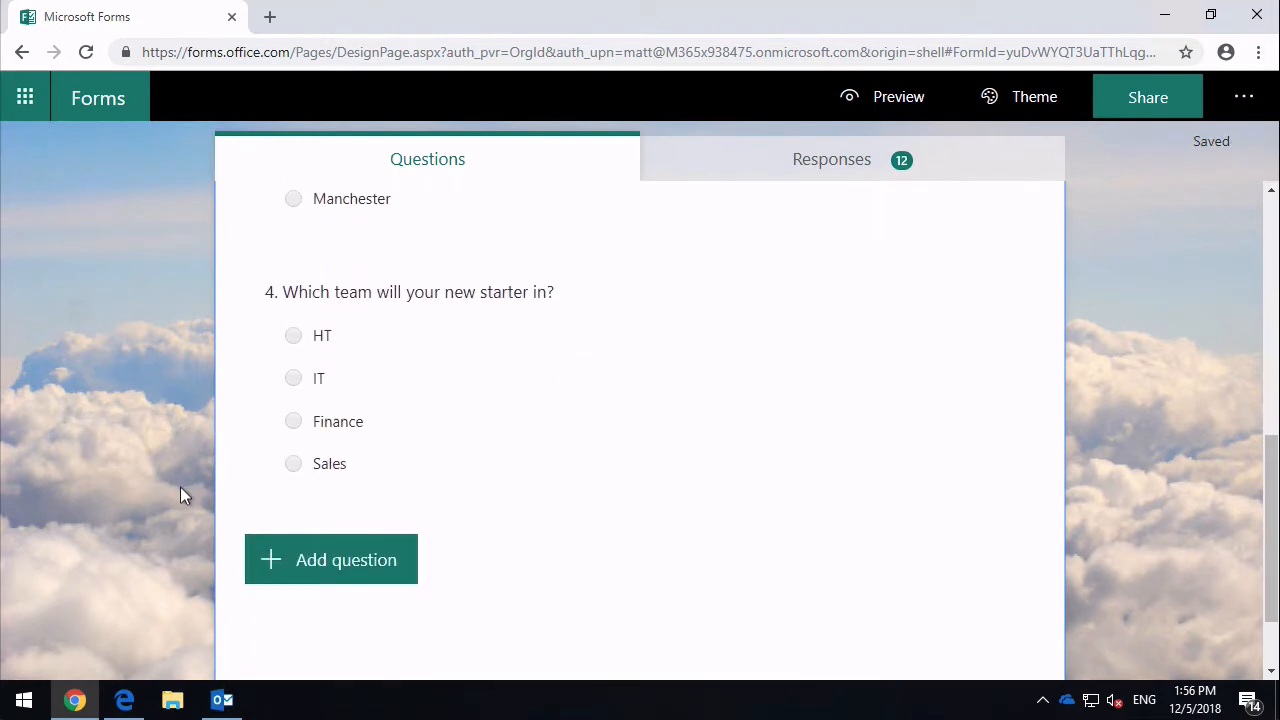
pyautogui.click(330, 559)
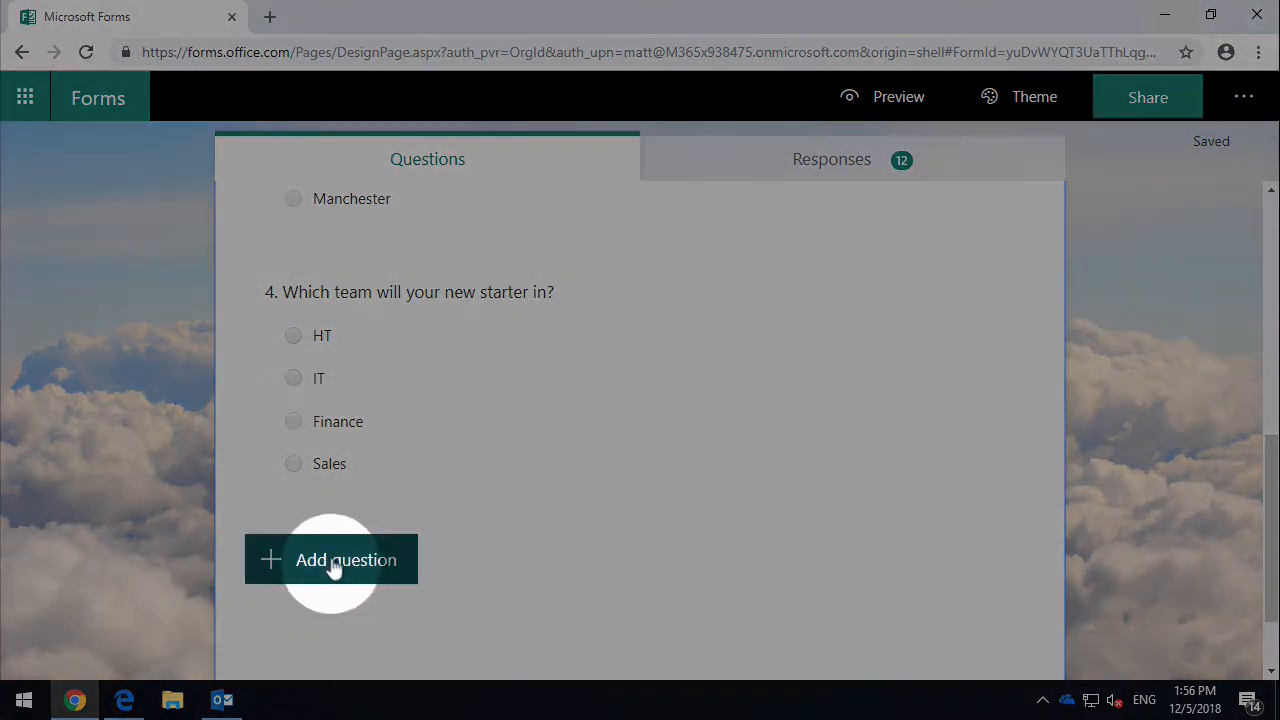
pyautogui.moveTo(219, 532)
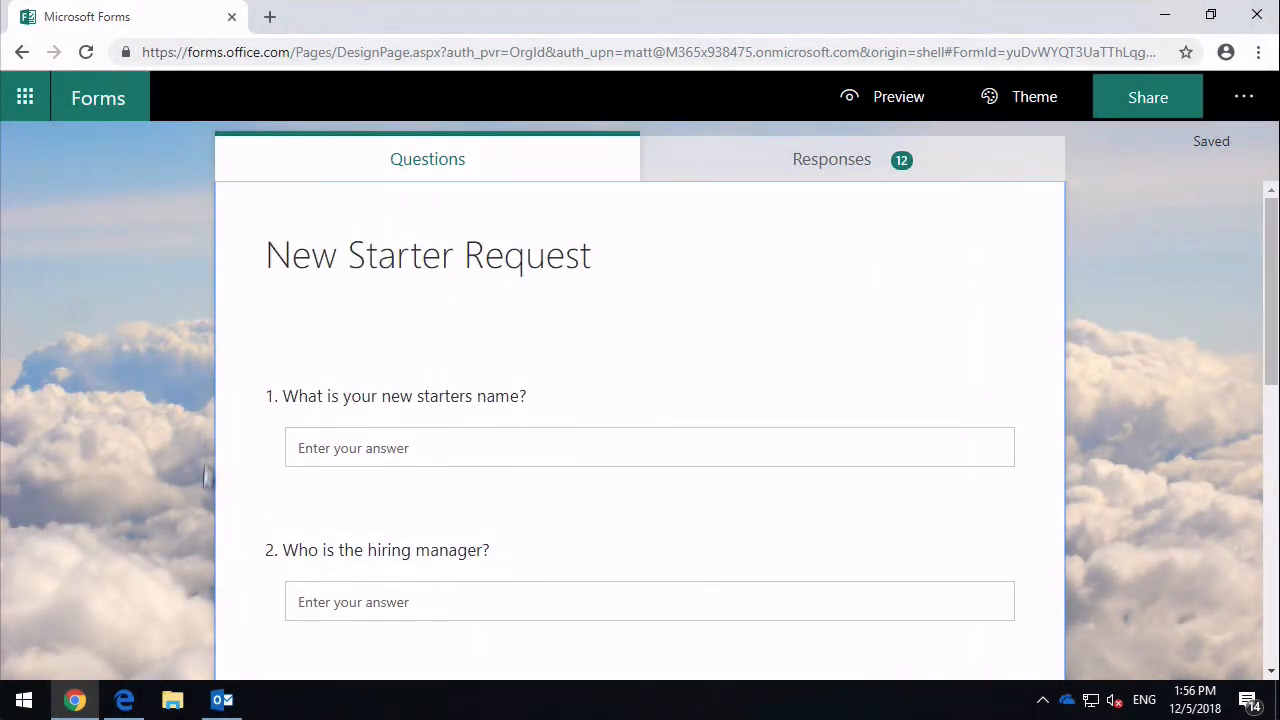
pyautogui.click(404, 396)
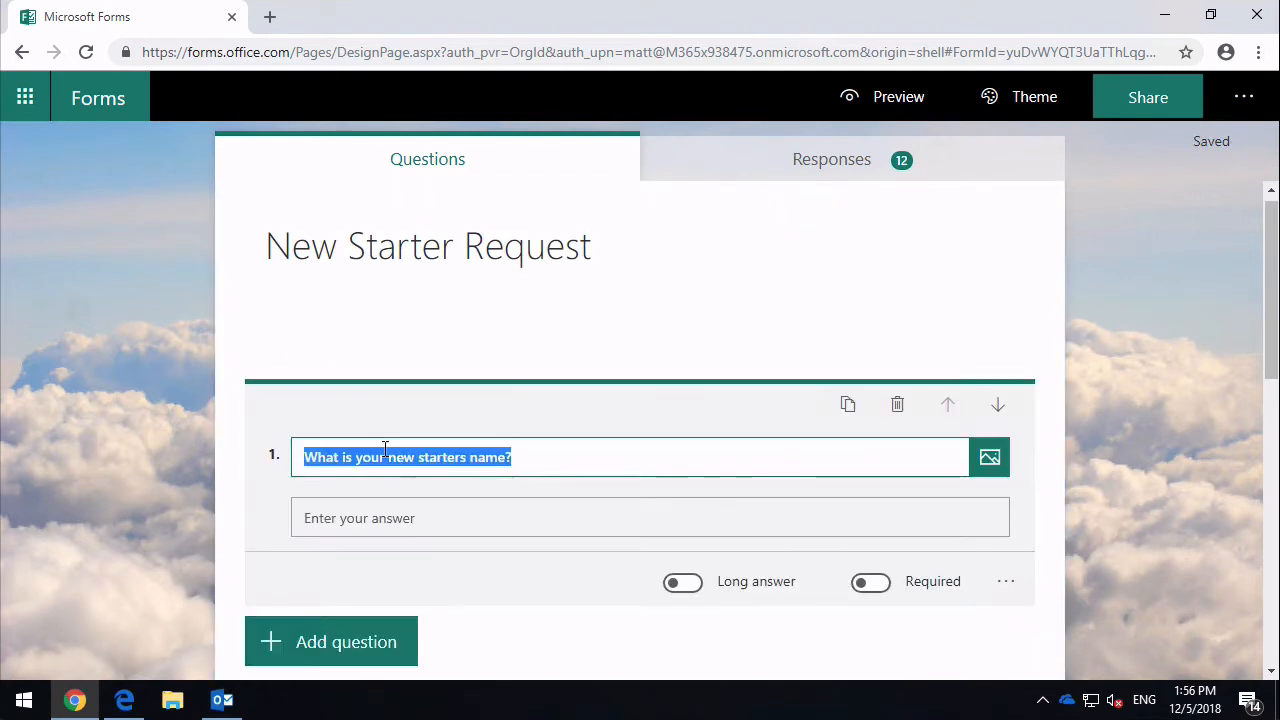
pyautogui.moveTo(505, 485)
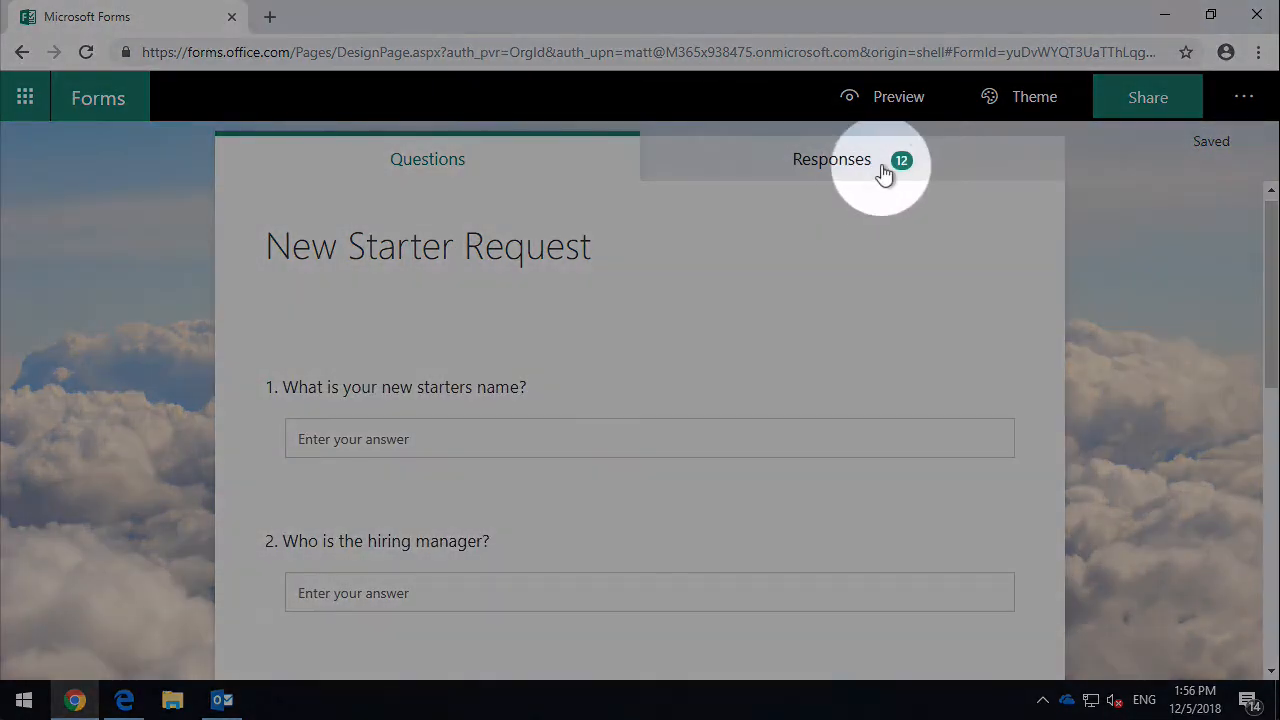
pyautogui.moveTo(855, 165)
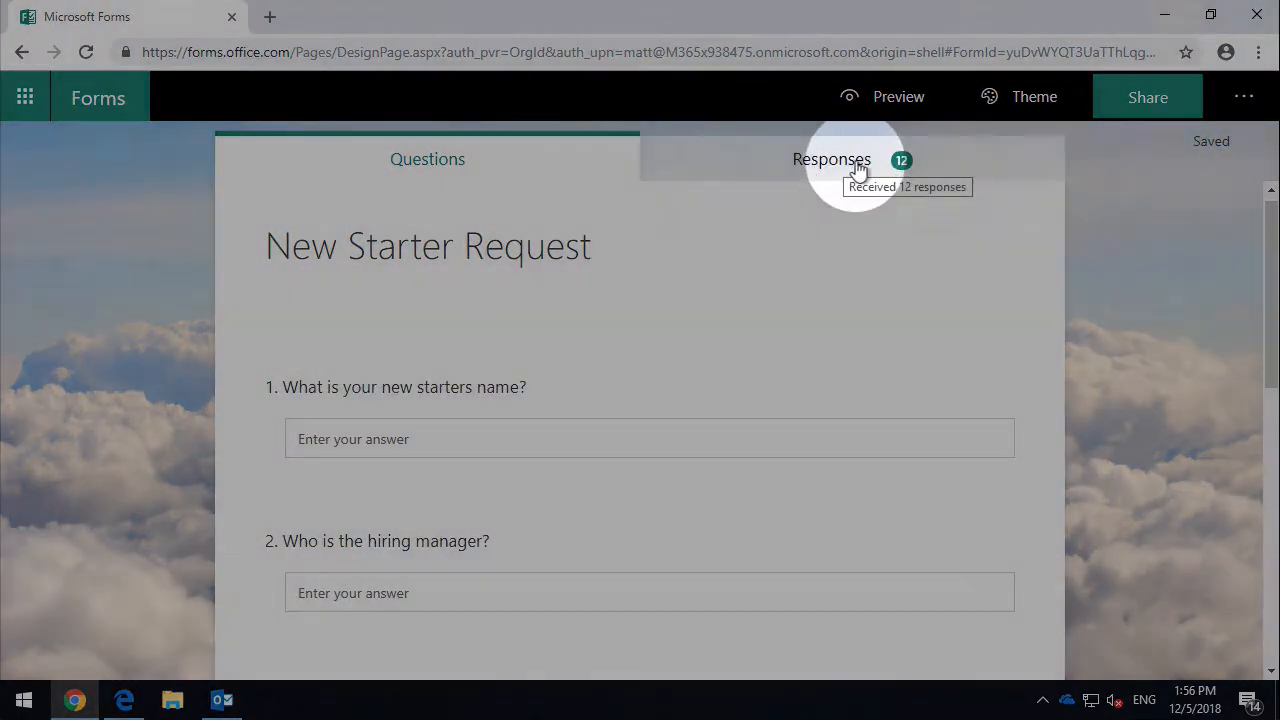
# - Review the 12-response summary on the Responses tab, then view individual results
pyautogui.click(832, 159)
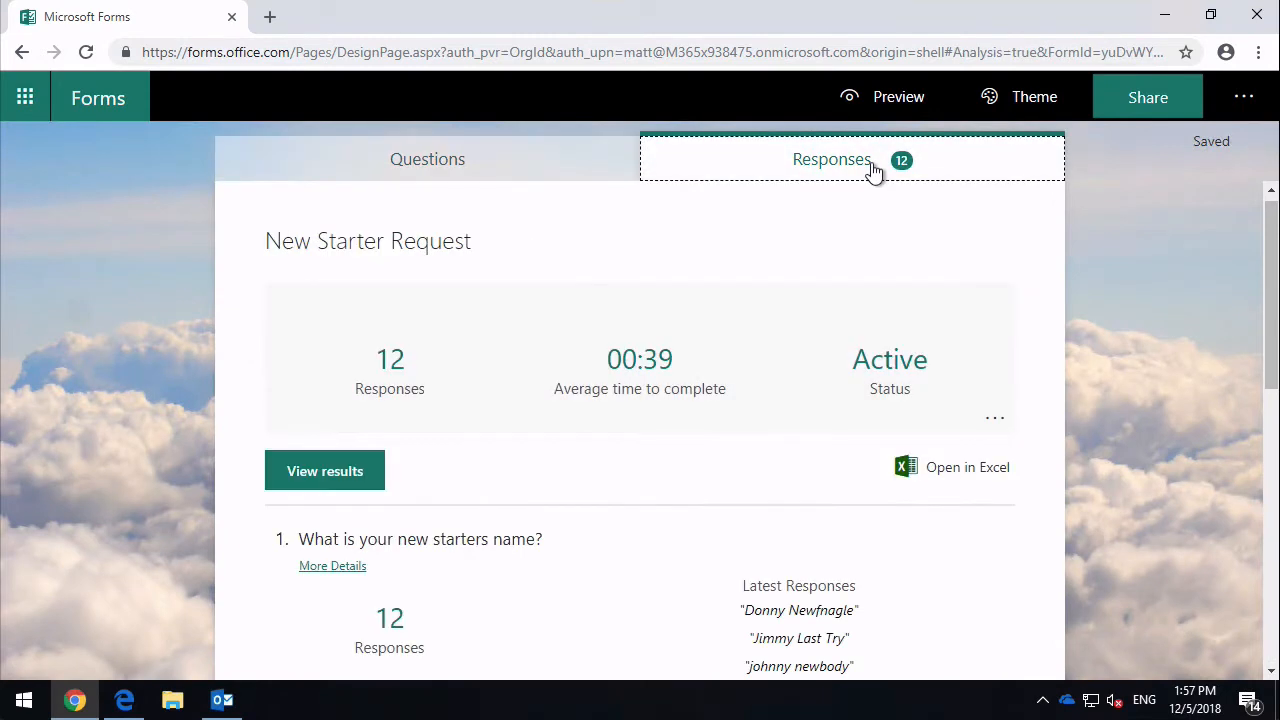
pyautogui.moveTo(1140, 308)
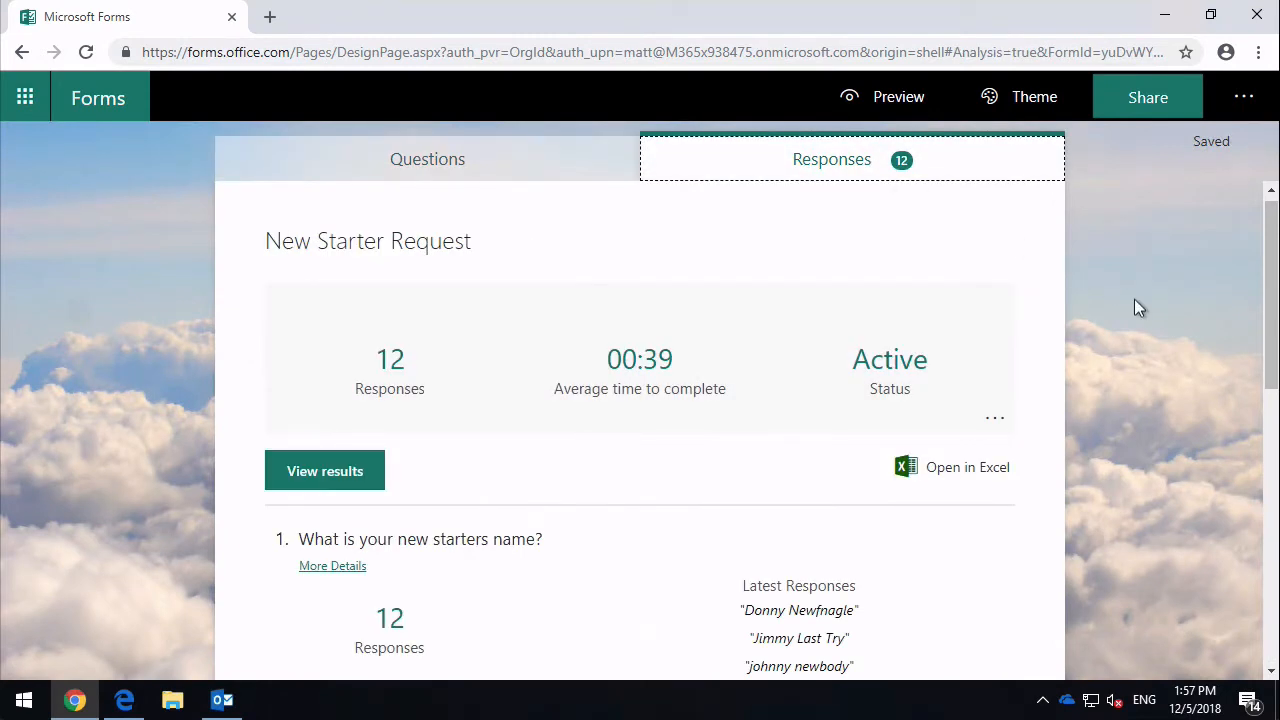
pyautogui.moveTo(440, 312)
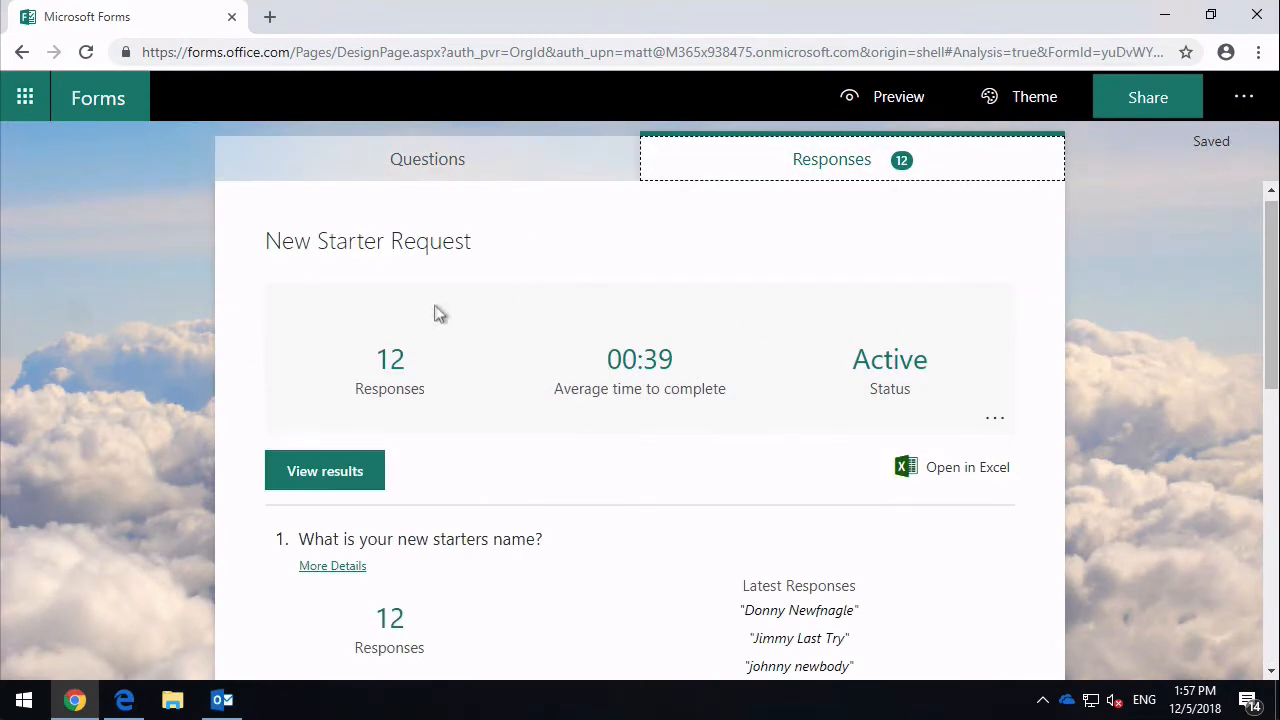
pyautogui.moveTo(672, 283)
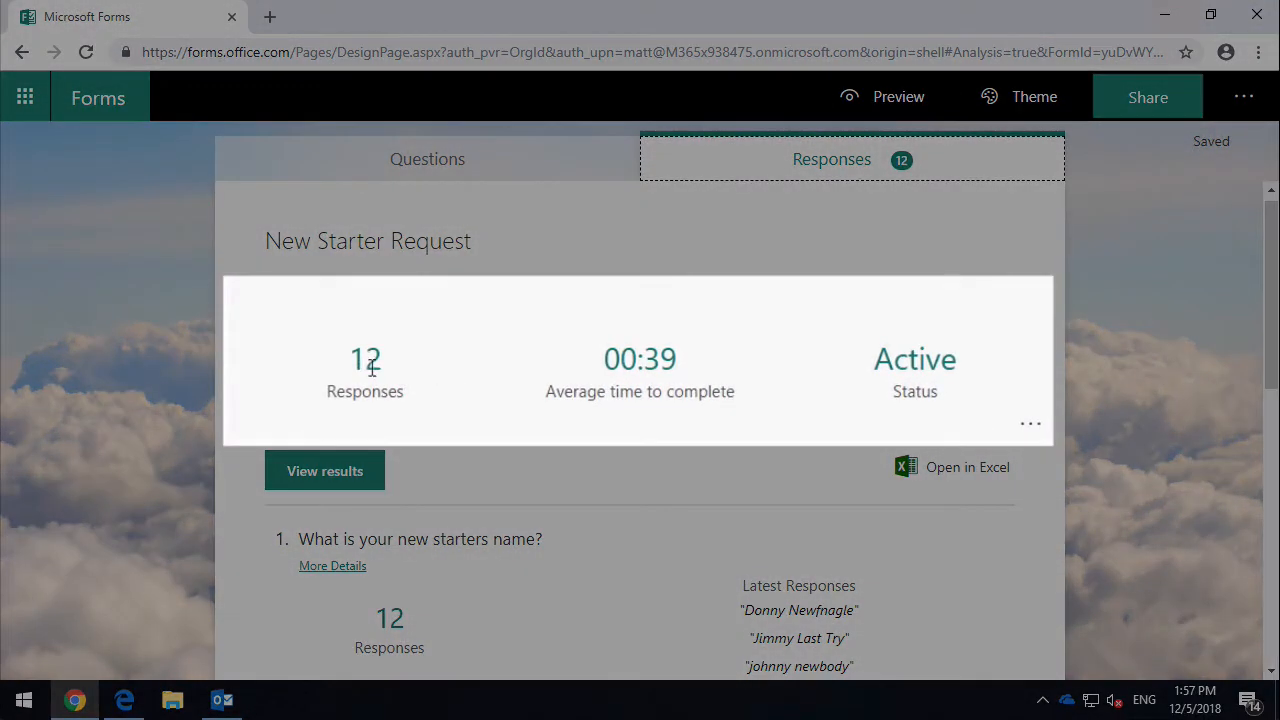
pyautogui.moveTo(415, 391)
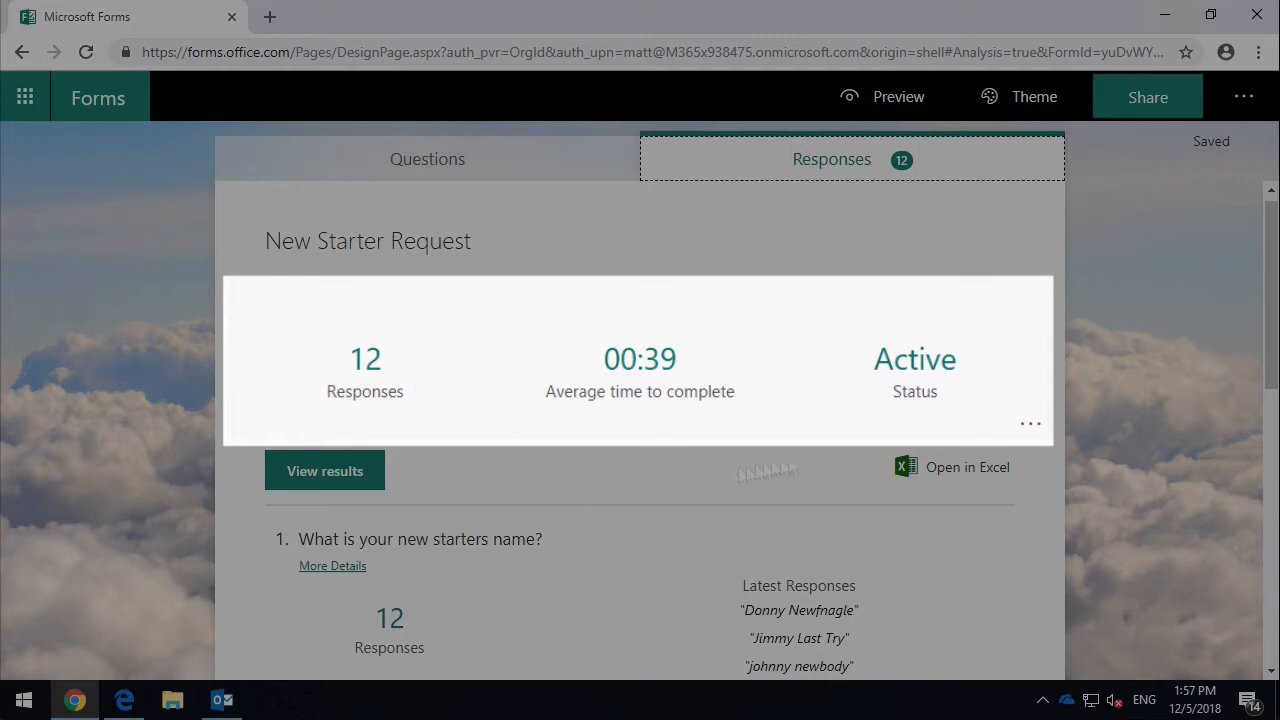
pyautogui.click(1030, 422)
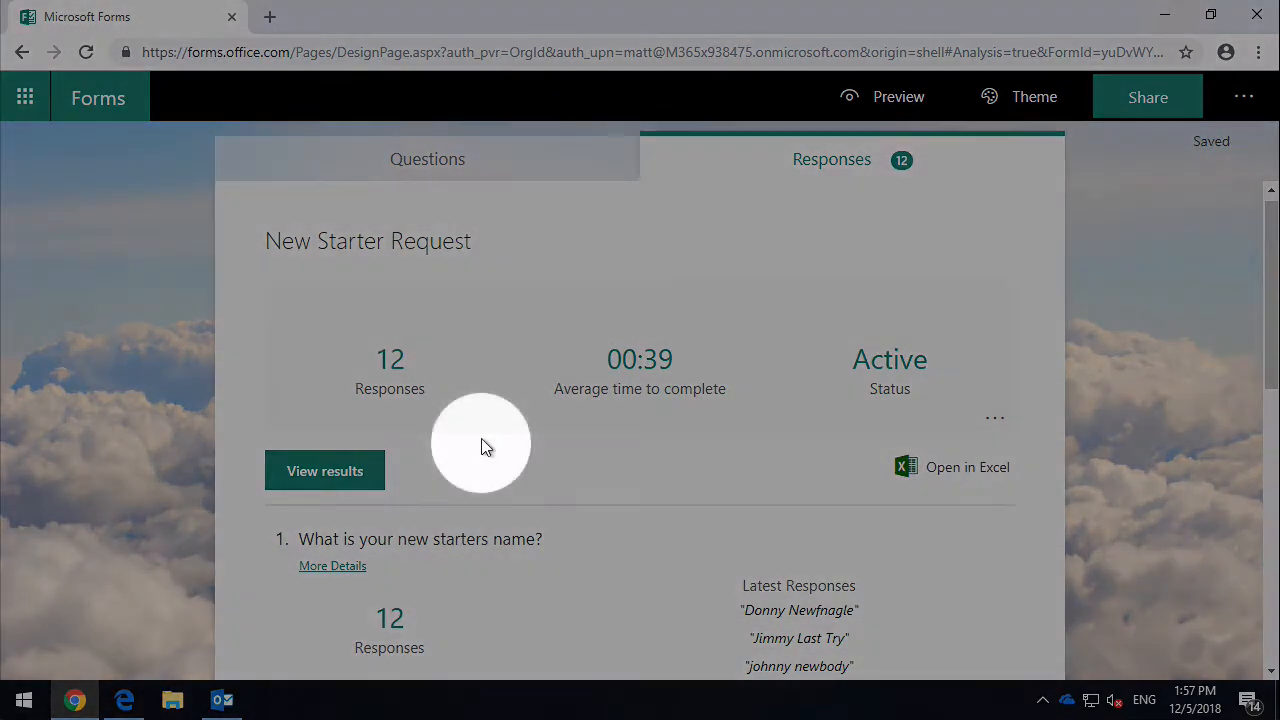
pyautogui.moveTo(355, 485)
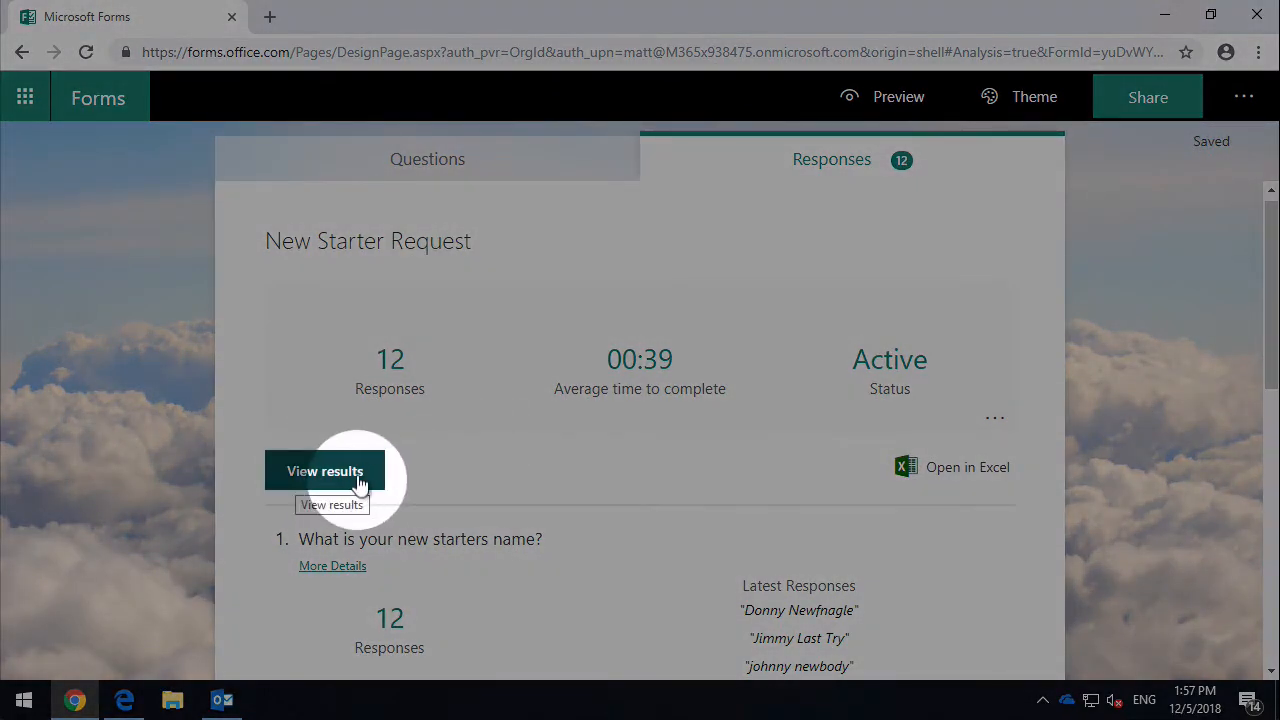
pyautogui.click(325, 471)
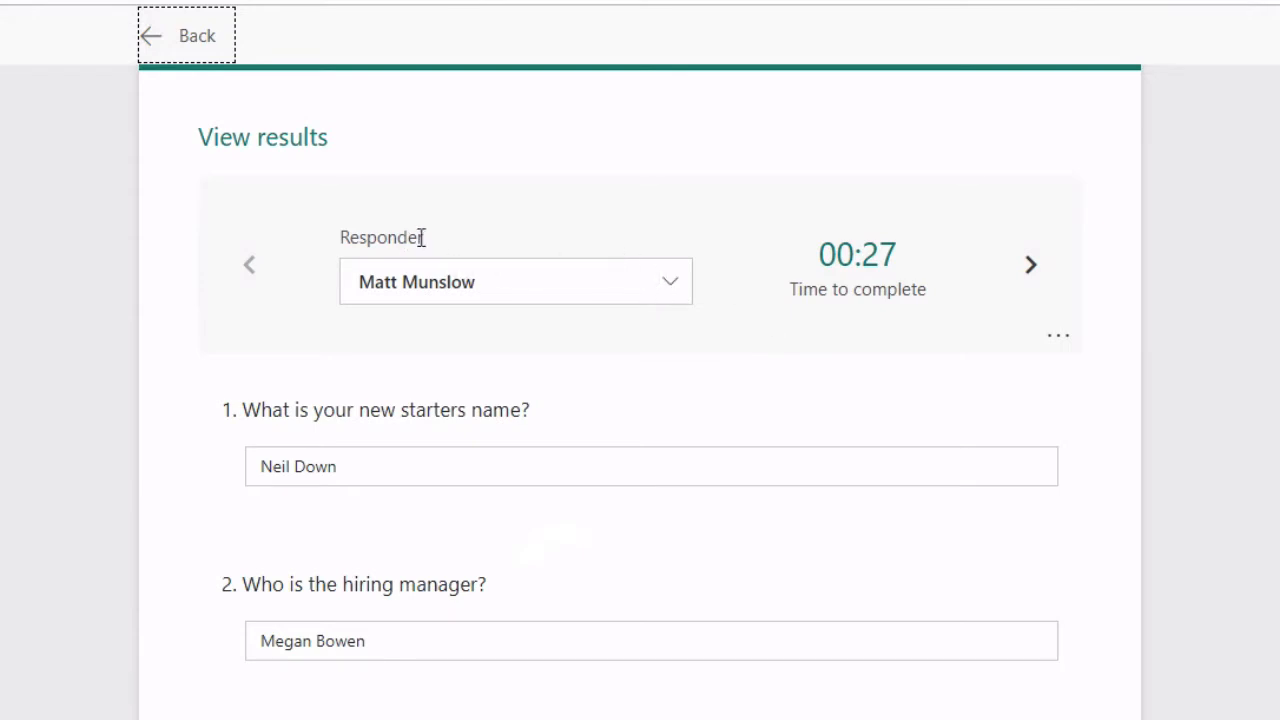
# - Check the responder list, then step through individual responses up to response 8
pyautogui.click(668, 281)
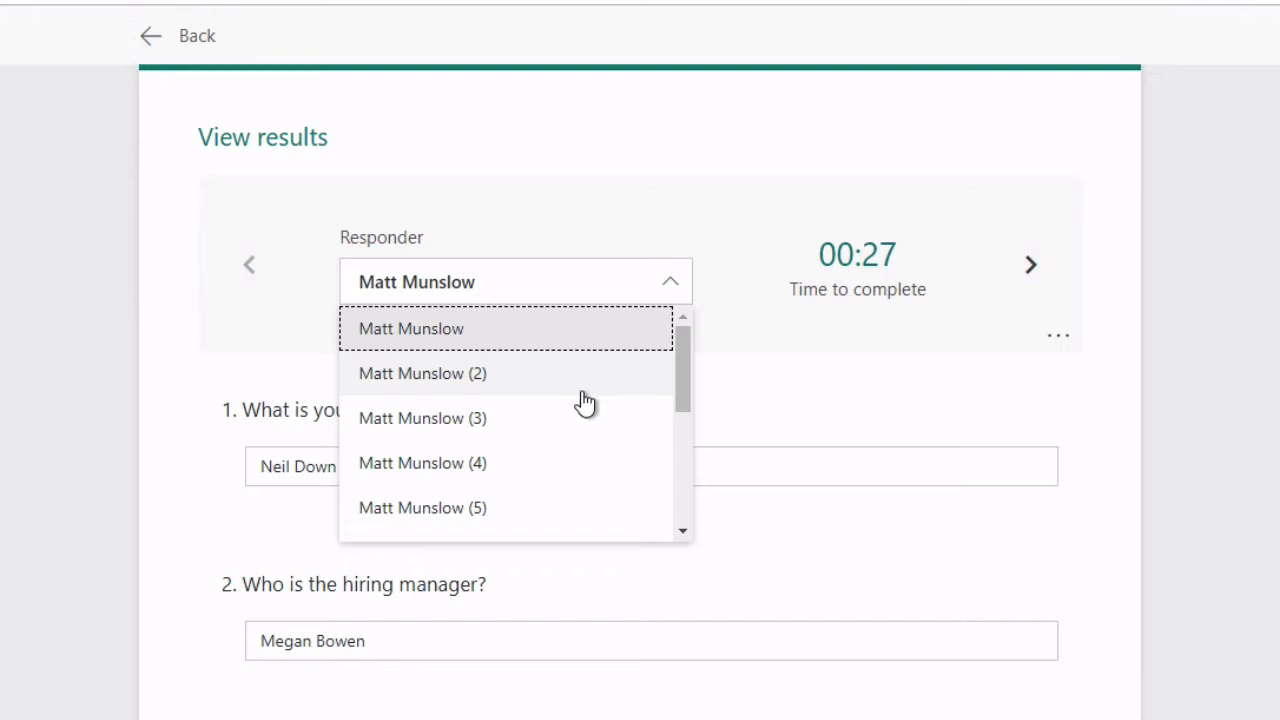
pyautogui.moveTo(534, 385)
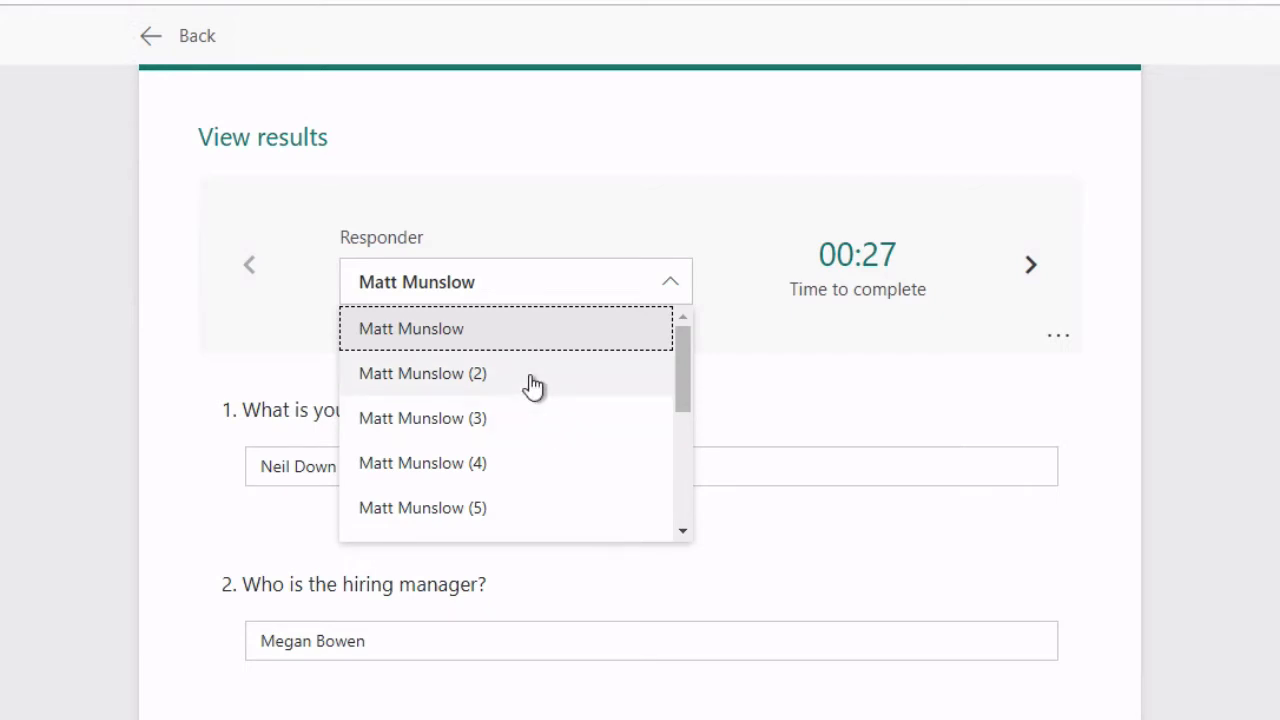
pyautogui.moveTo(538, 428)
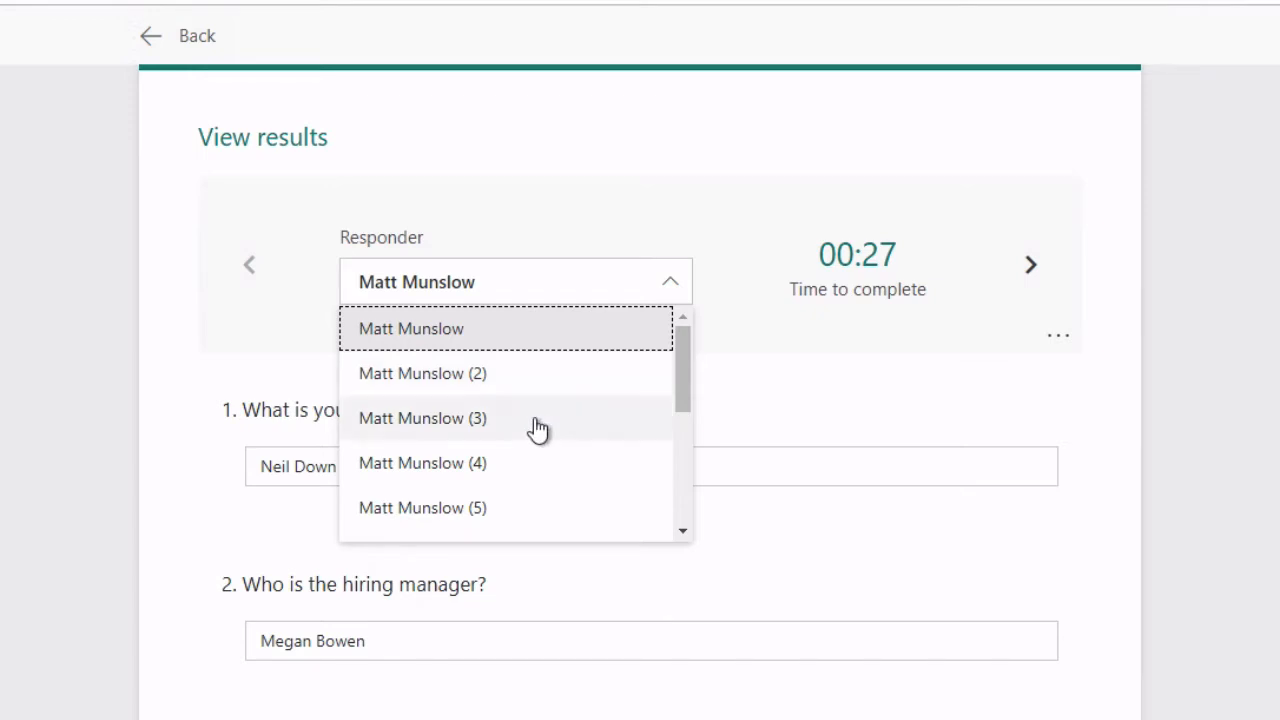
pyautogui.moveTo(630, 192)
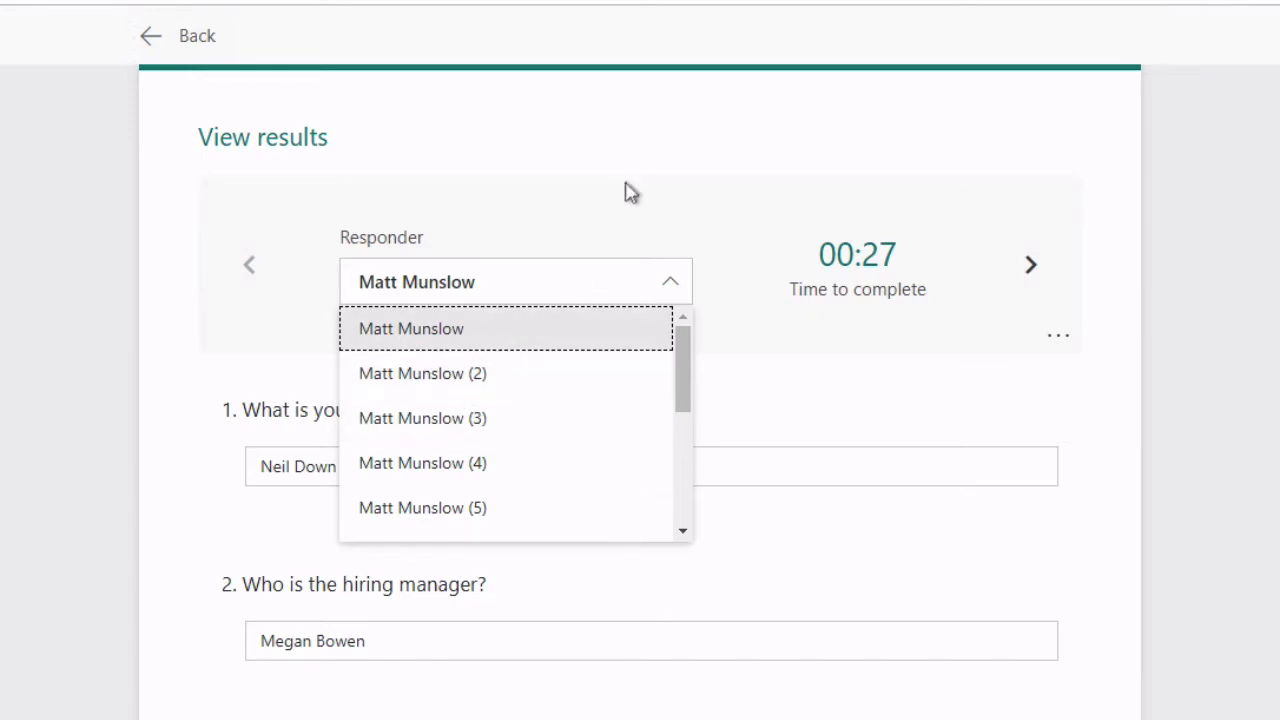
pyautogui.click(411, 328)
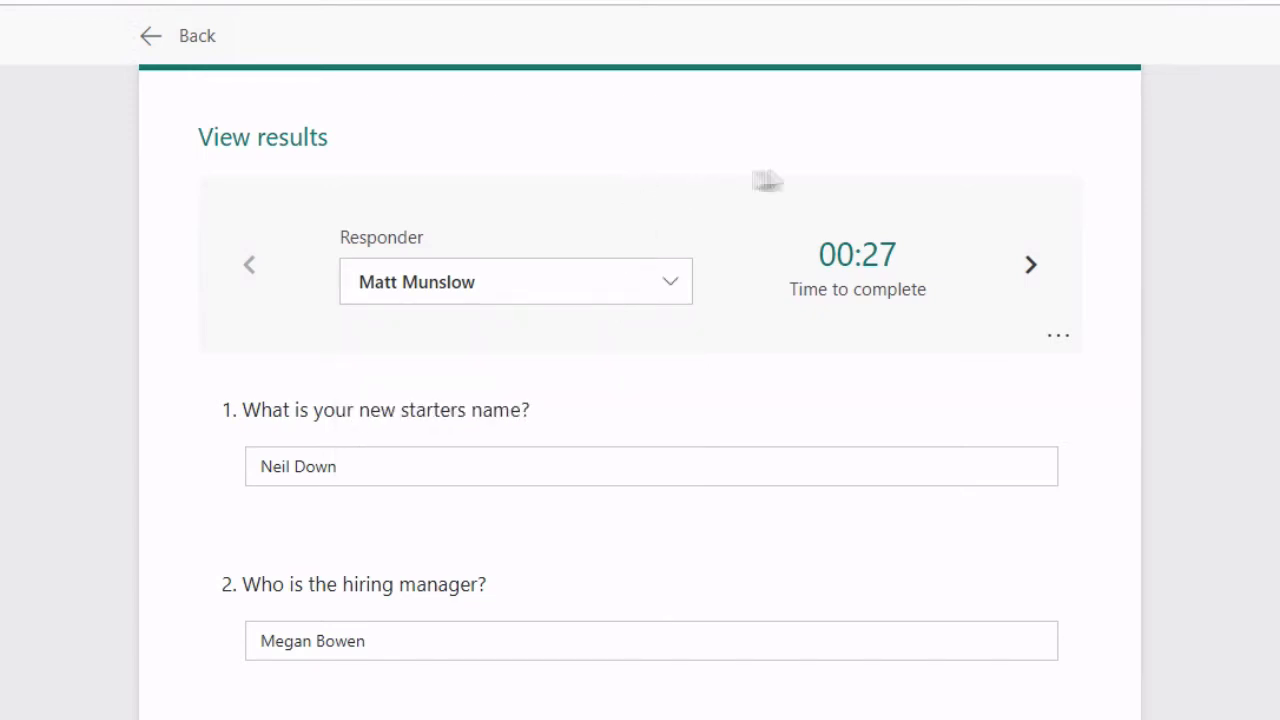
pyautogui.moveTo(874, 268)
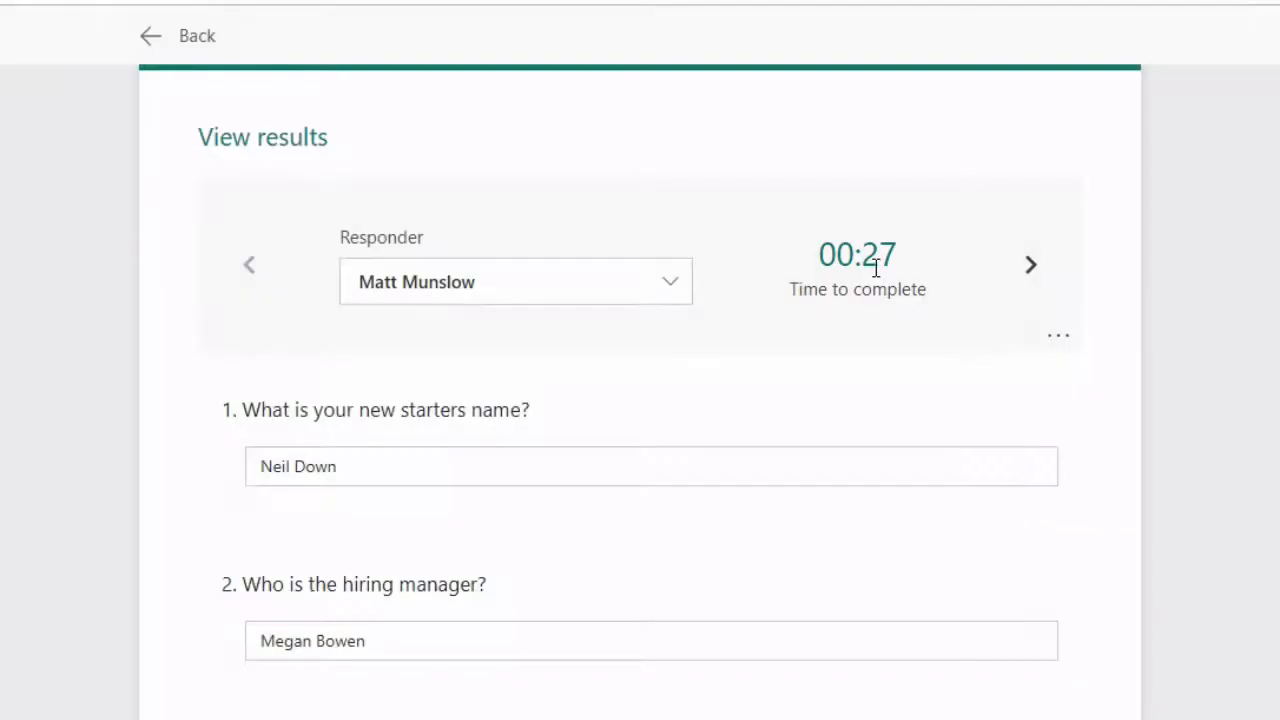
pyautogui.moveTo(913, 275)
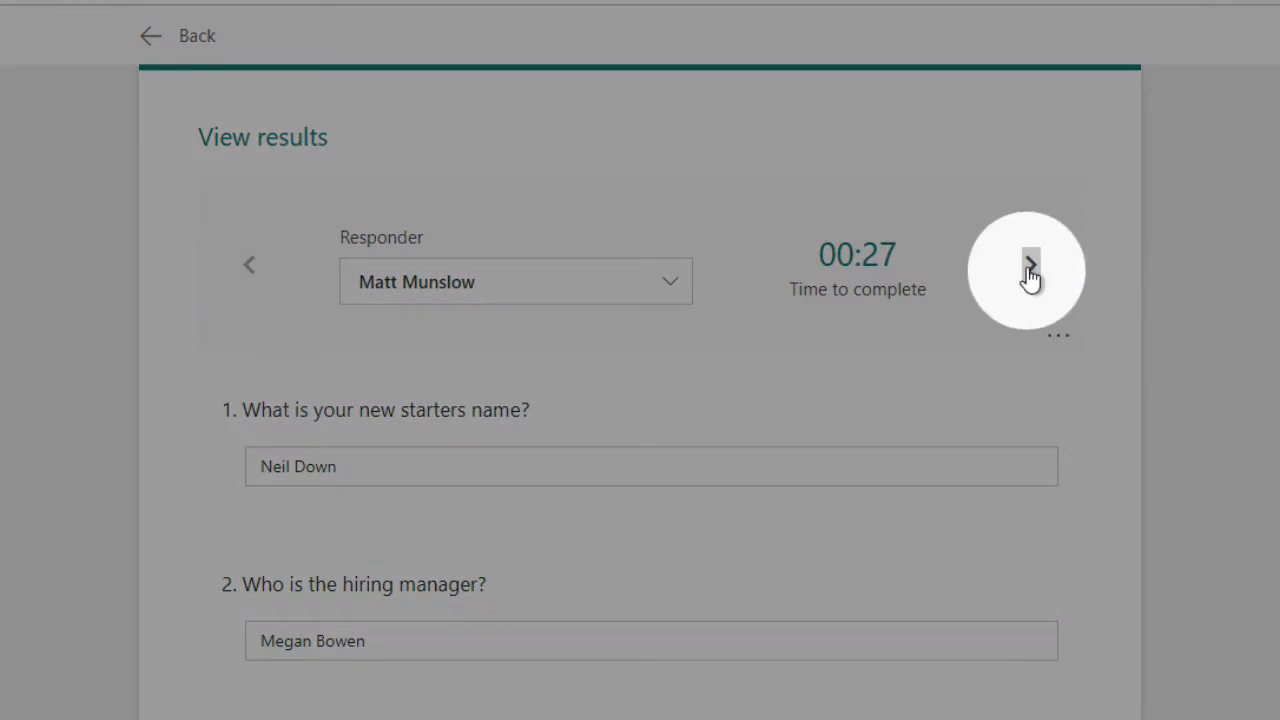
pyautogui.click(1030, 264)
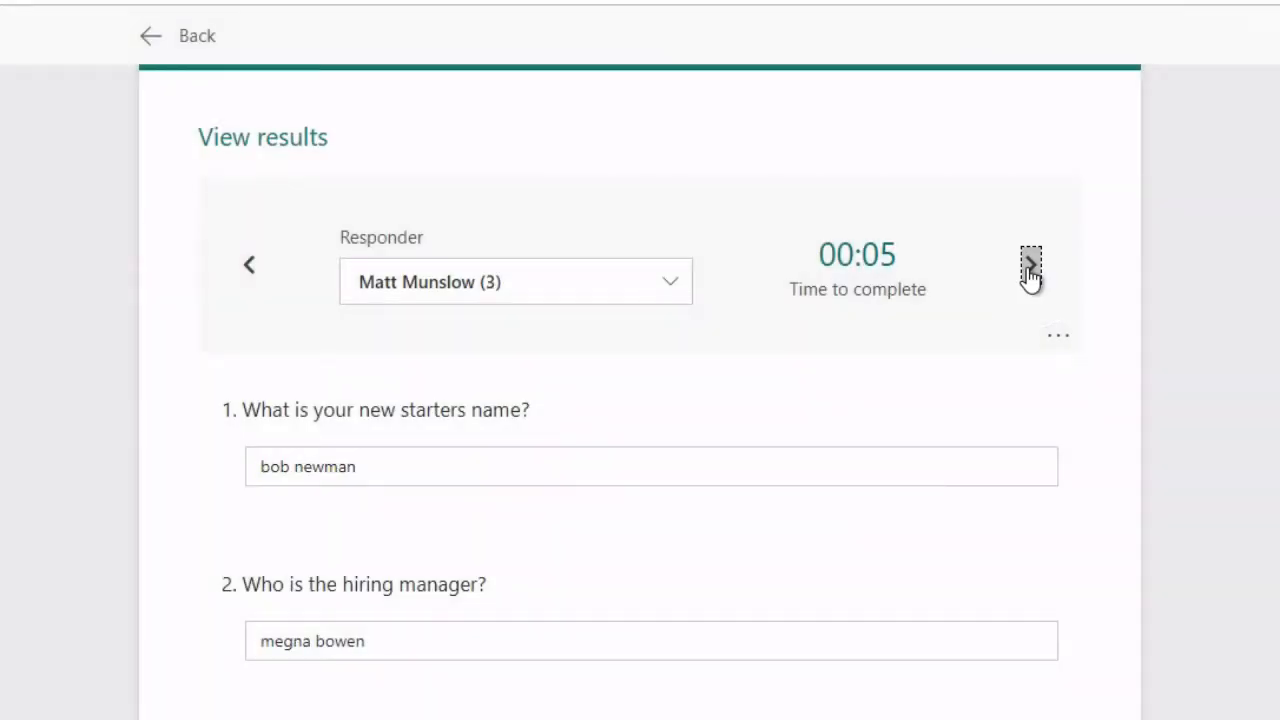
pyautogui.click(1030, 264)
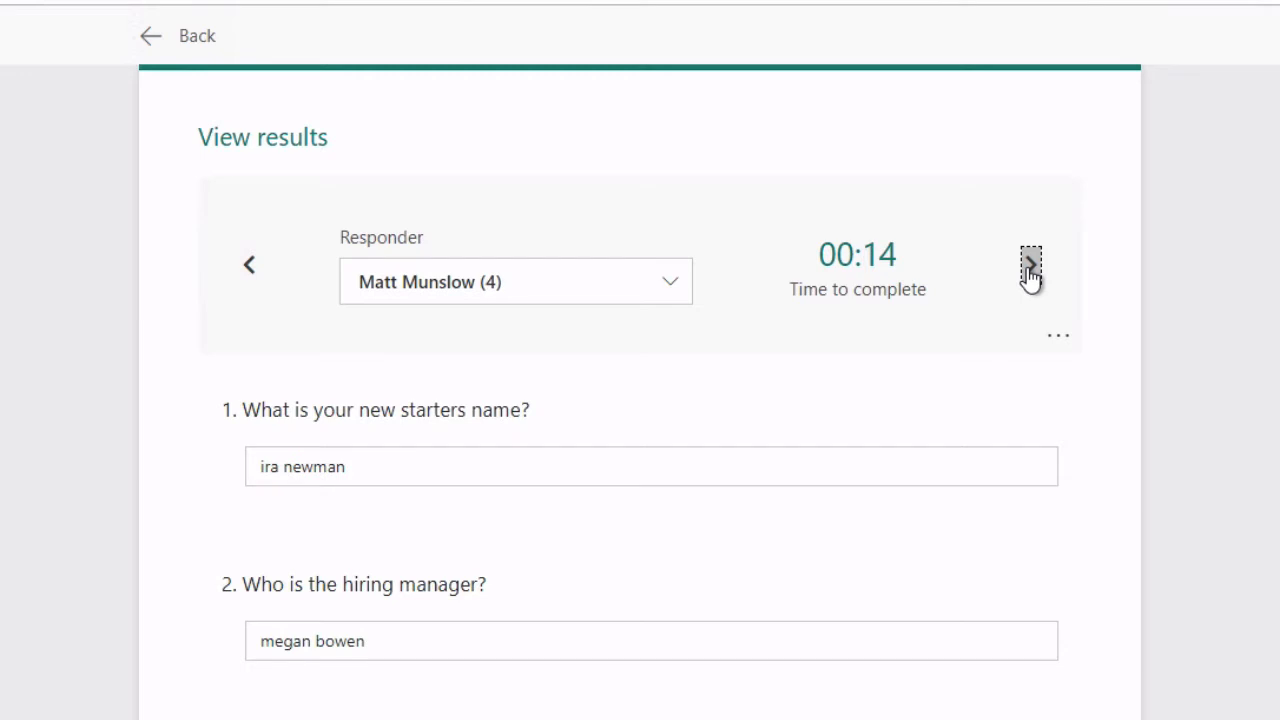
pyautogui.click(1030, 264)
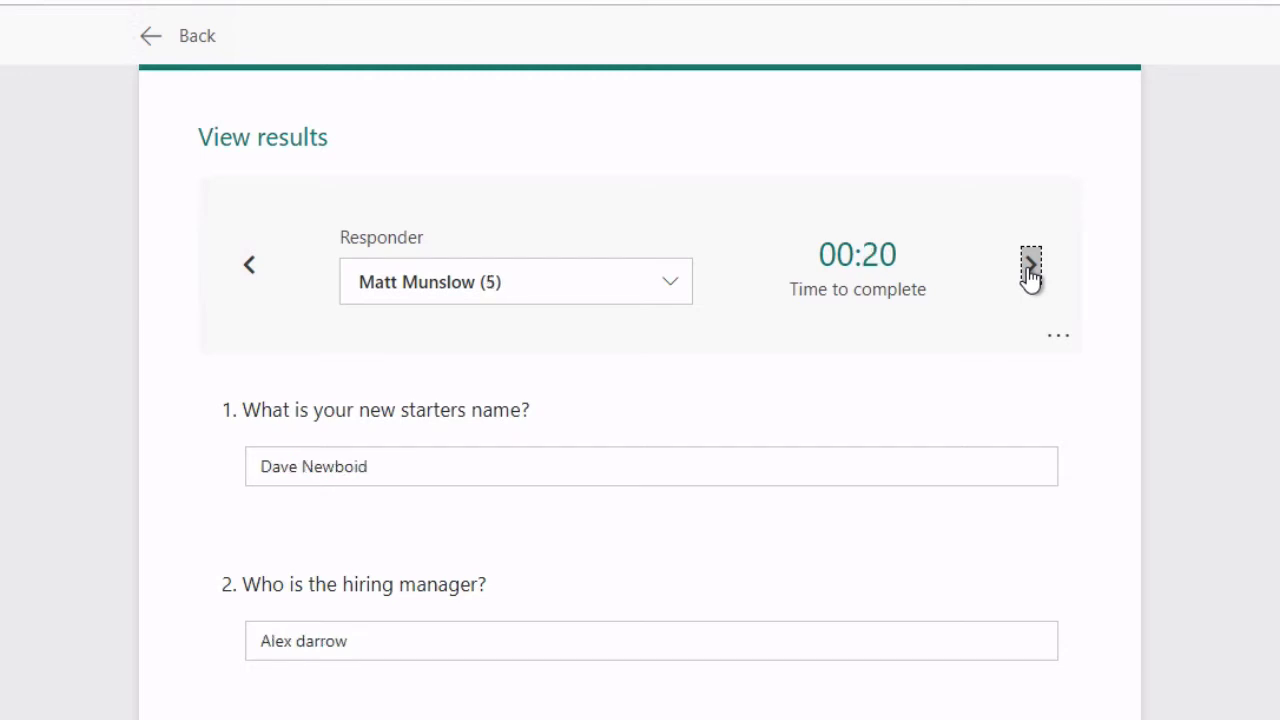
pyautogui.scroll(-3)
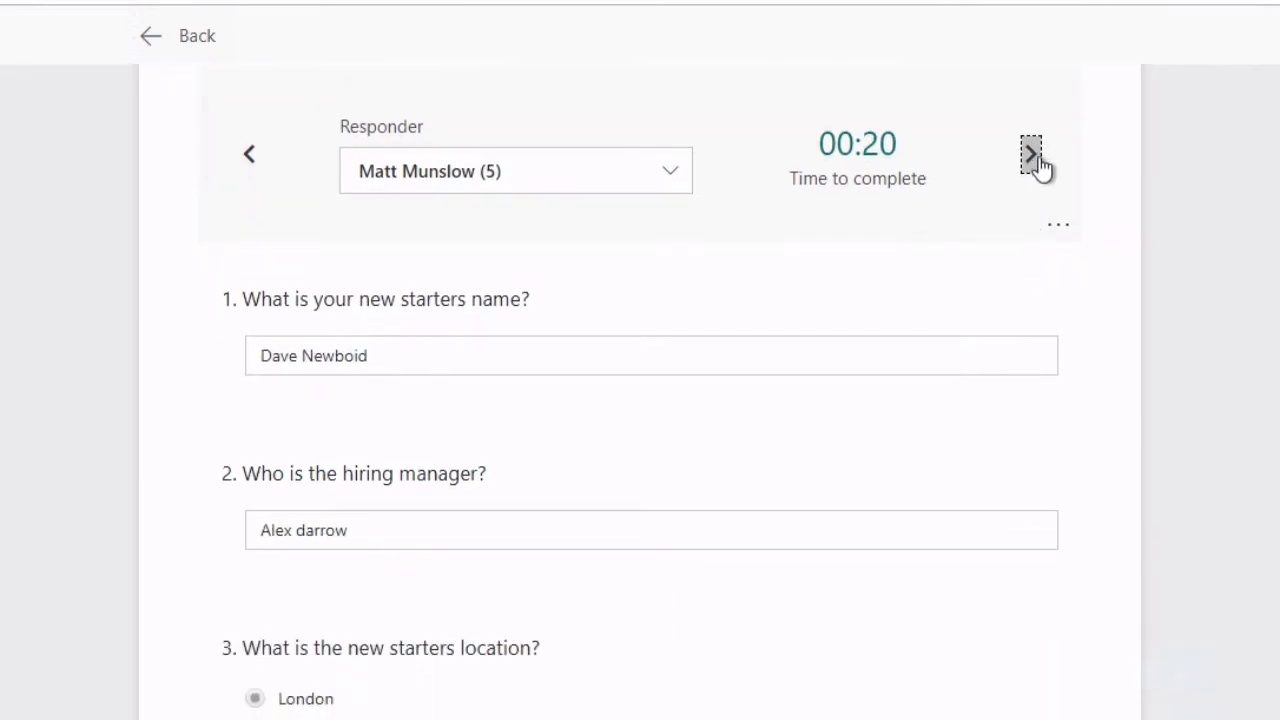
pyautogui.click(1031, 153)
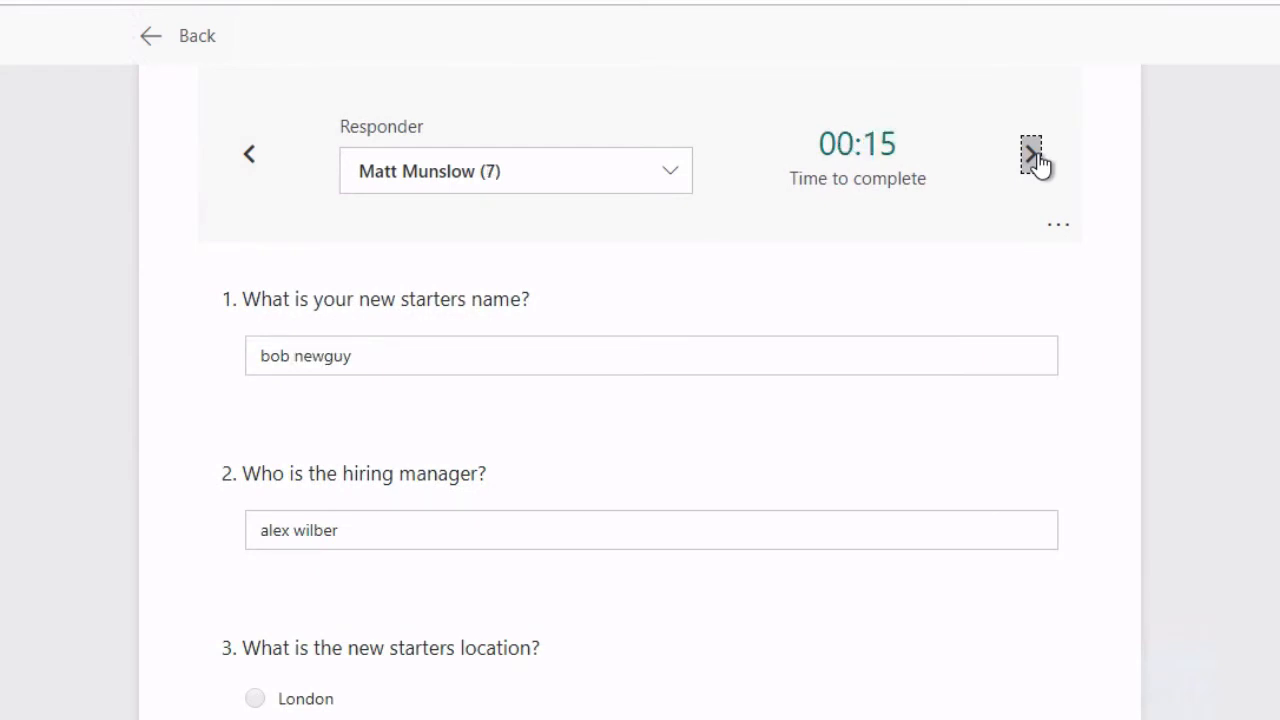
pyautogui.click(1031, 153)
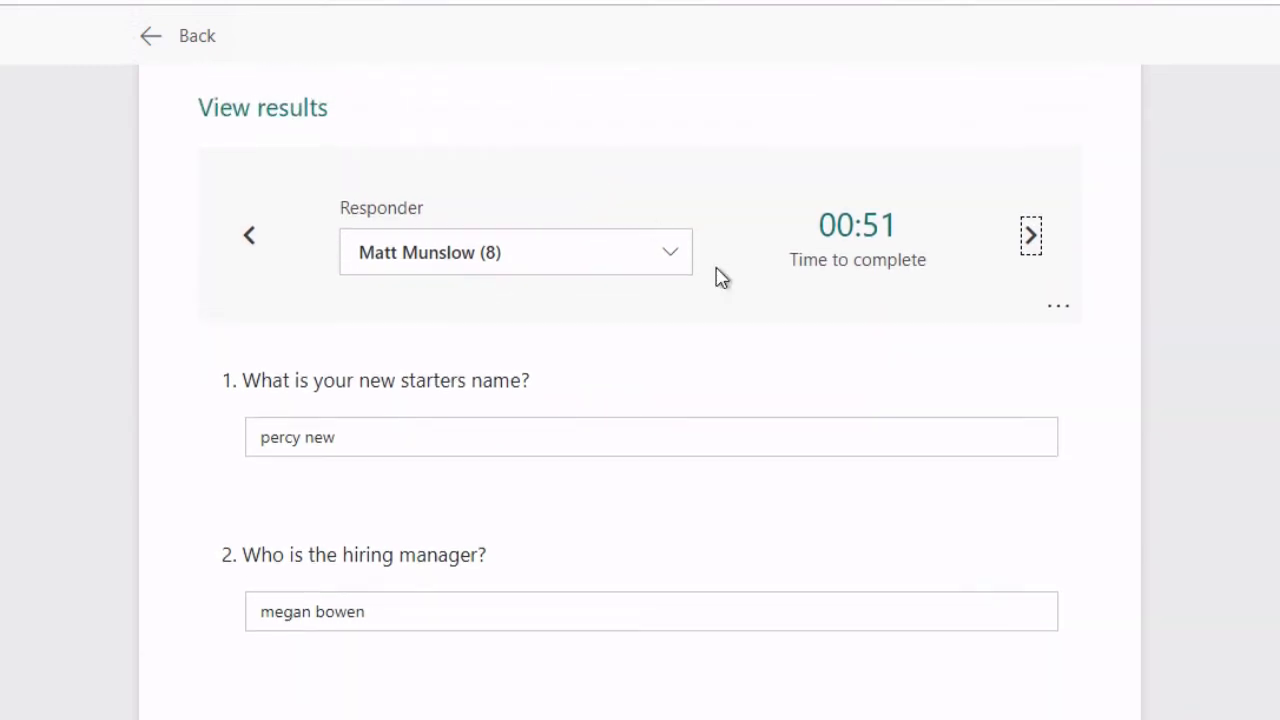
pyautogui.click(1057, 306)
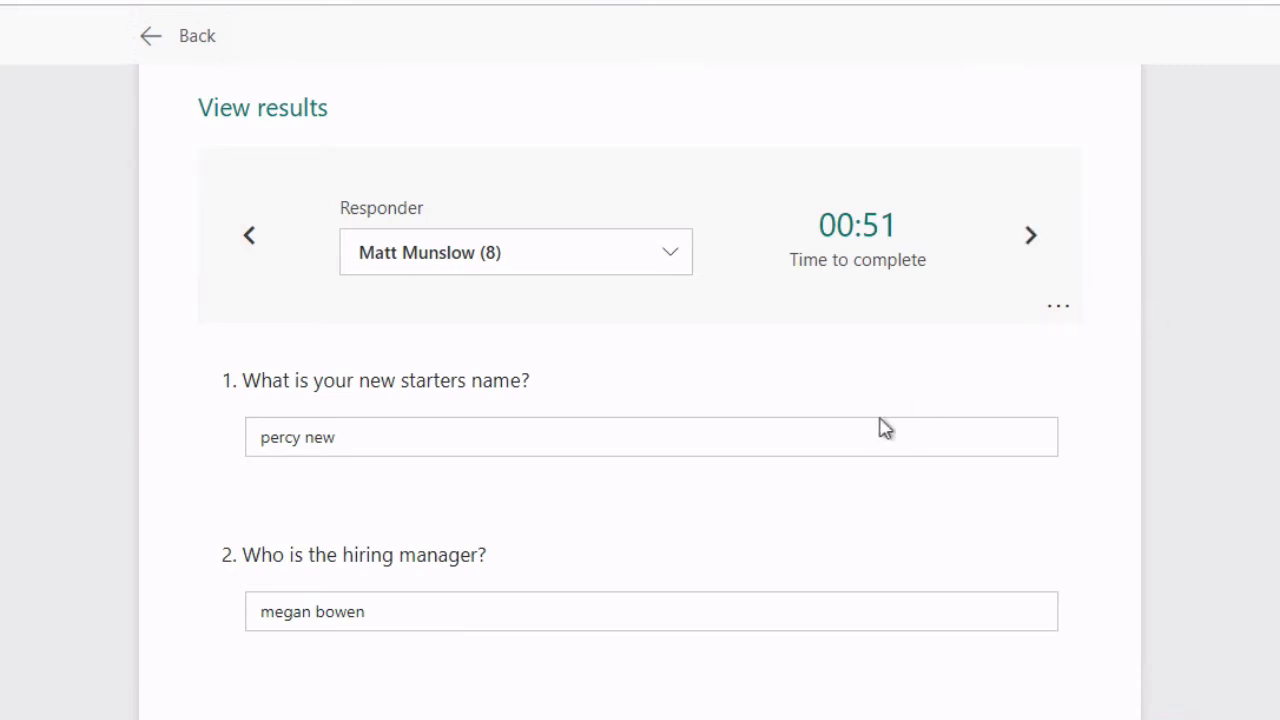
pyautogui.moveTo(232, 124)
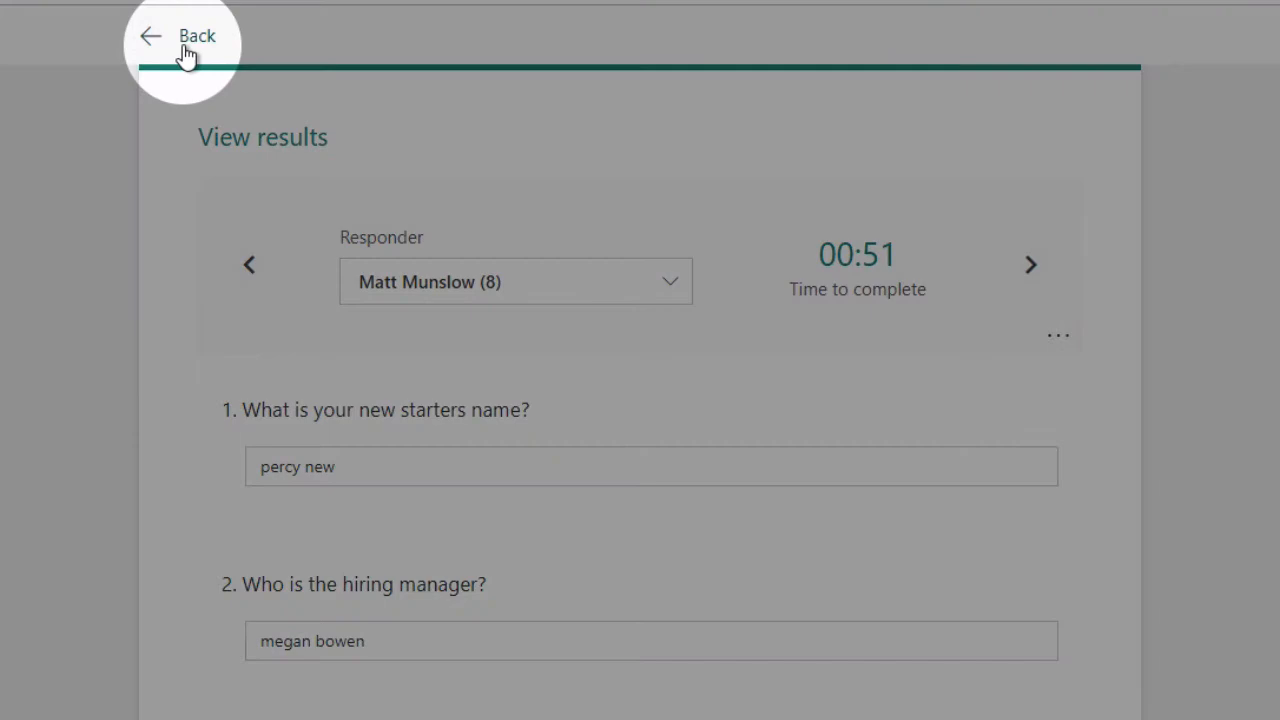
# - Go back from individual results to the 12-response summary
pyautogui.click(180, 36)
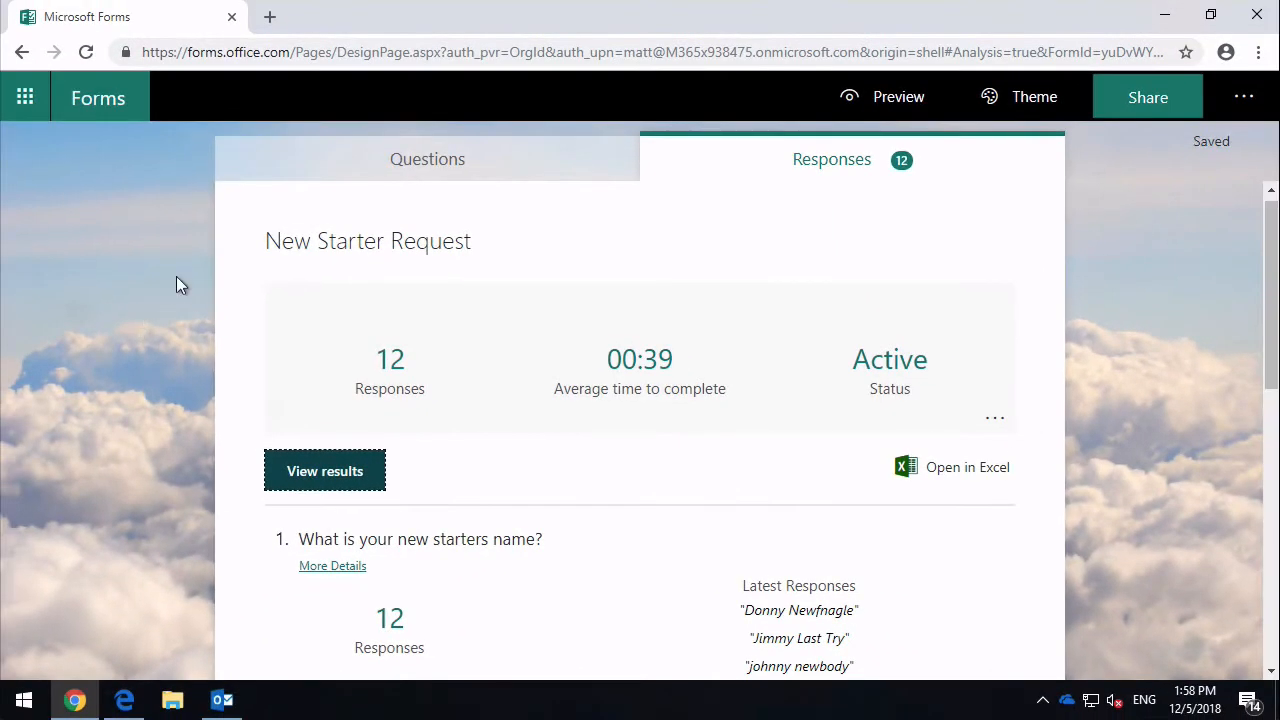
pyautogui.moveTo(403, 190)
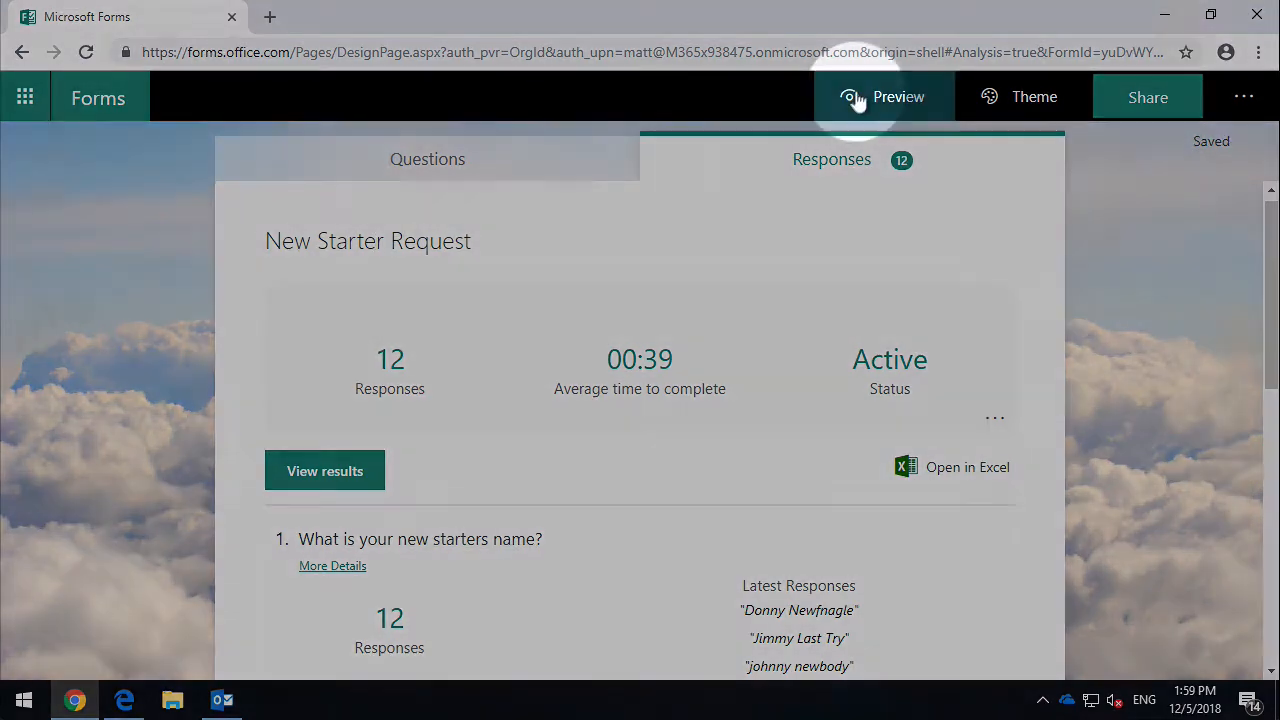
pyautogui.click(898, 96)
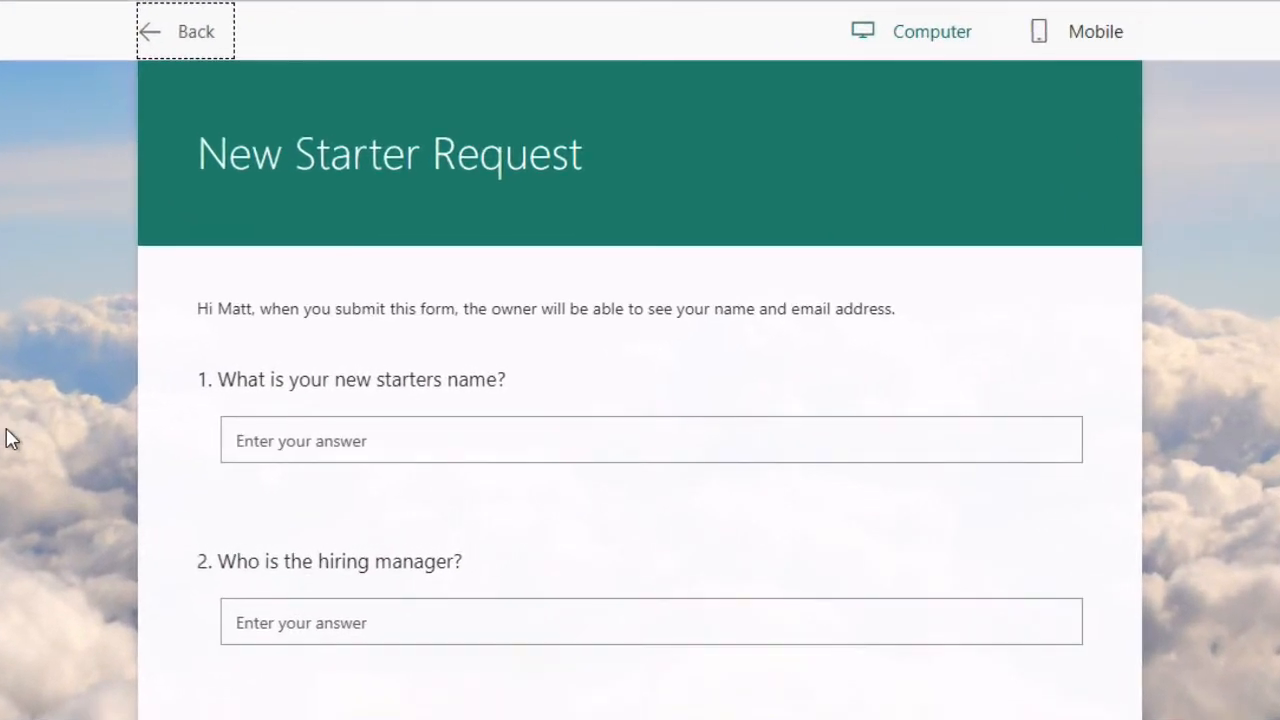
pyautogui.scroll(-3)
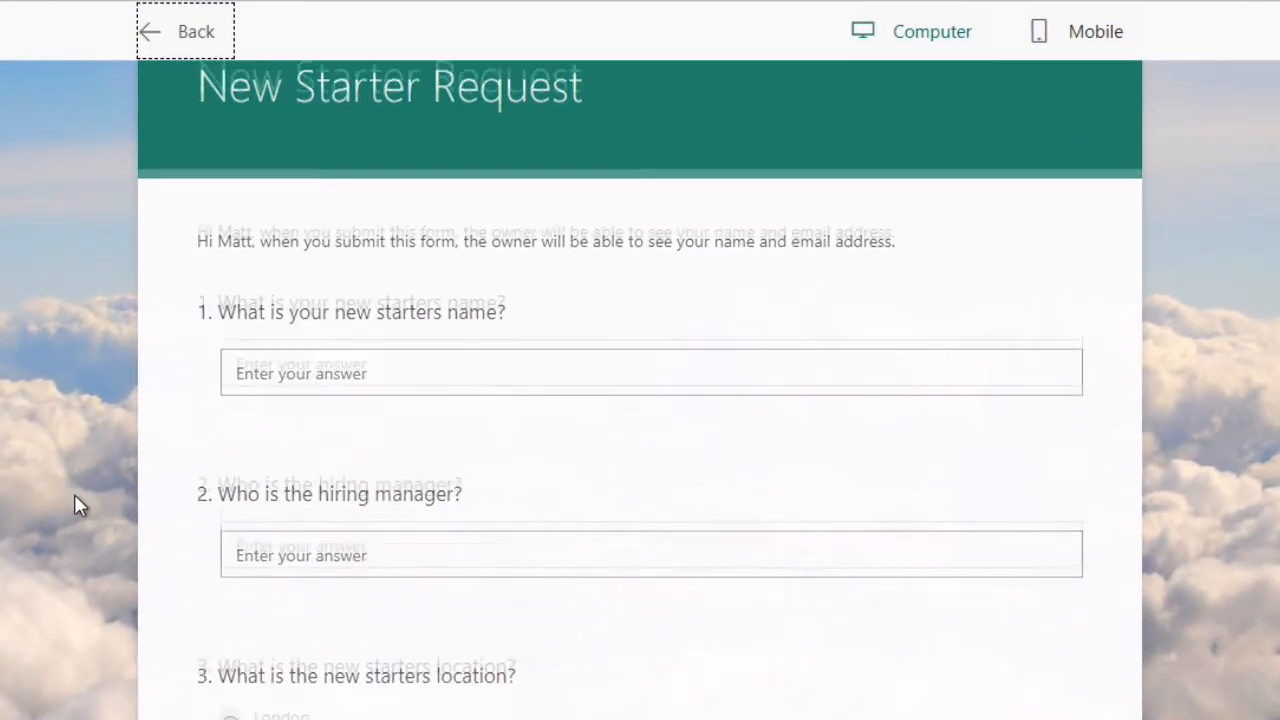
pyautogui.scroll(-3)
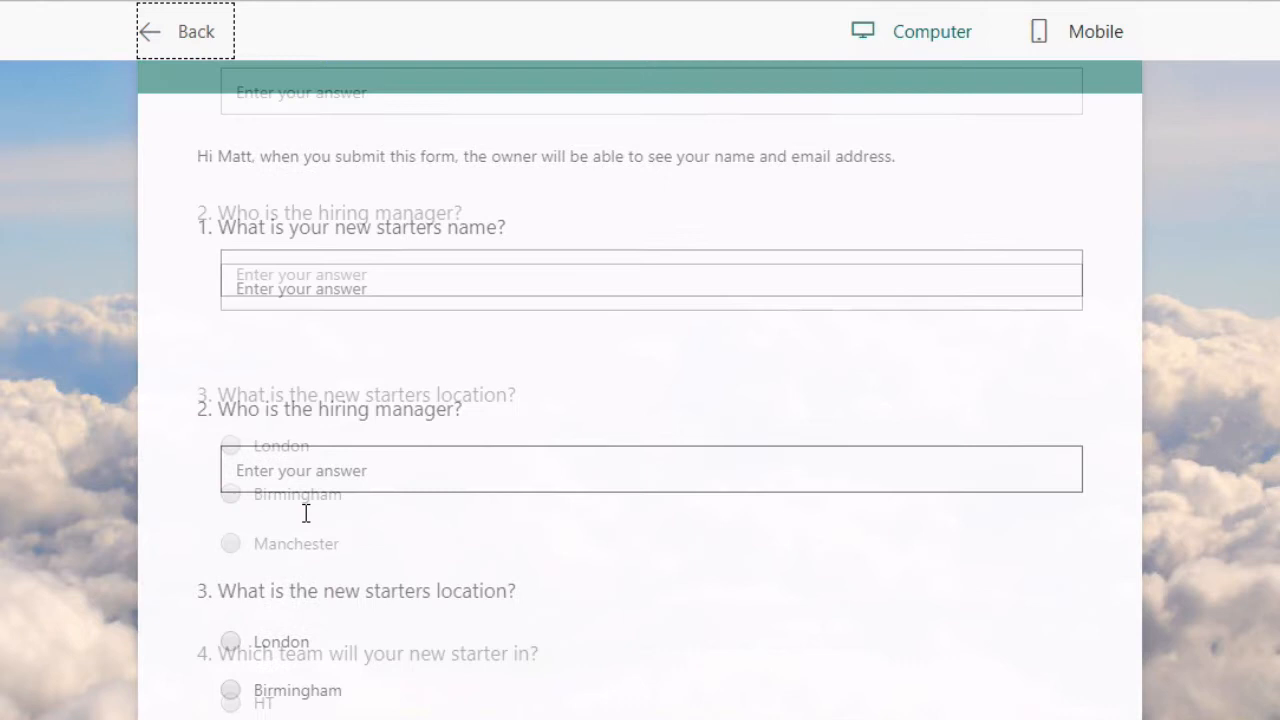
pyautogui.scroll(-3)
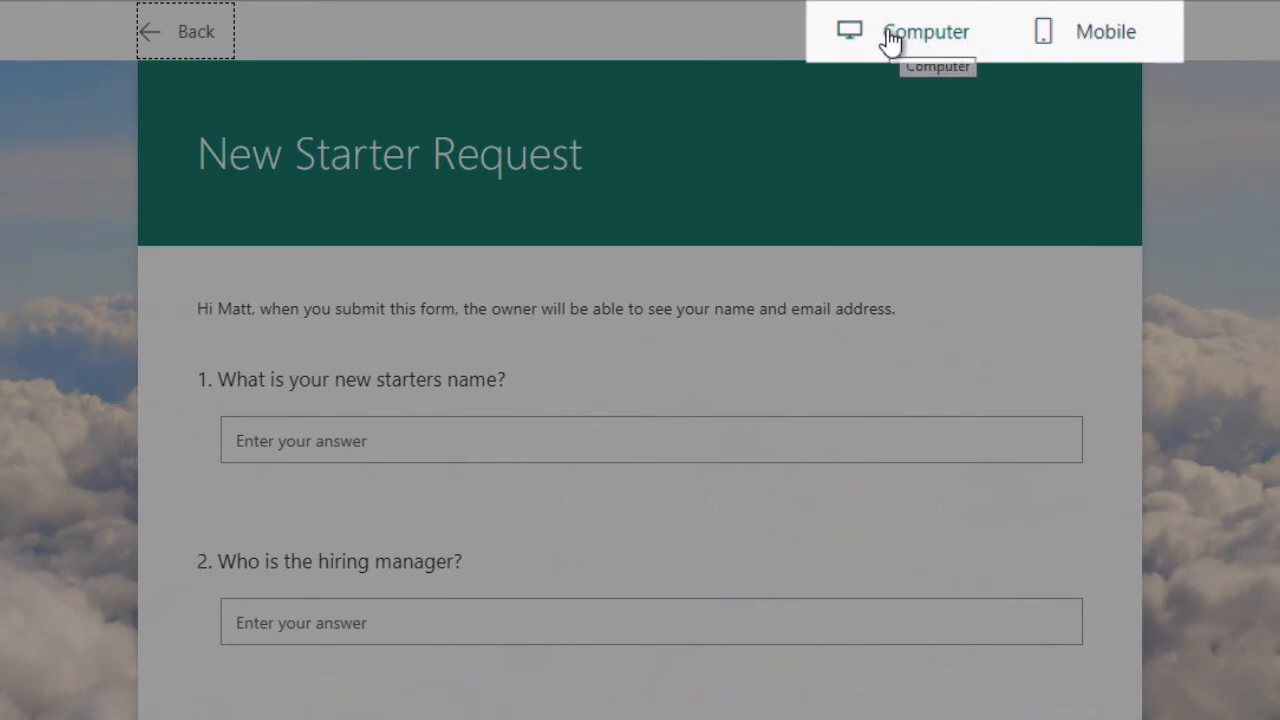
pyautogui.moveTo(928, 40)
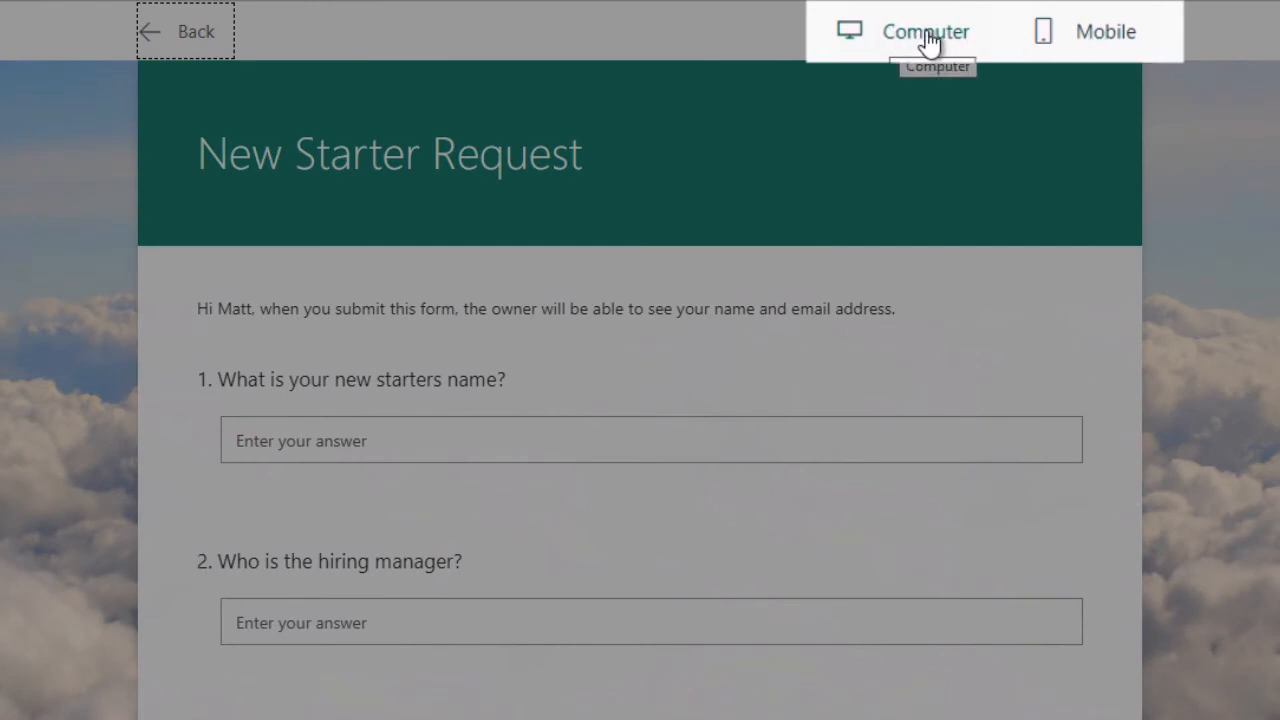
pyautogui.click(1083, 31)
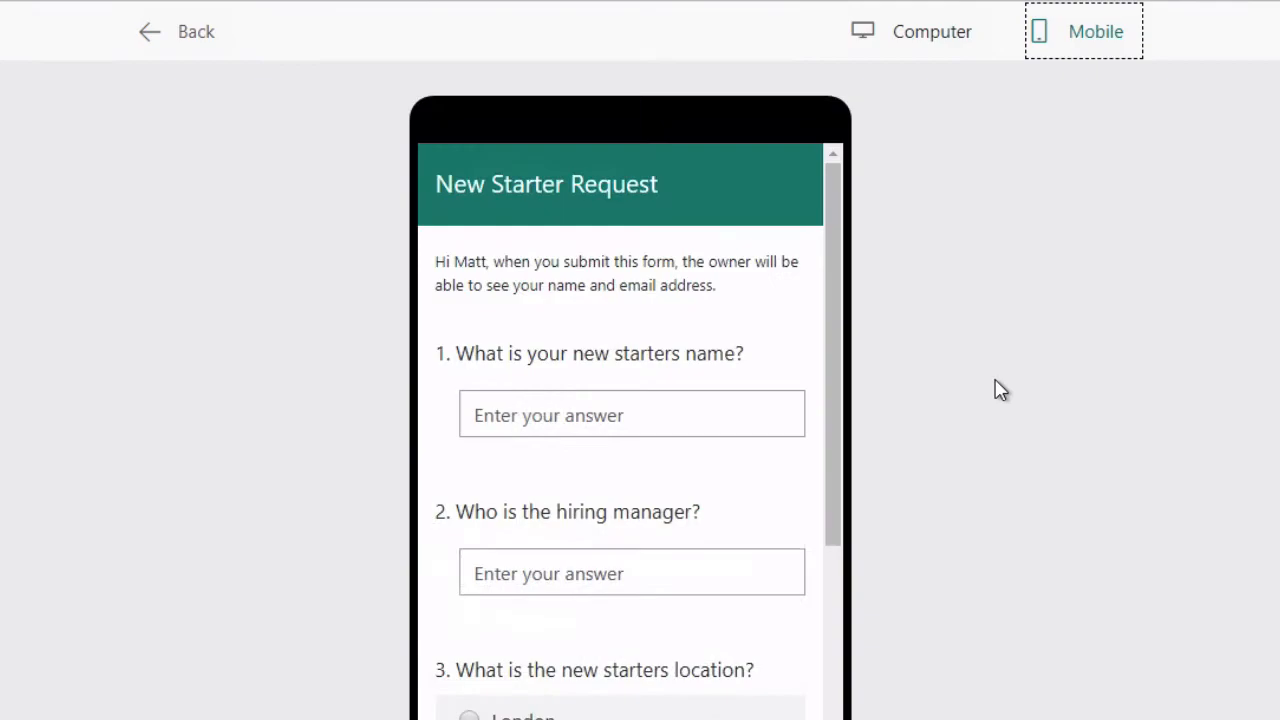
pyautogui.click(196, 31)
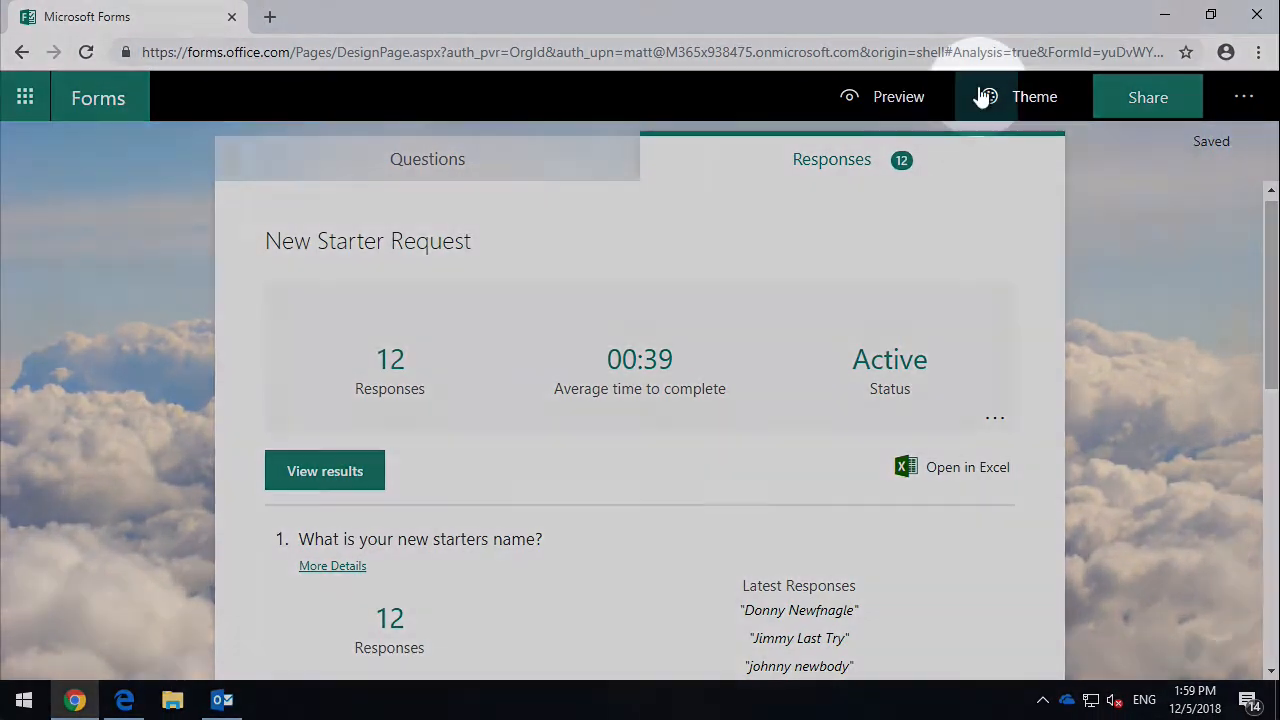
pyautogui.moveTo(1035, 97)
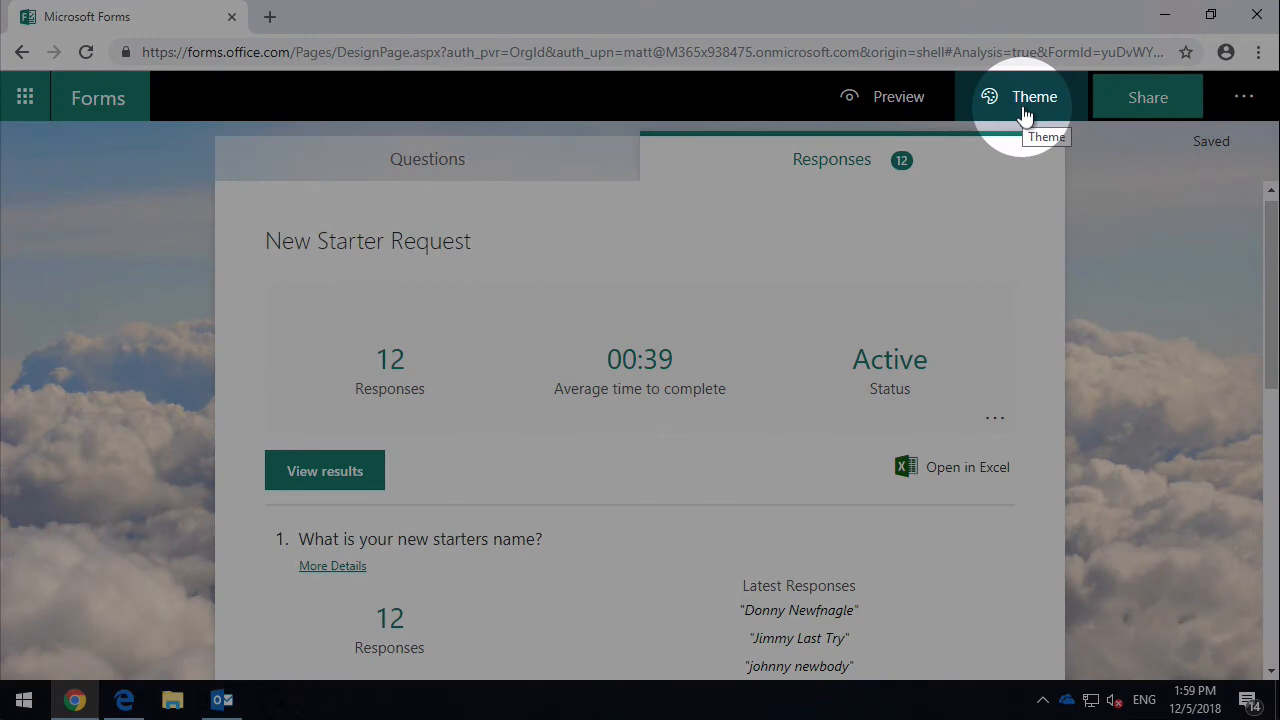
# - Try the orange office and blue sky themes, then apply the snowboarding theme
pyautogui.click(1034, 96)
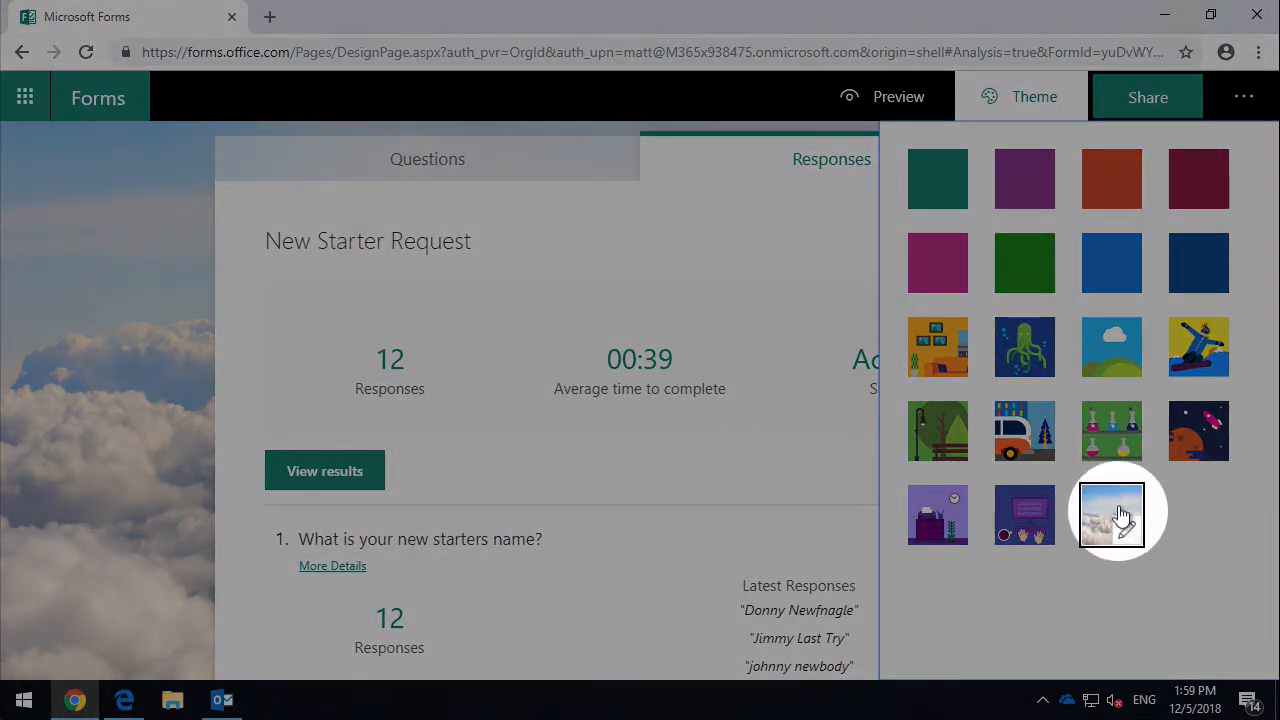
pyautogui.moveTo(1111, 514)
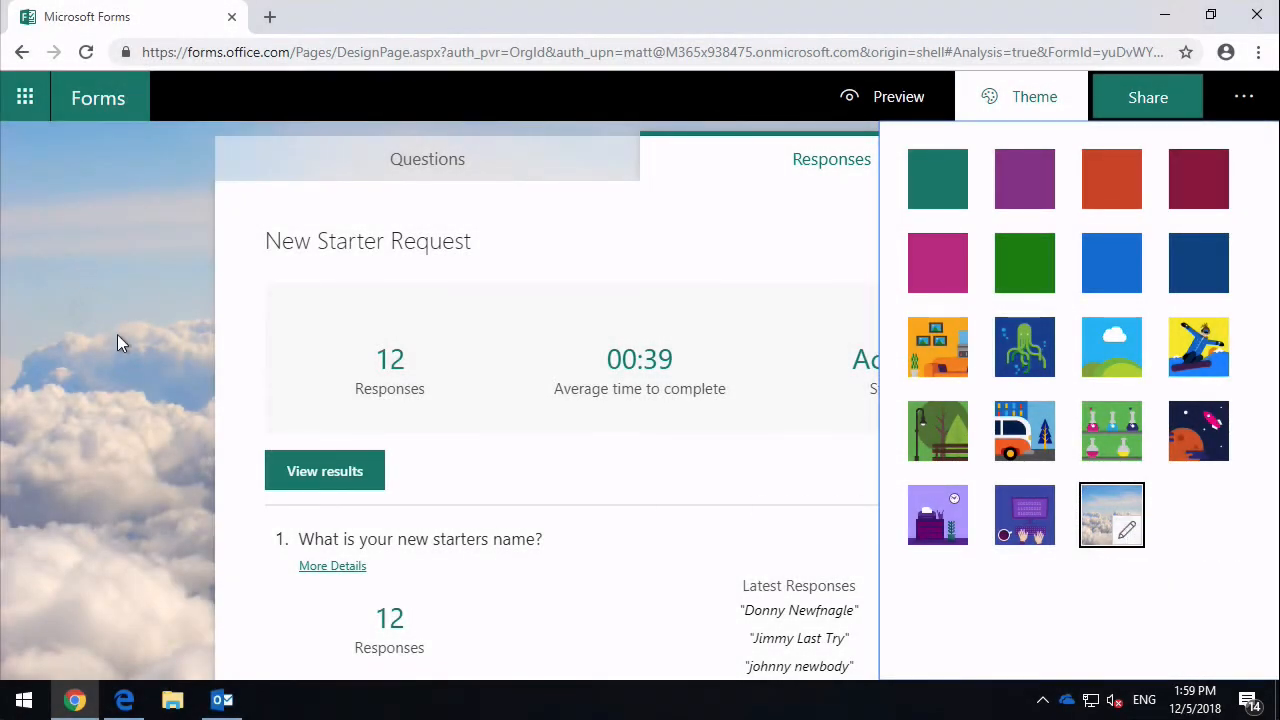
pyautogui.moveTo(995, 471)
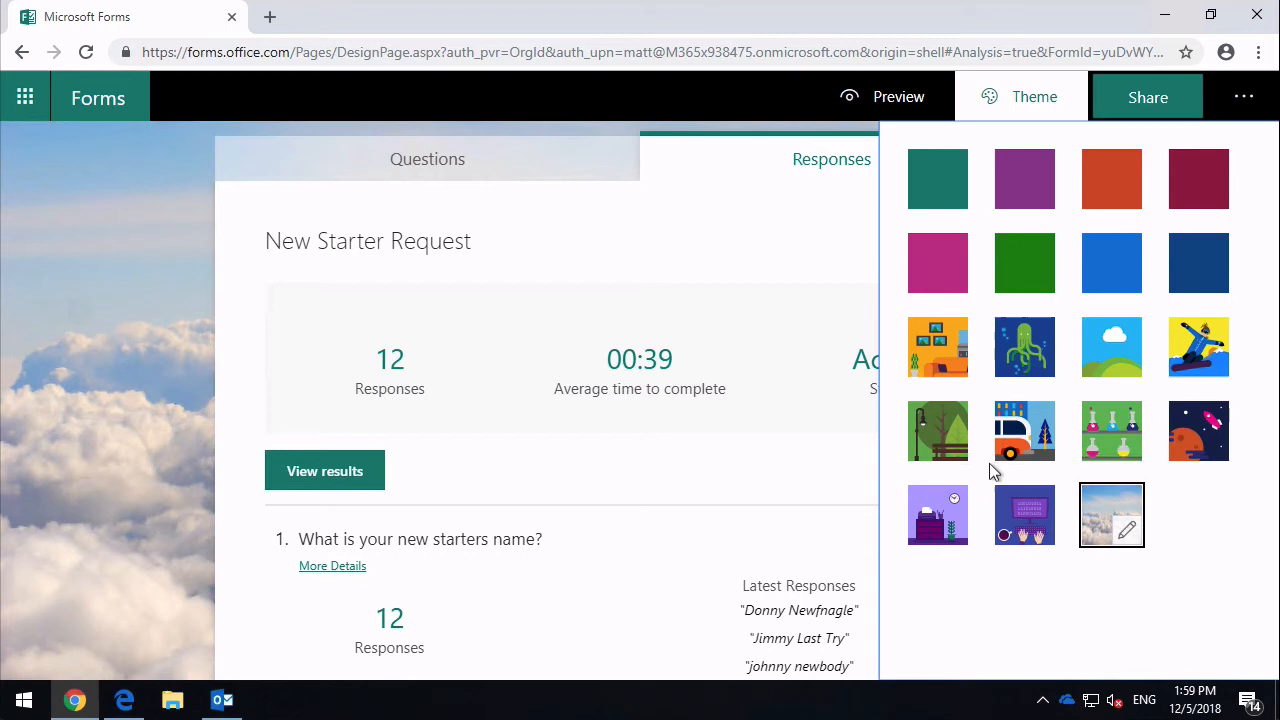
pyautogui.click(937, 347)
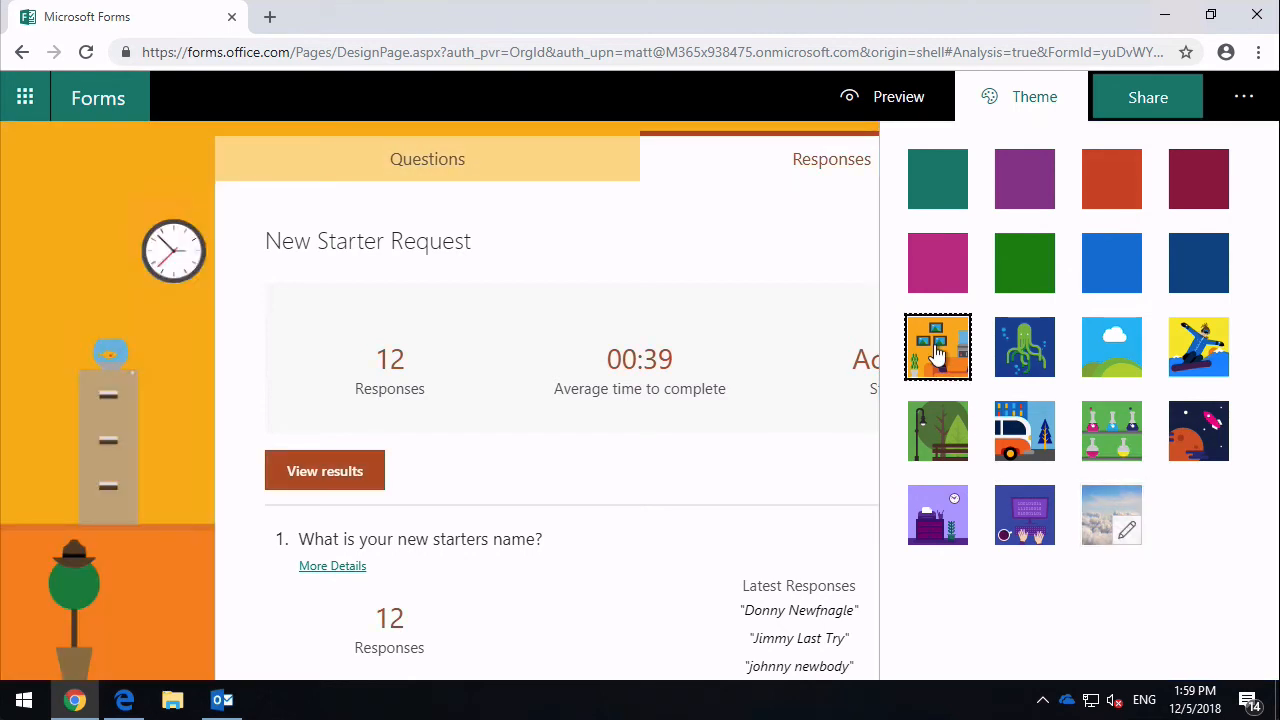
pyautogui.click(1111, 347)
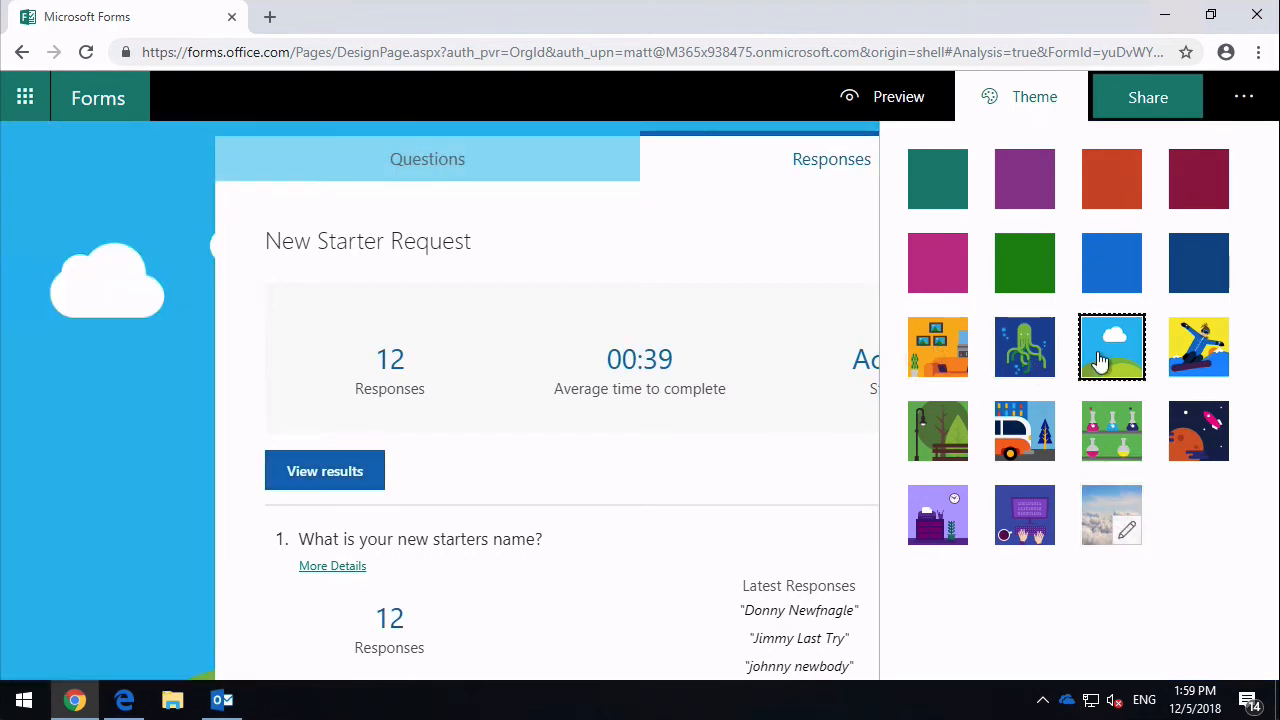
pyautogui.click(1198, 347)
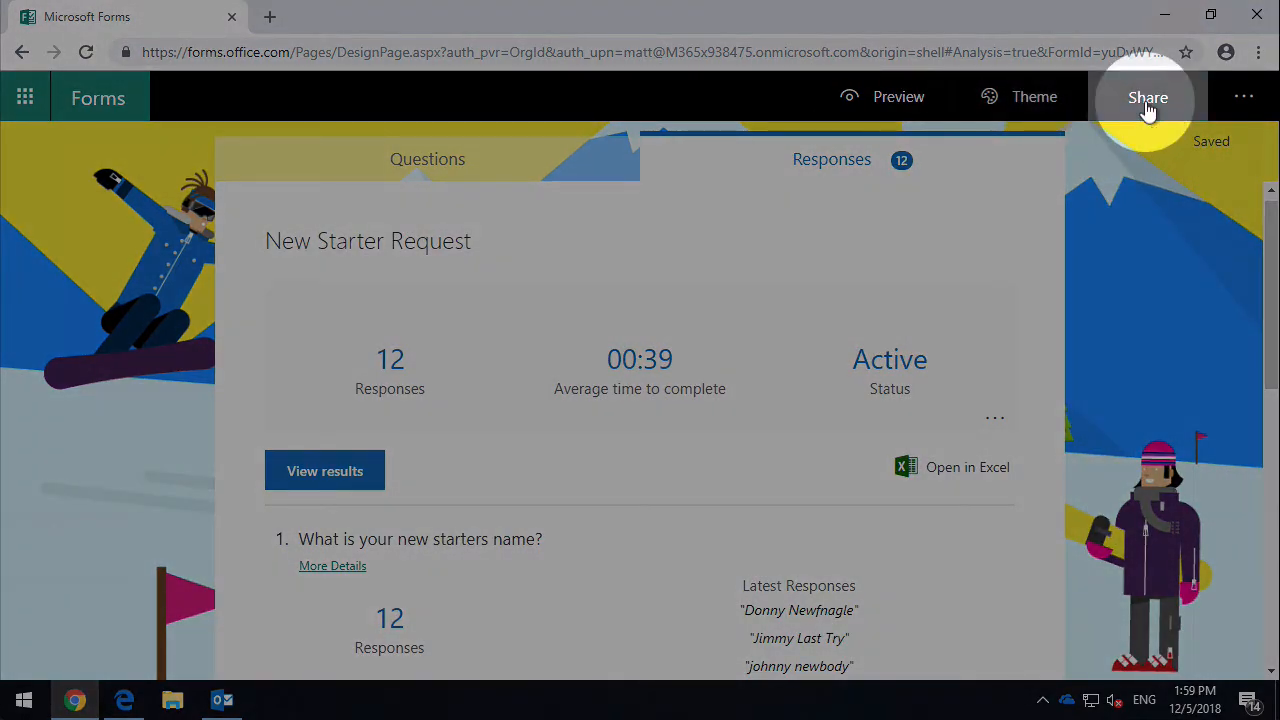
# - Keep responses limited to the organization in Share options and copy the response link
pyautogui.click(1147, 97)
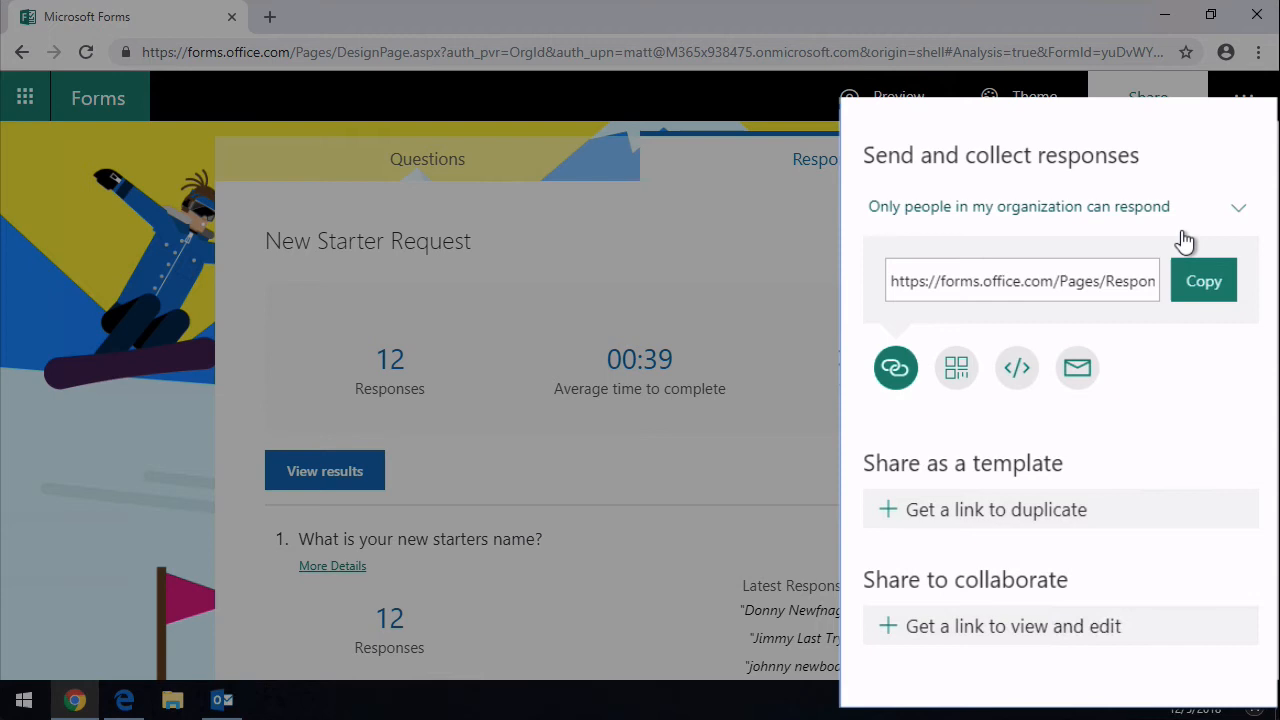
pyautogui.moveTo(1146, 189)
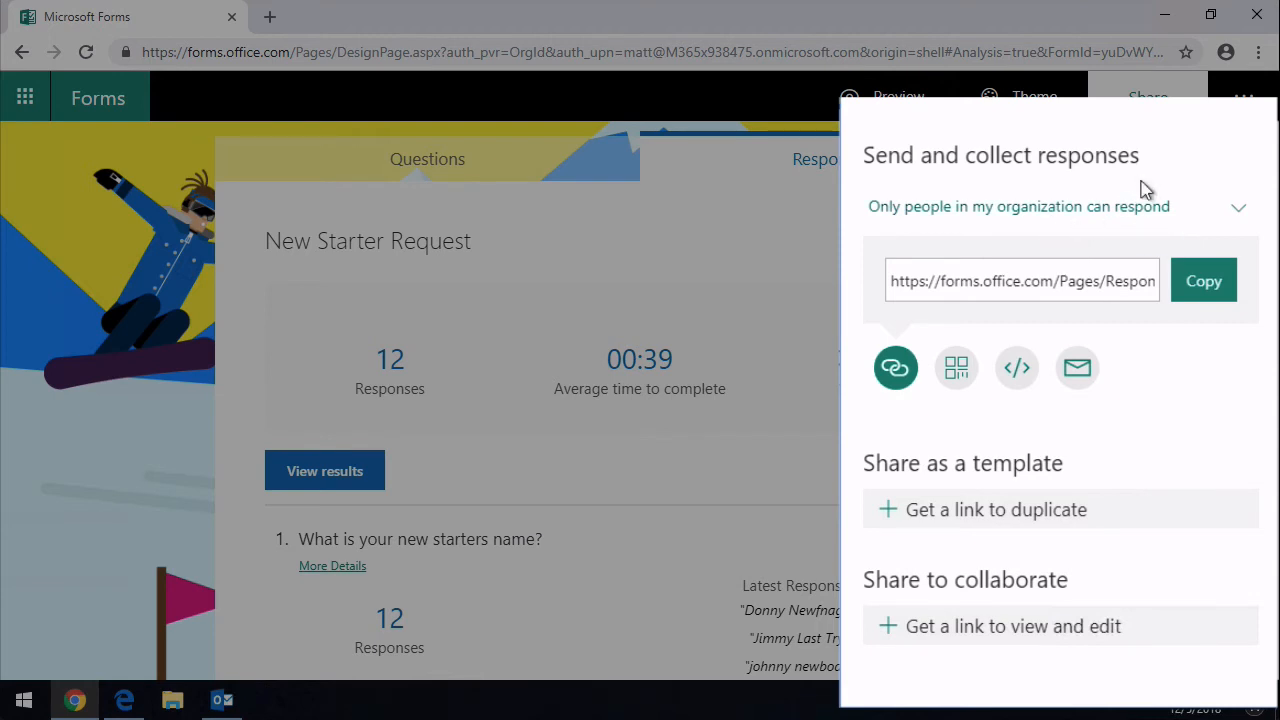
pyautogui.moveTo(1217, 220)
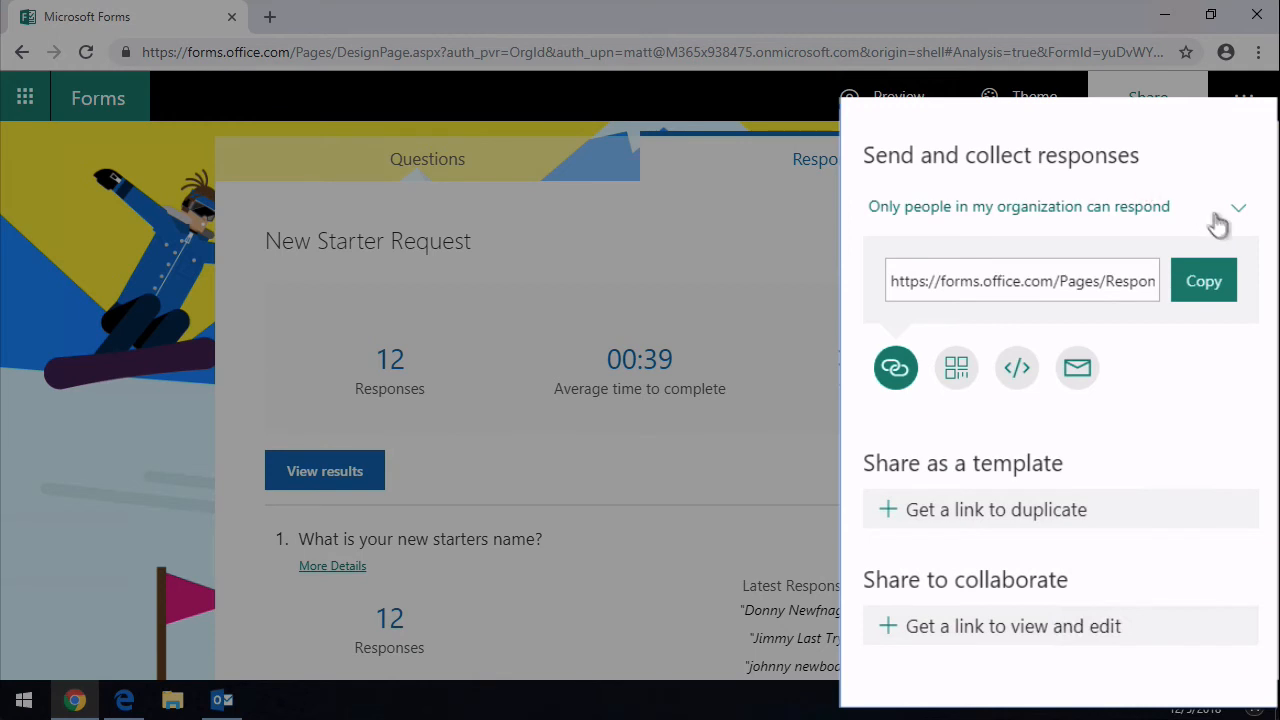
pyautogui.click(1018, 206)
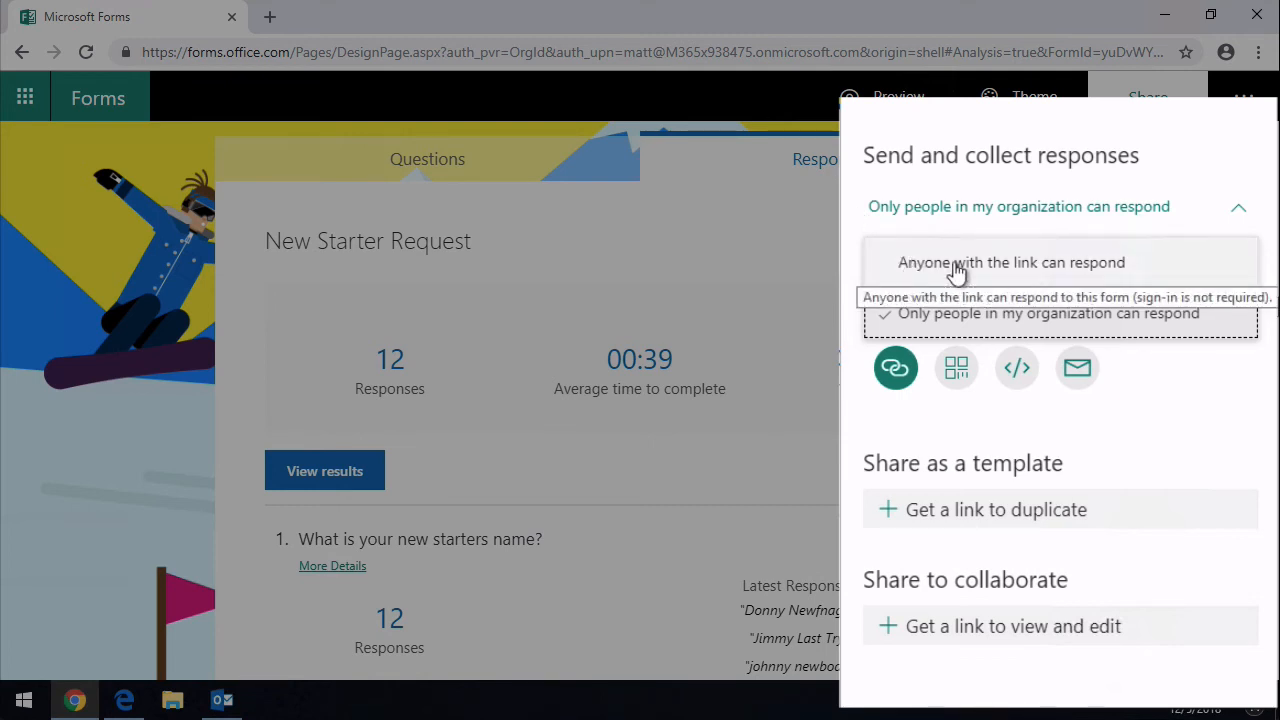
pyautogui.moveTo(1185, 276)
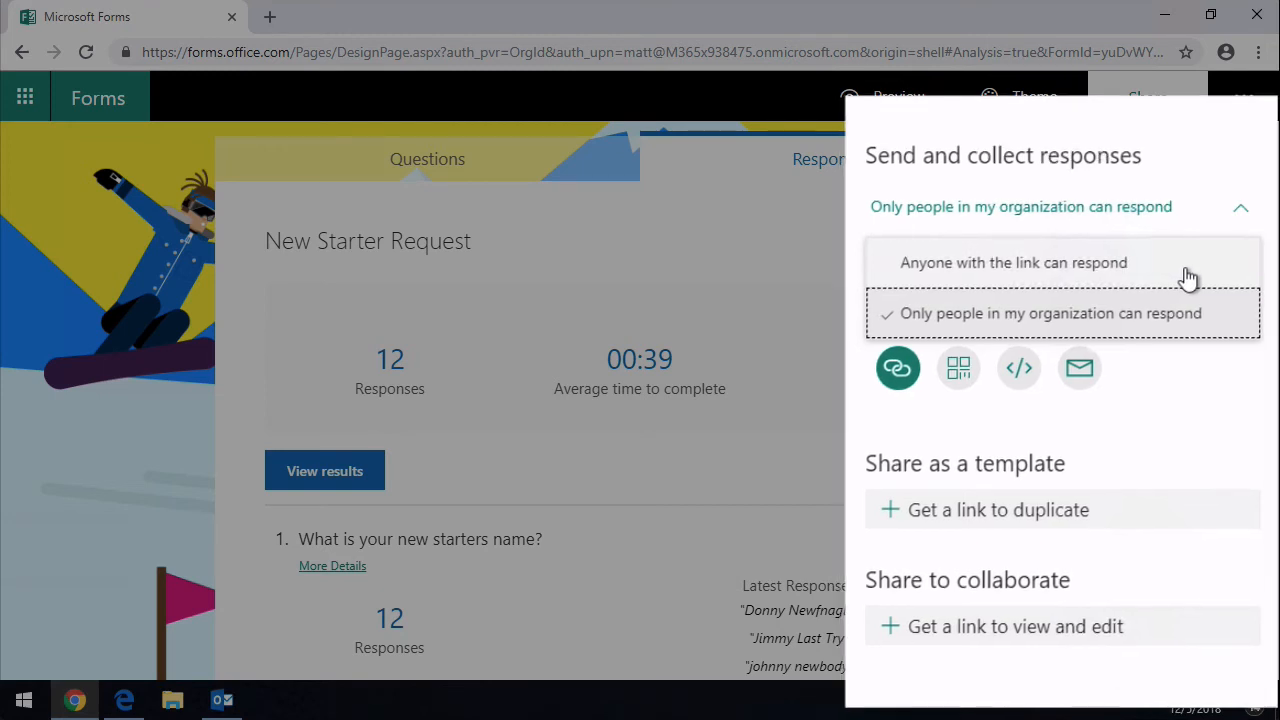
pyautogui.click(1240, 207)
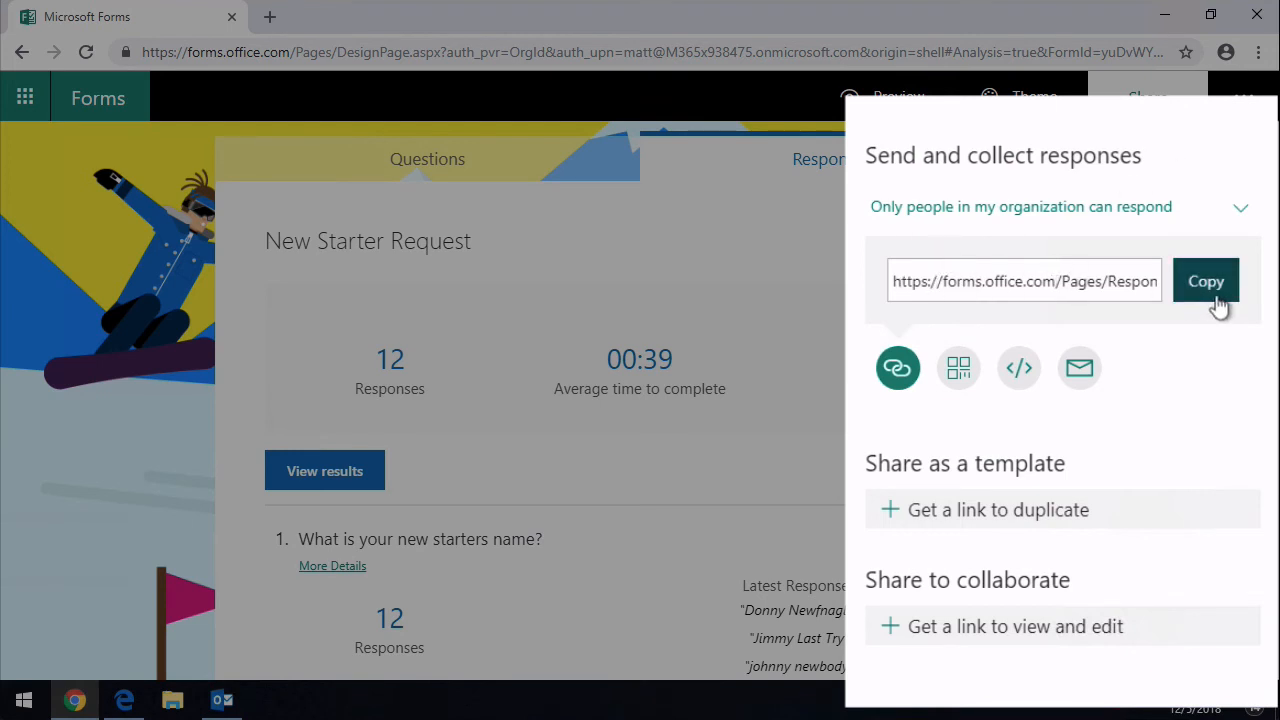
pyautogui.click(1205, 281)
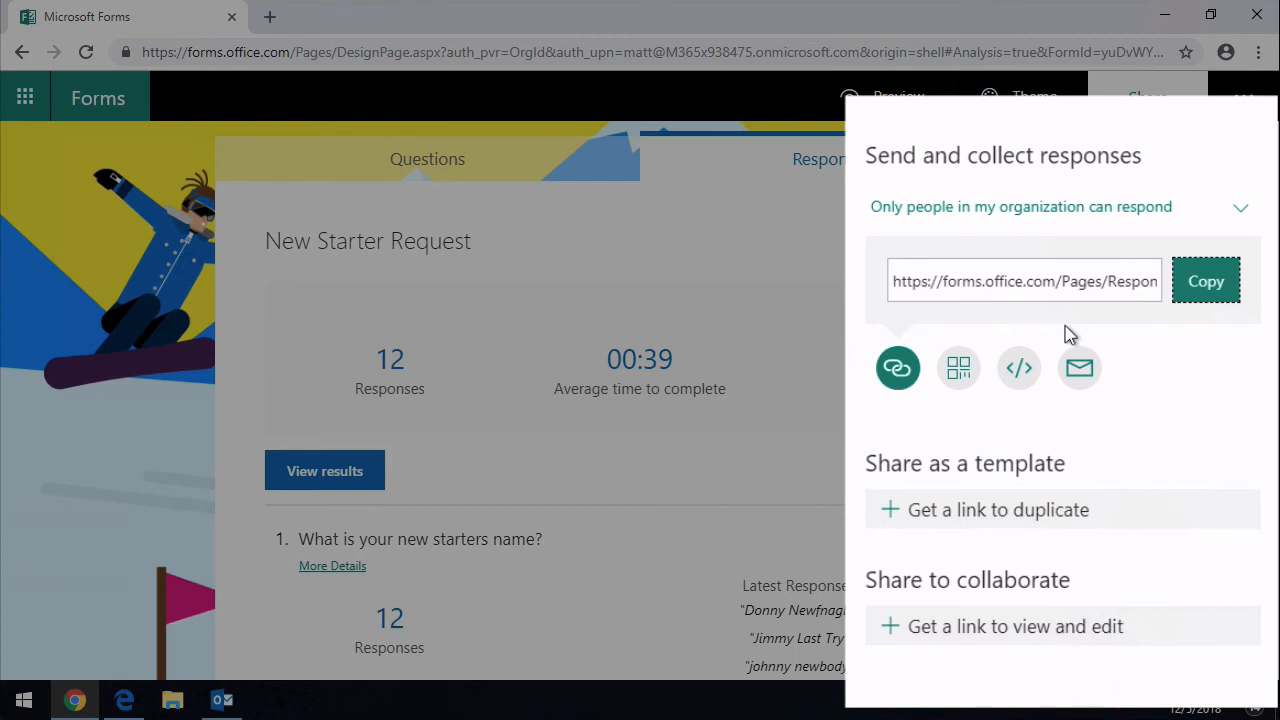
pyautogui.moveTo(897, 367)
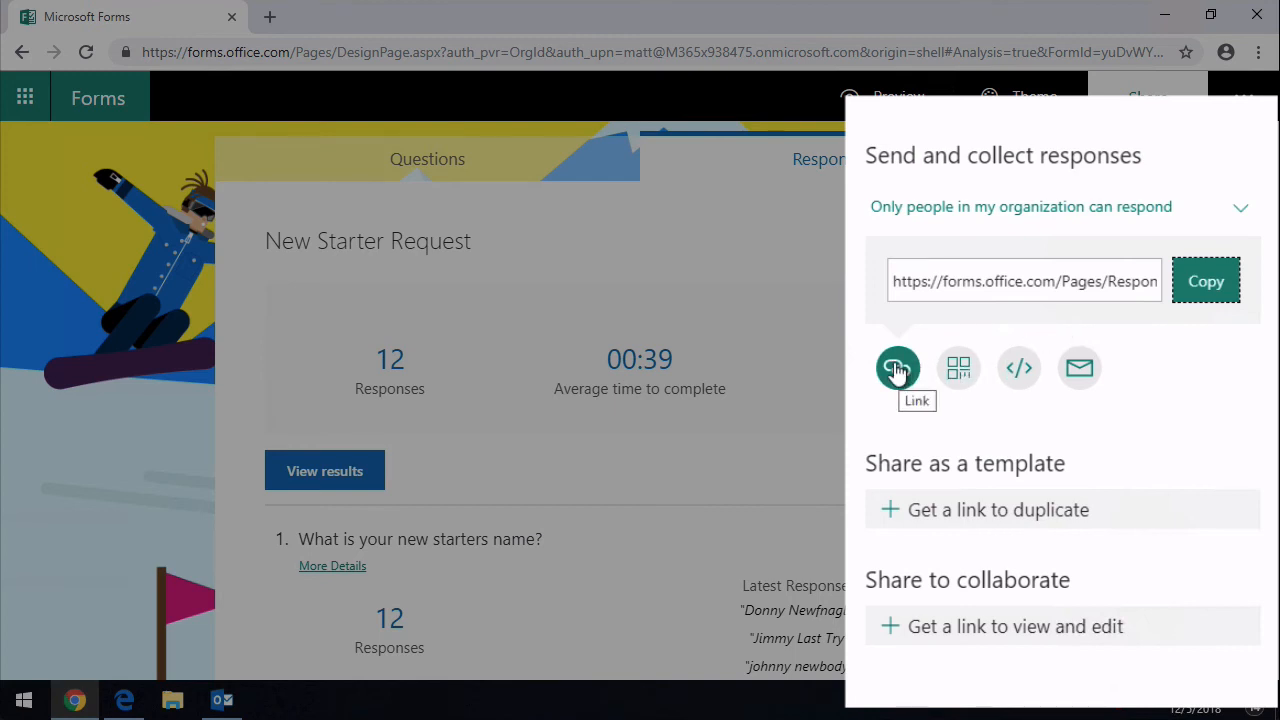
pyautogui.moveTo(958, 368)
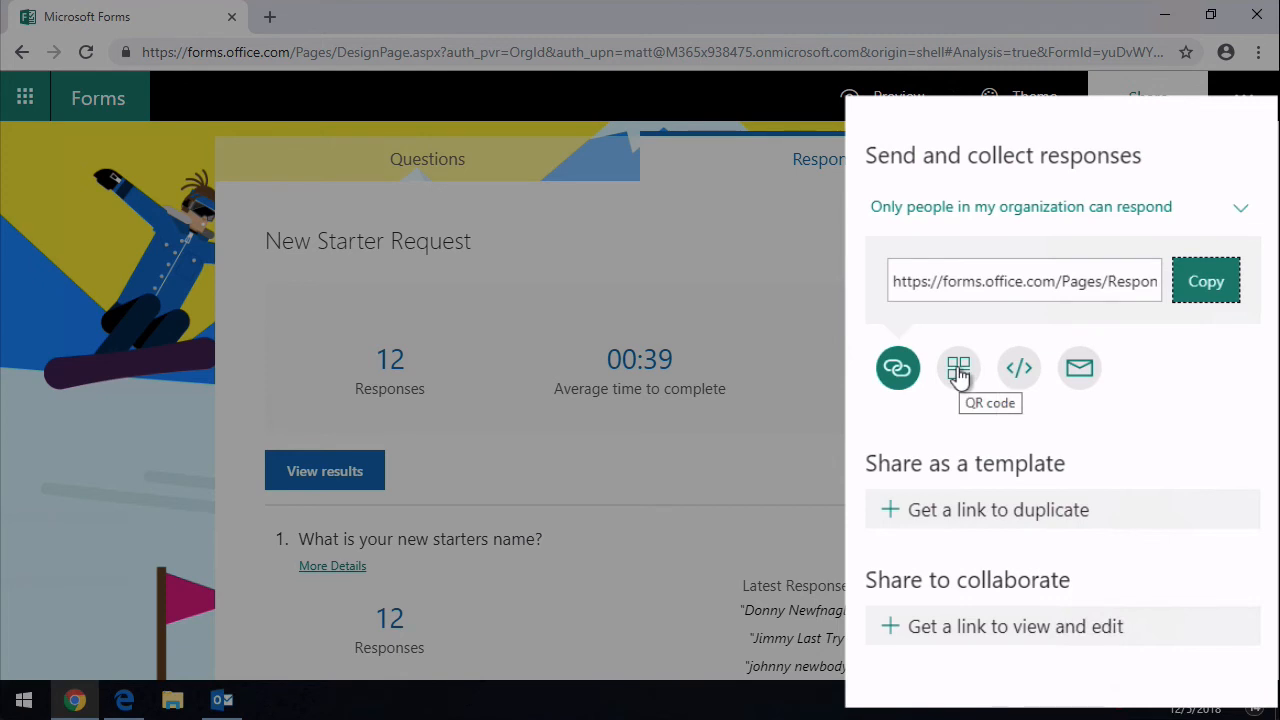
# - Show the form's embed code and select all of it
pyautogui.click(958, 368)
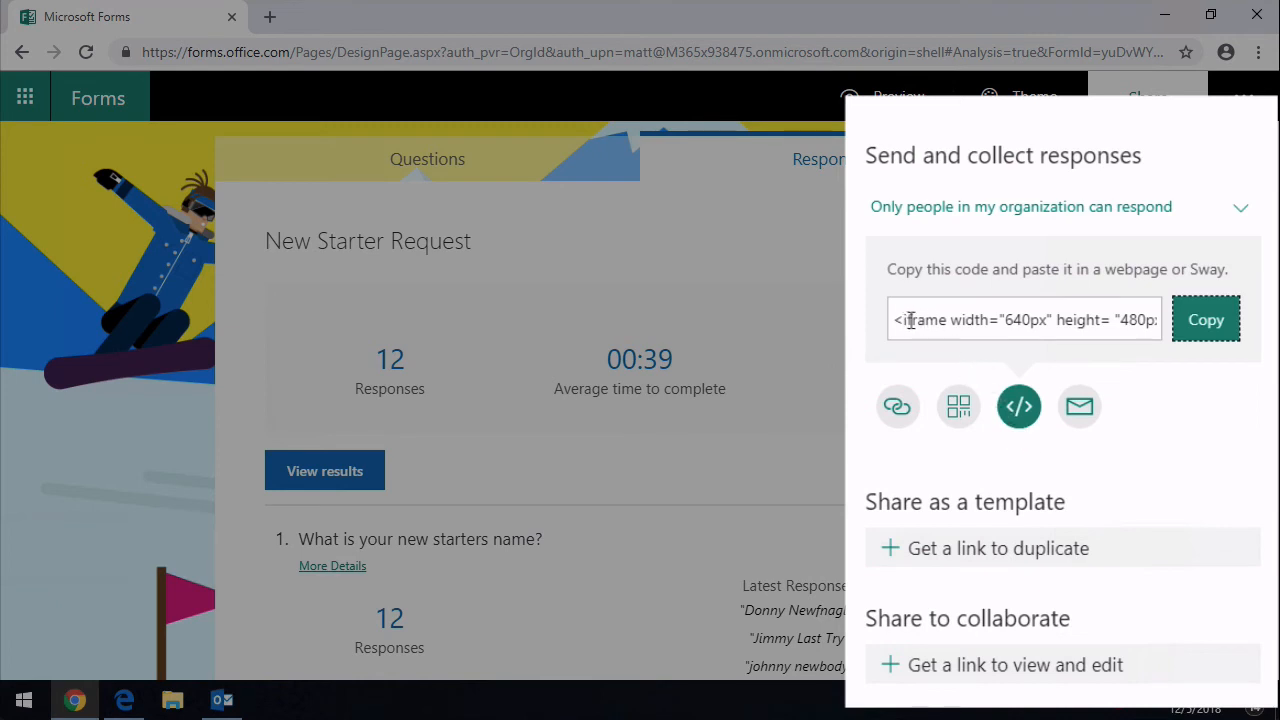
pyautogui.tripleClick(1020, 319)
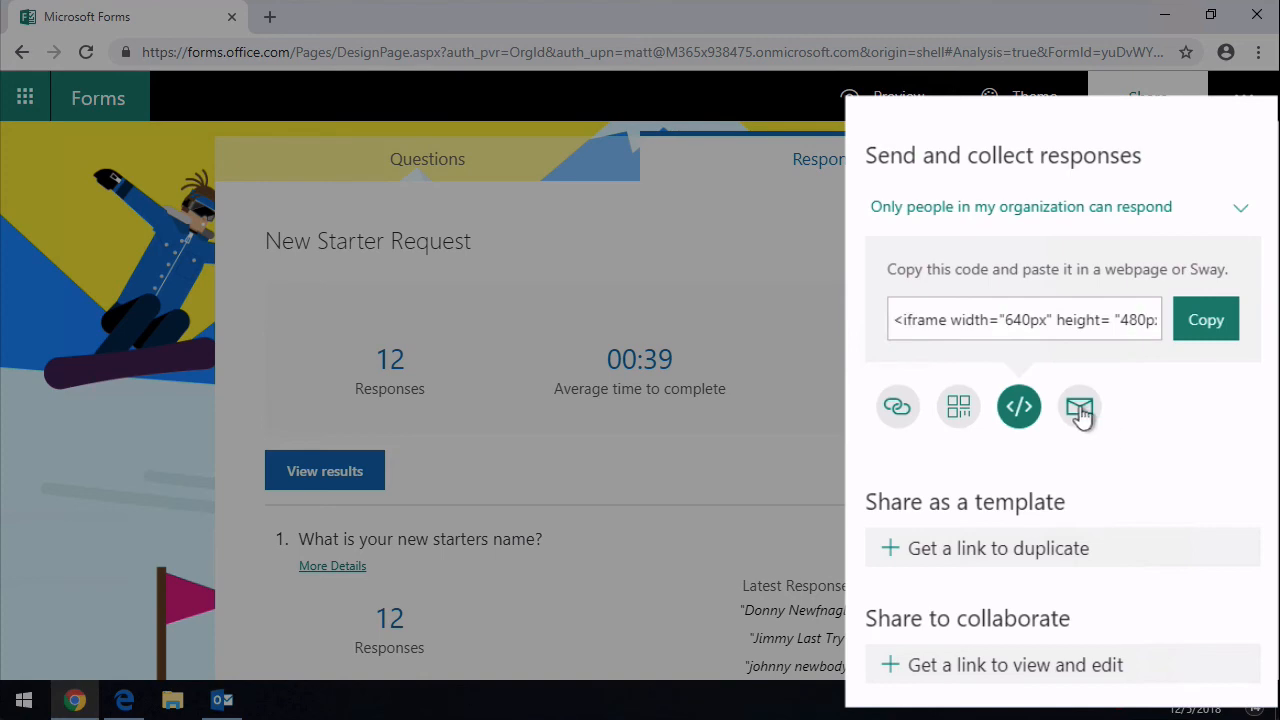
# - Share the form by email, choosing Outlook to write the message
pyautogui.click(1079, 406)
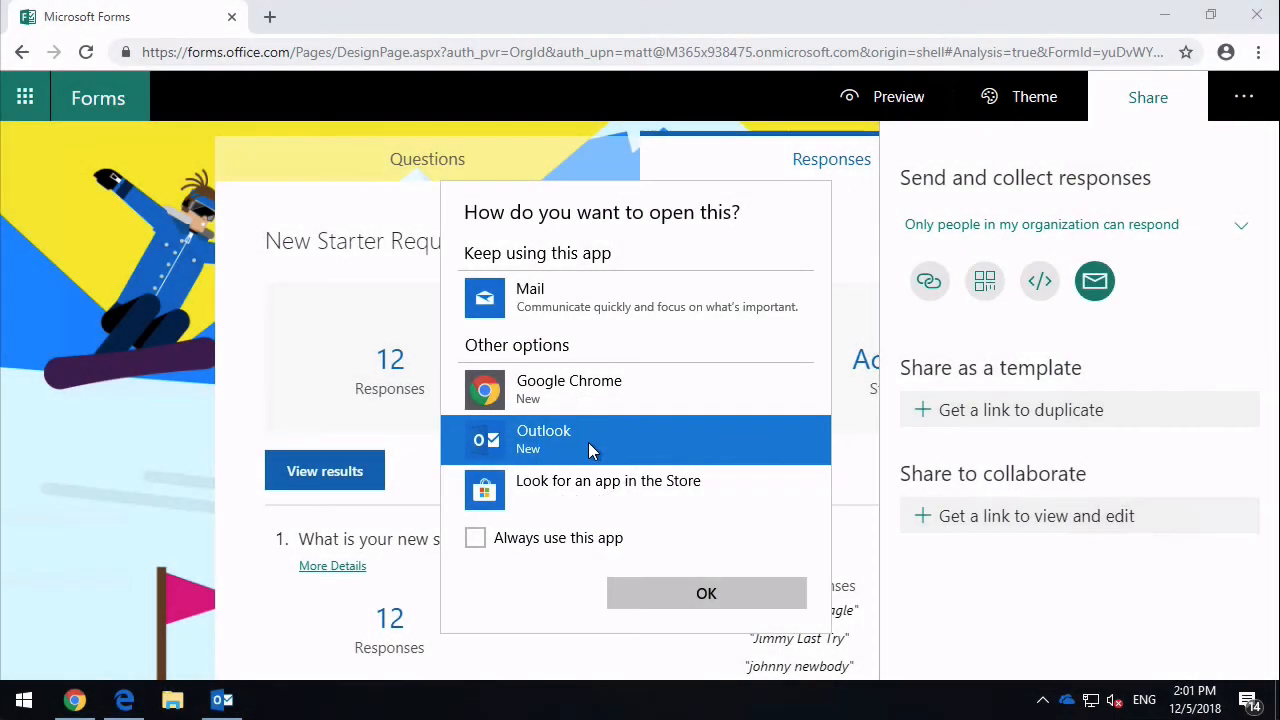
pyautogui.click(706, 593)
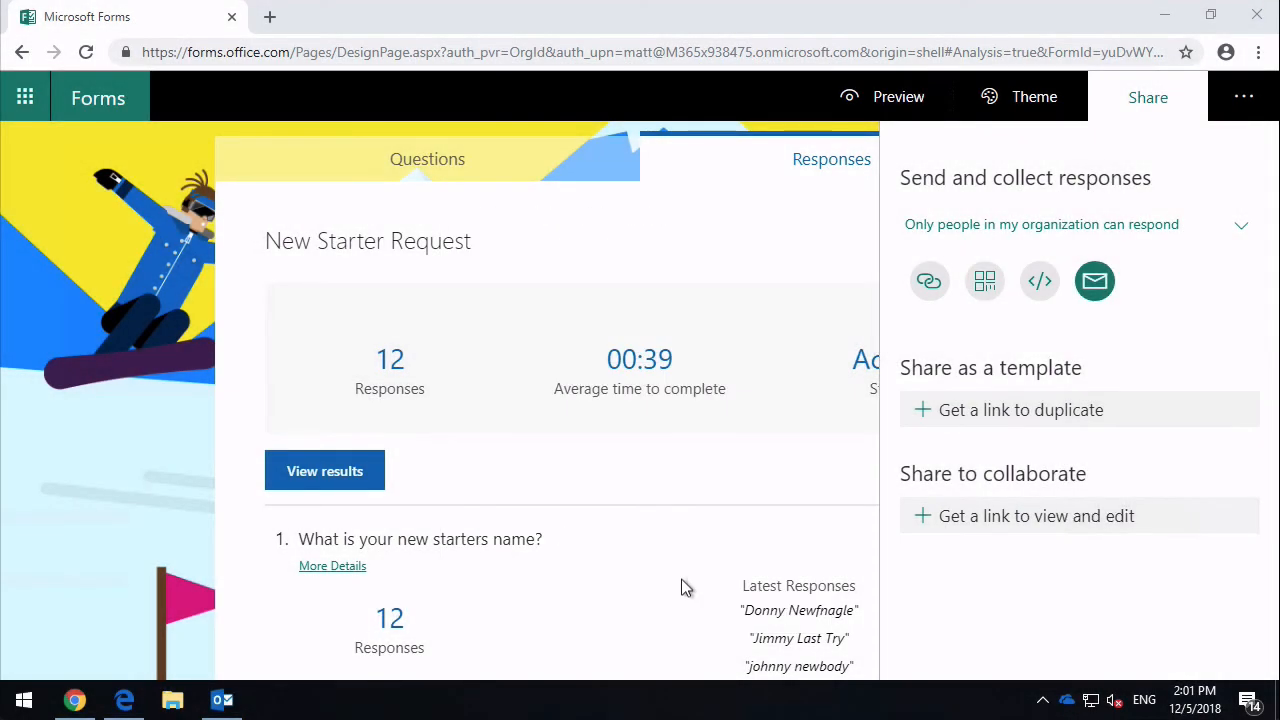
# - Open the forms.office.com link from the Outlook draft in the browser
pyautogui.click(1094, 281)
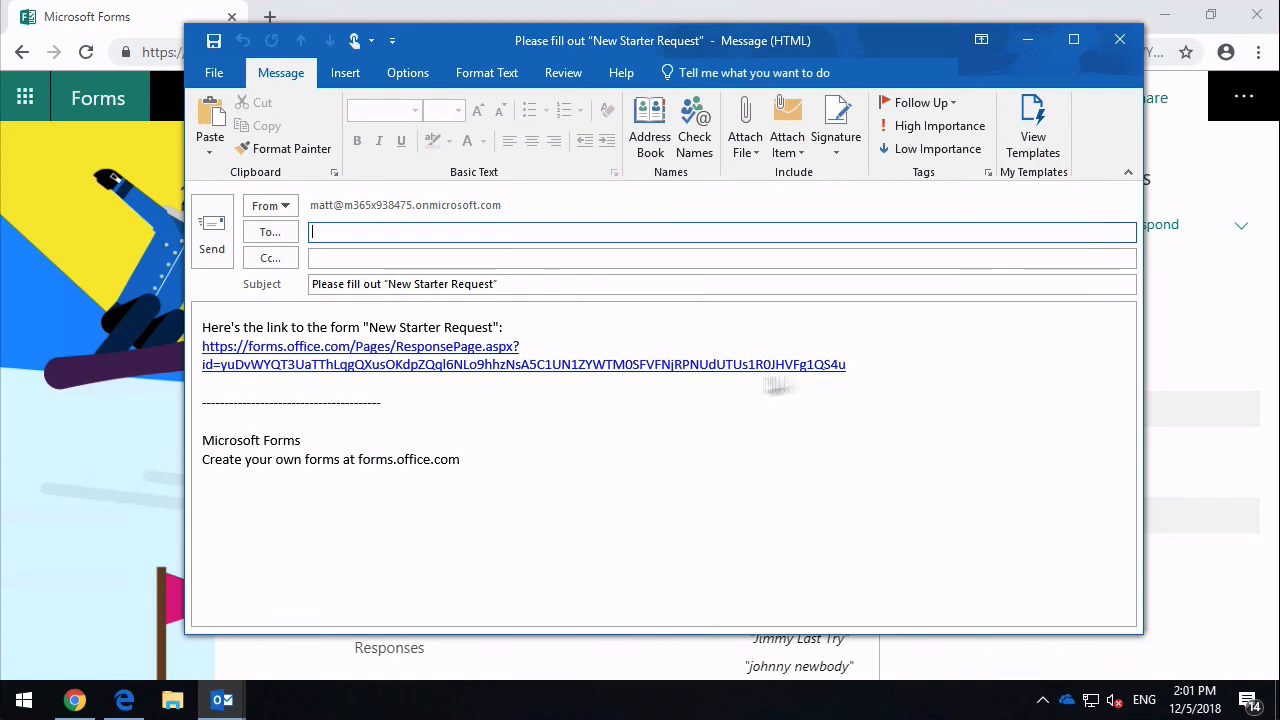
pyautogui.moveTo(445, 363)
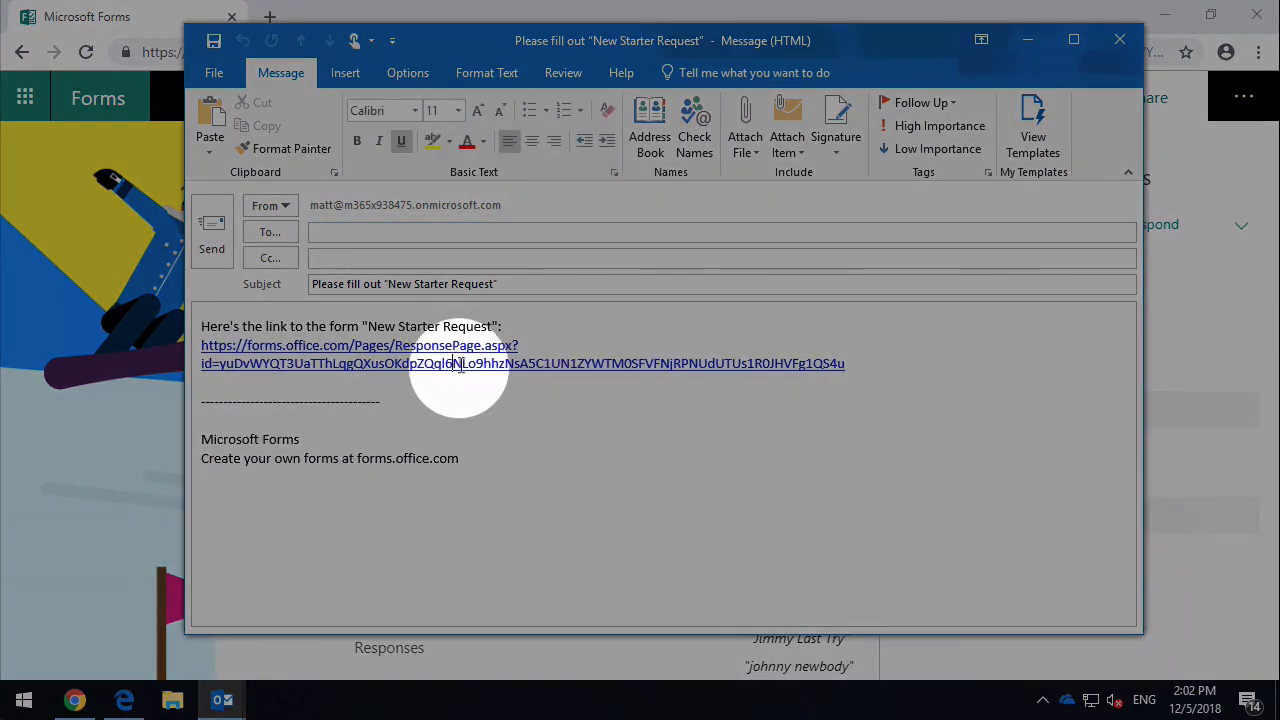
pyautogui.click(359, 345)
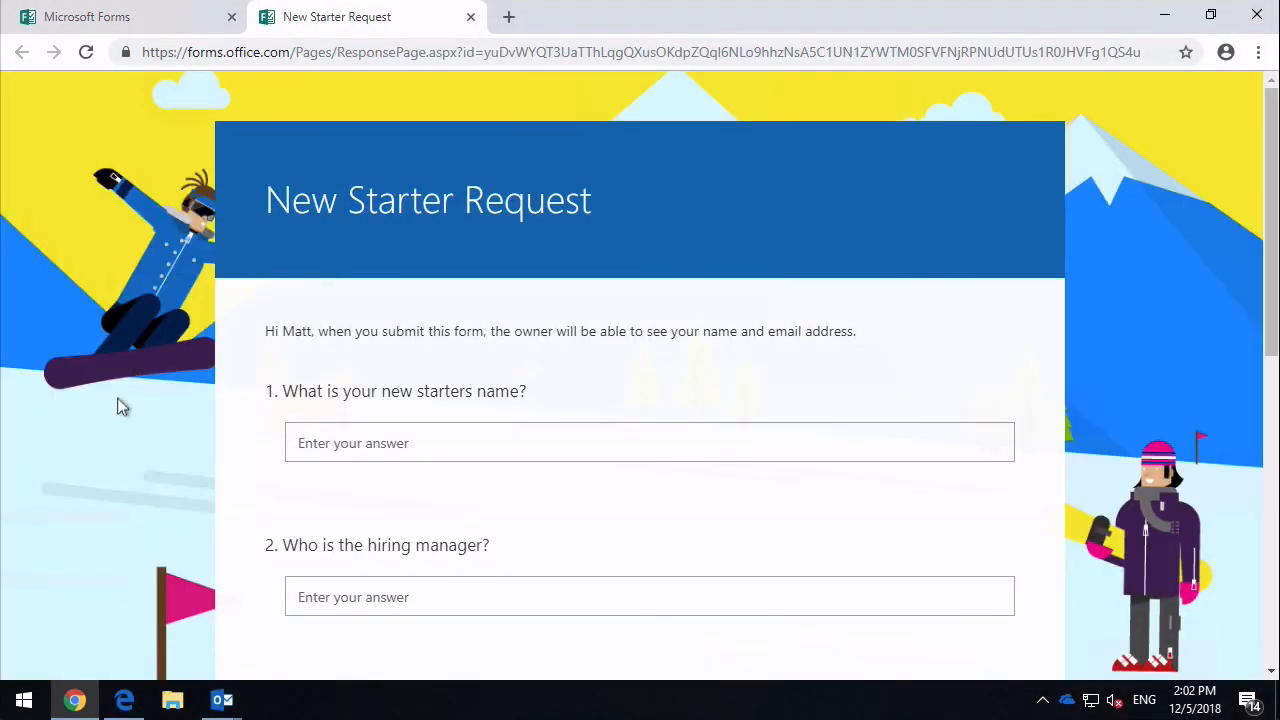
pyautogui.scroll(-3)
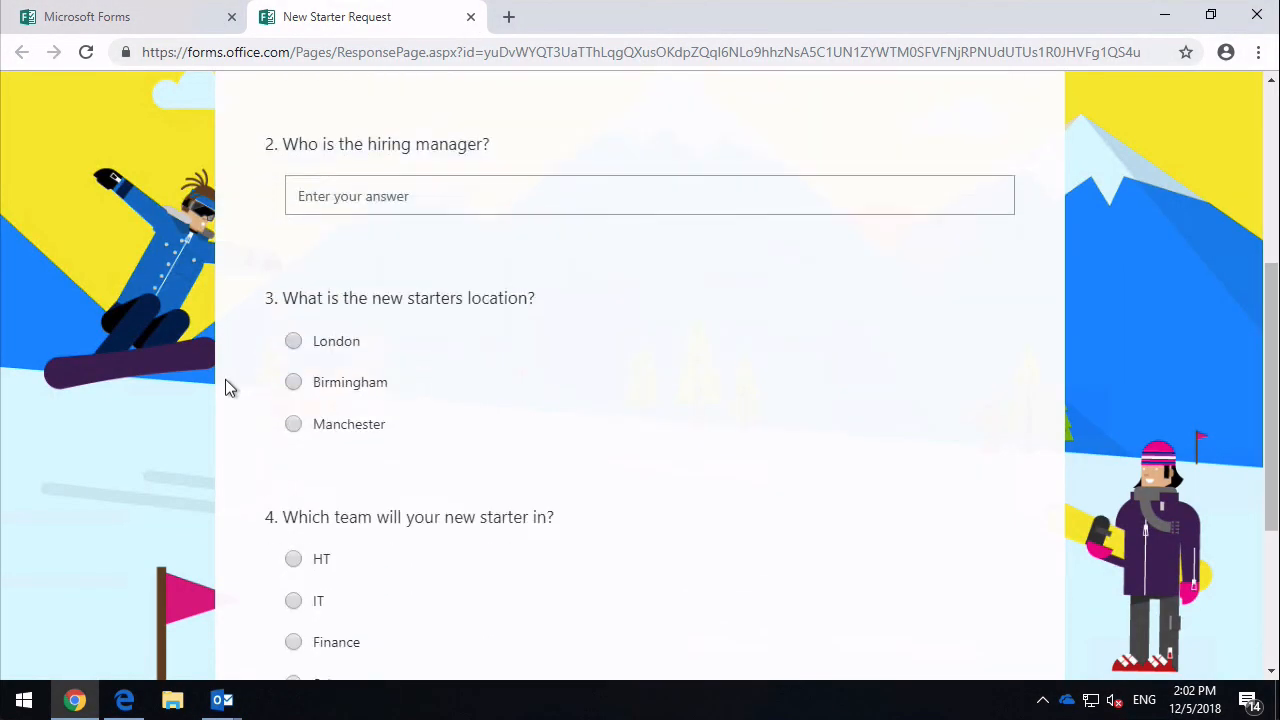
pyautogui.scroll(-3)
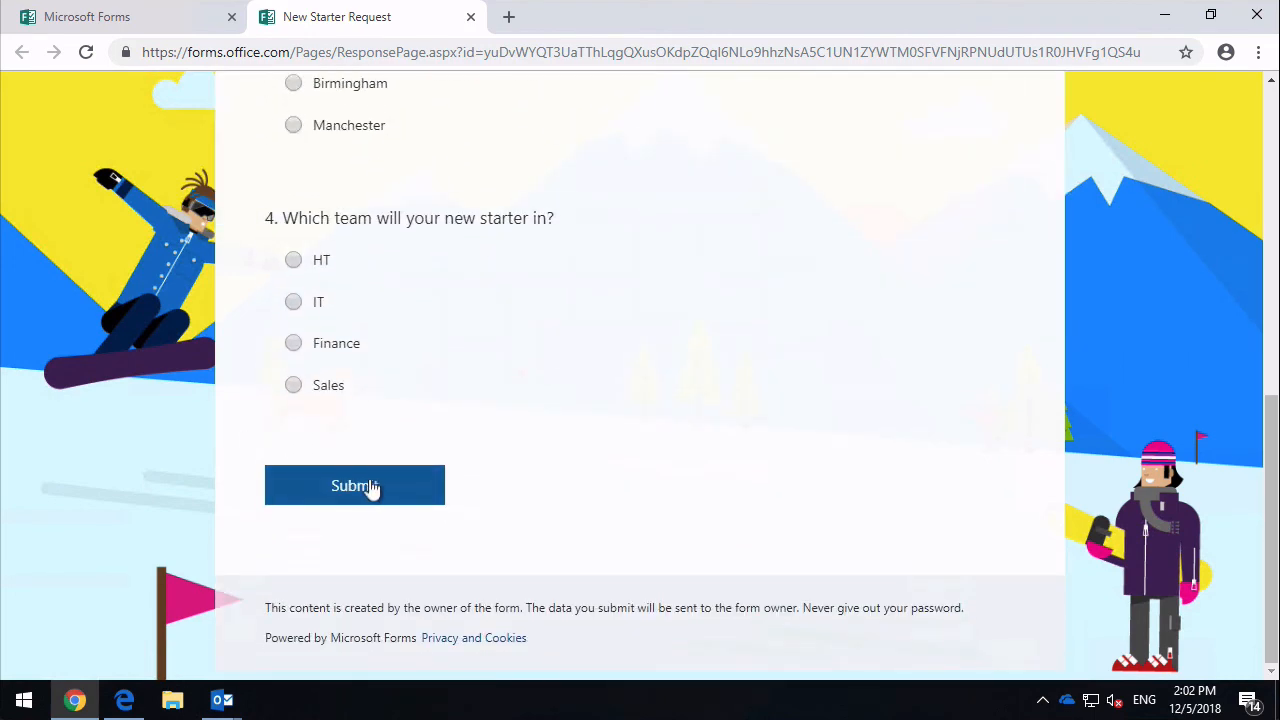
pyautogui.scroll(3)
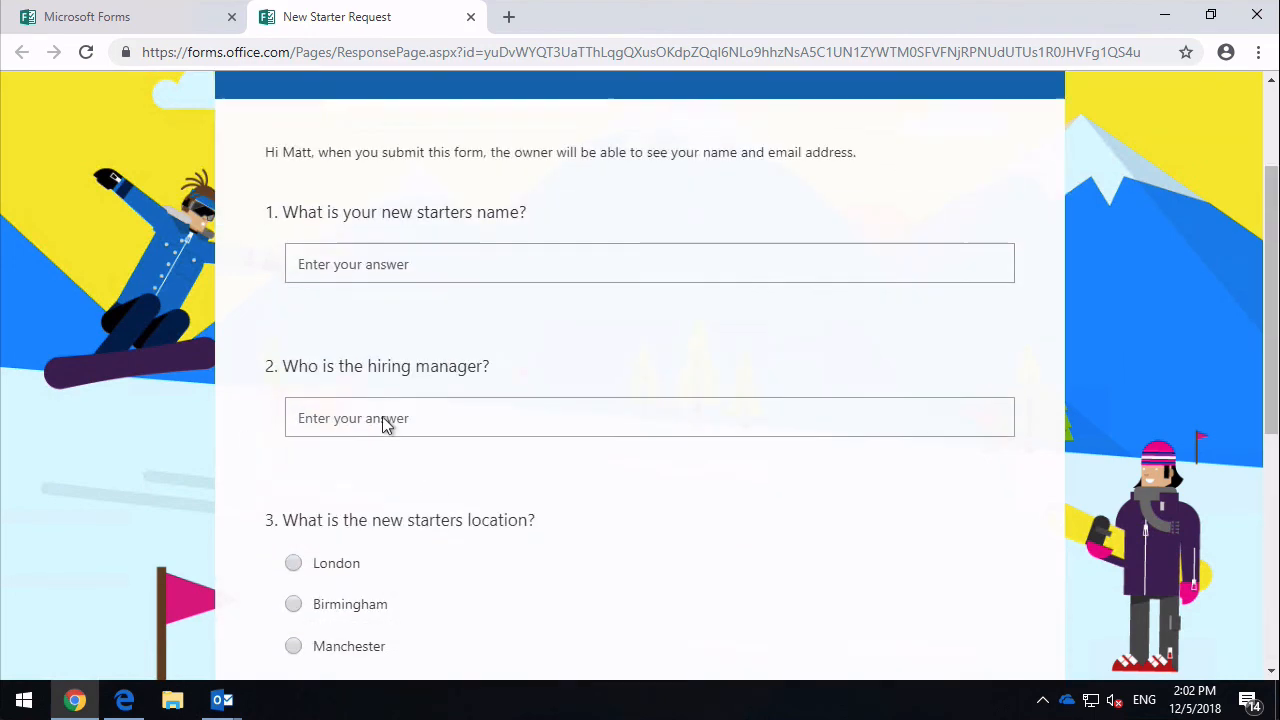
pyautogui.scroll(3)
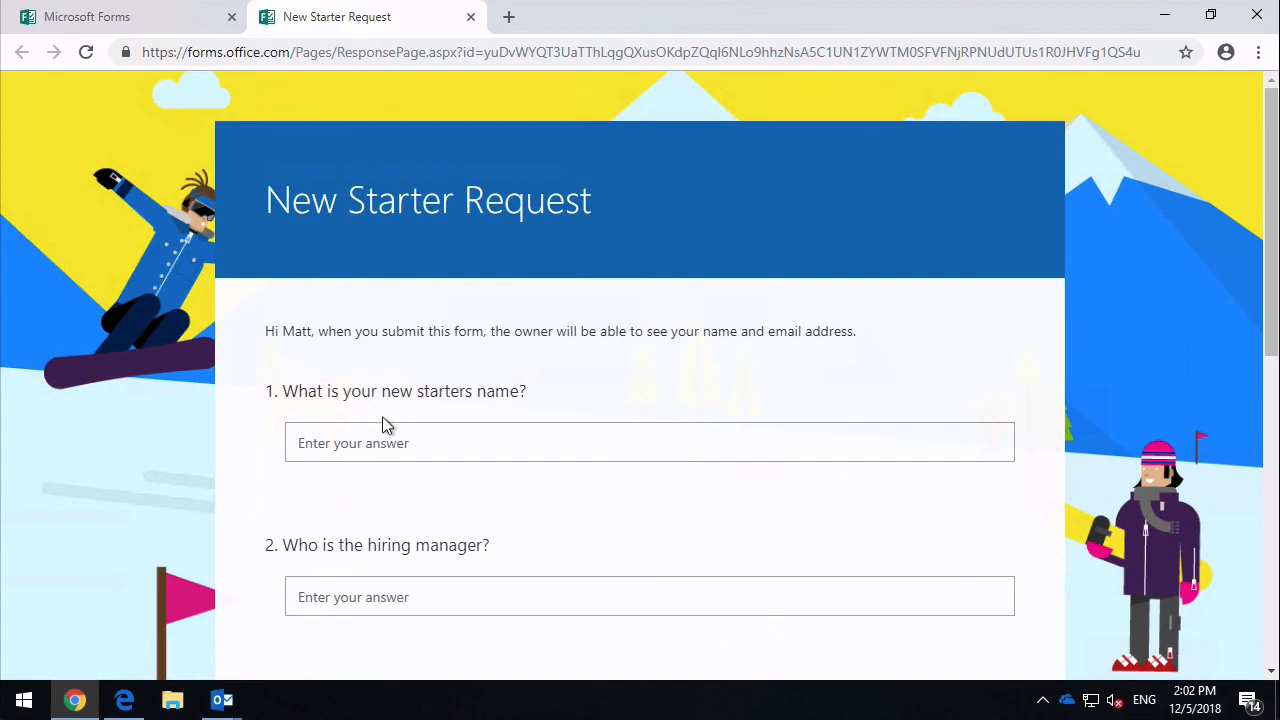